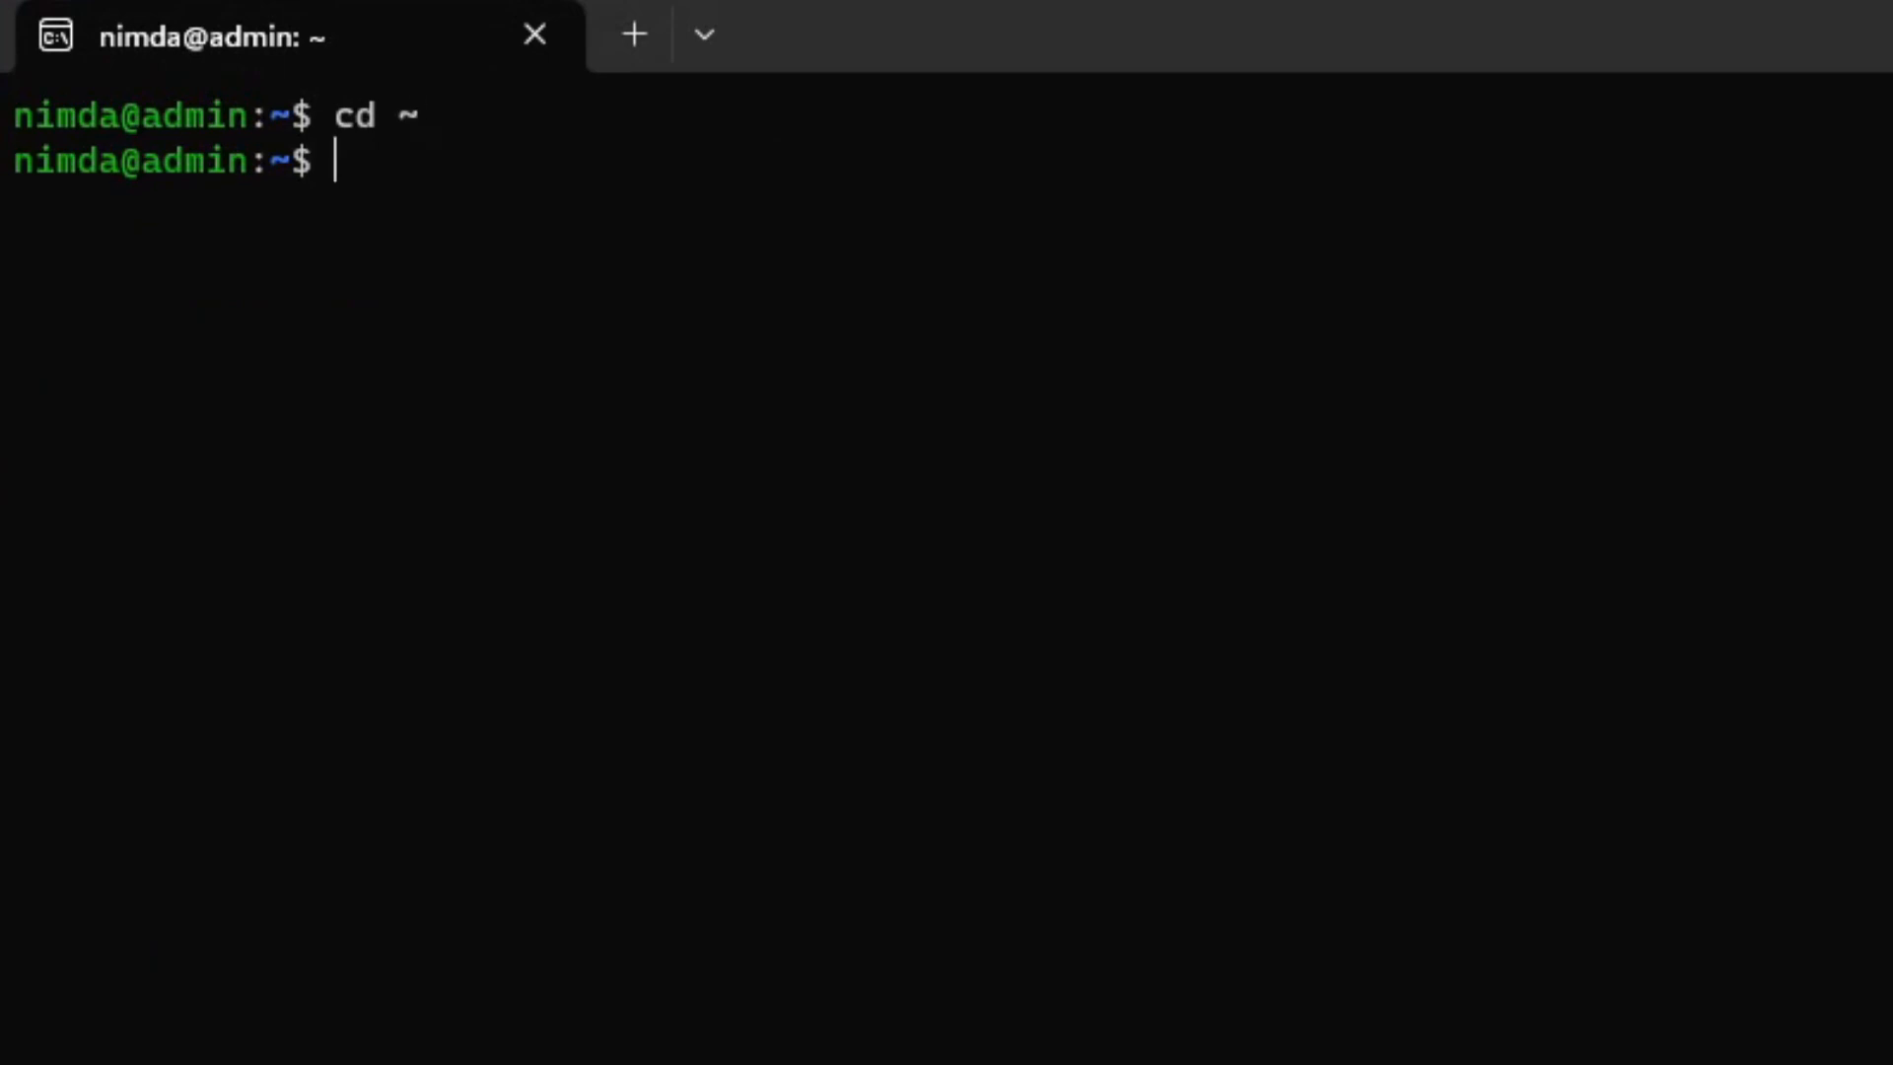
# - Begin a wget download command in the home directory
pyautogui.write('wget')
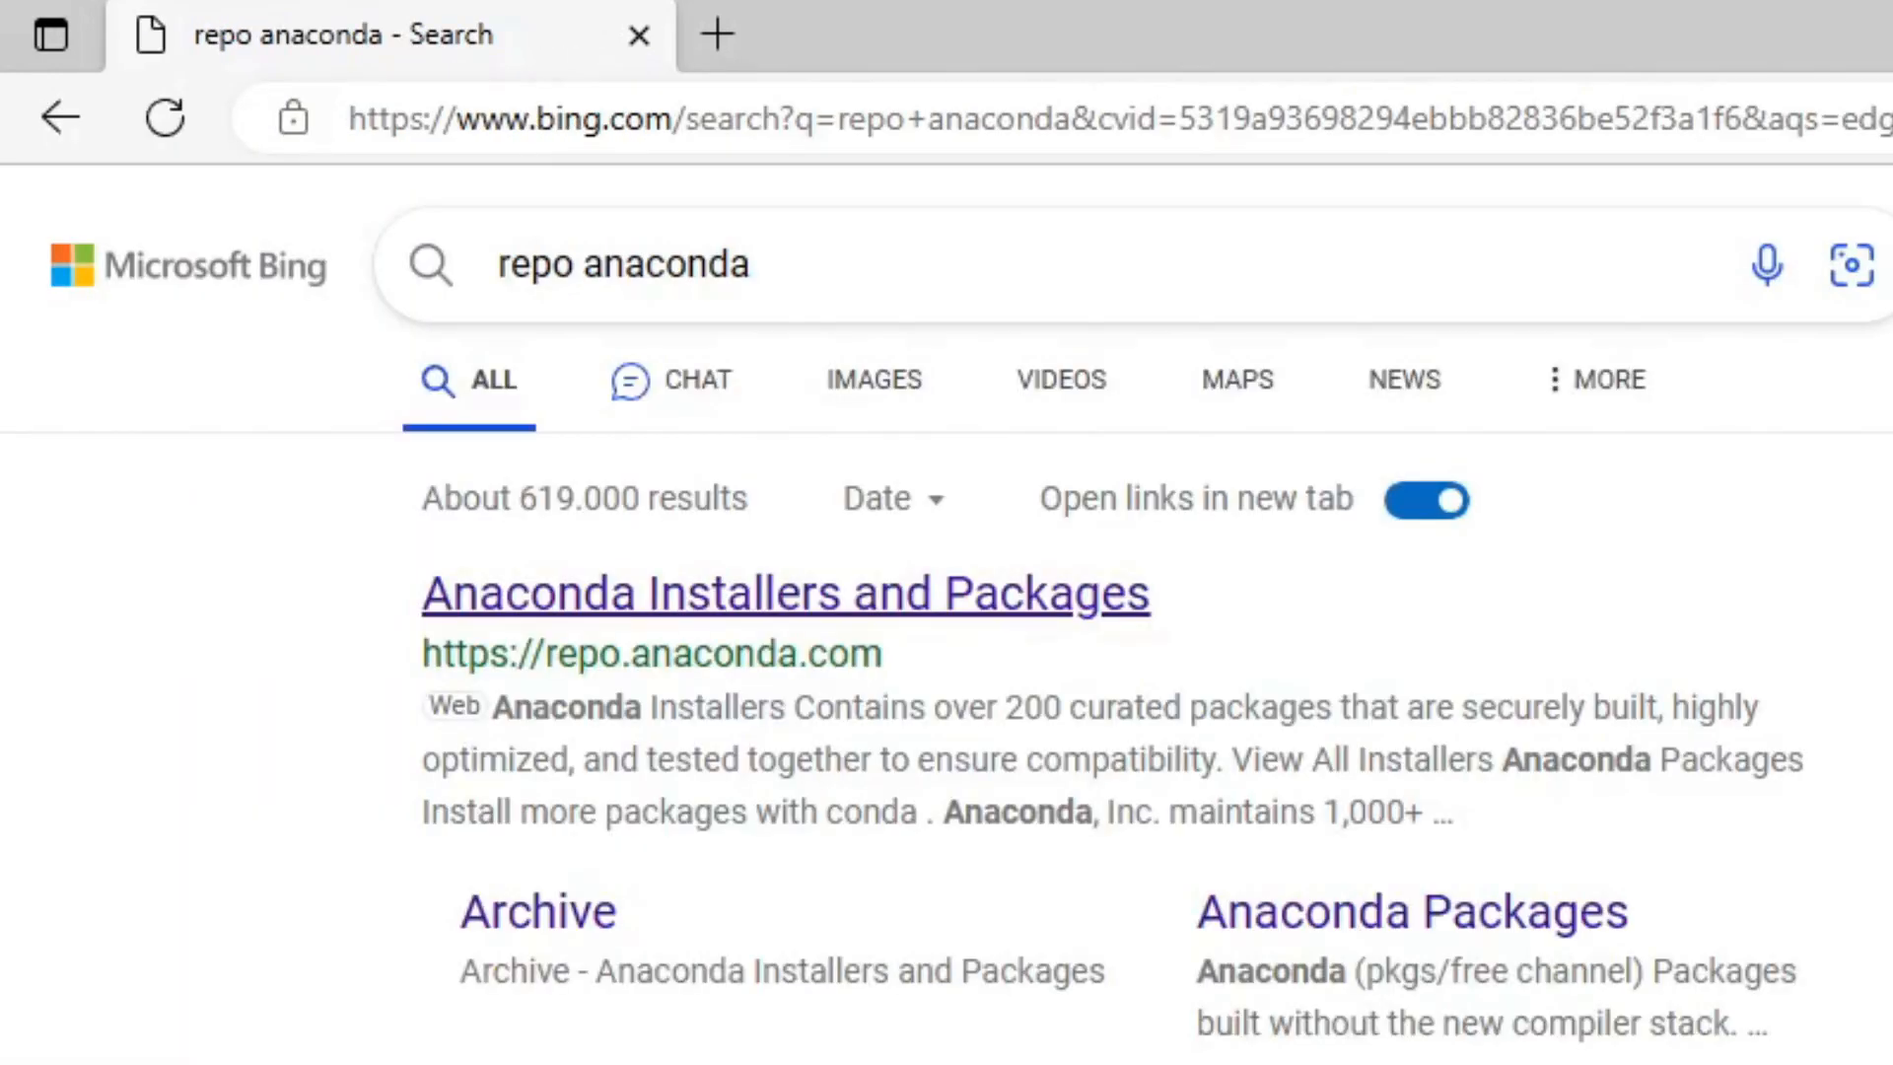
# - Get the Miniconda3-latest-Linux-x86_64.sh link from the repo.anaconda.com installers index
pyautogui.click(785, 593)
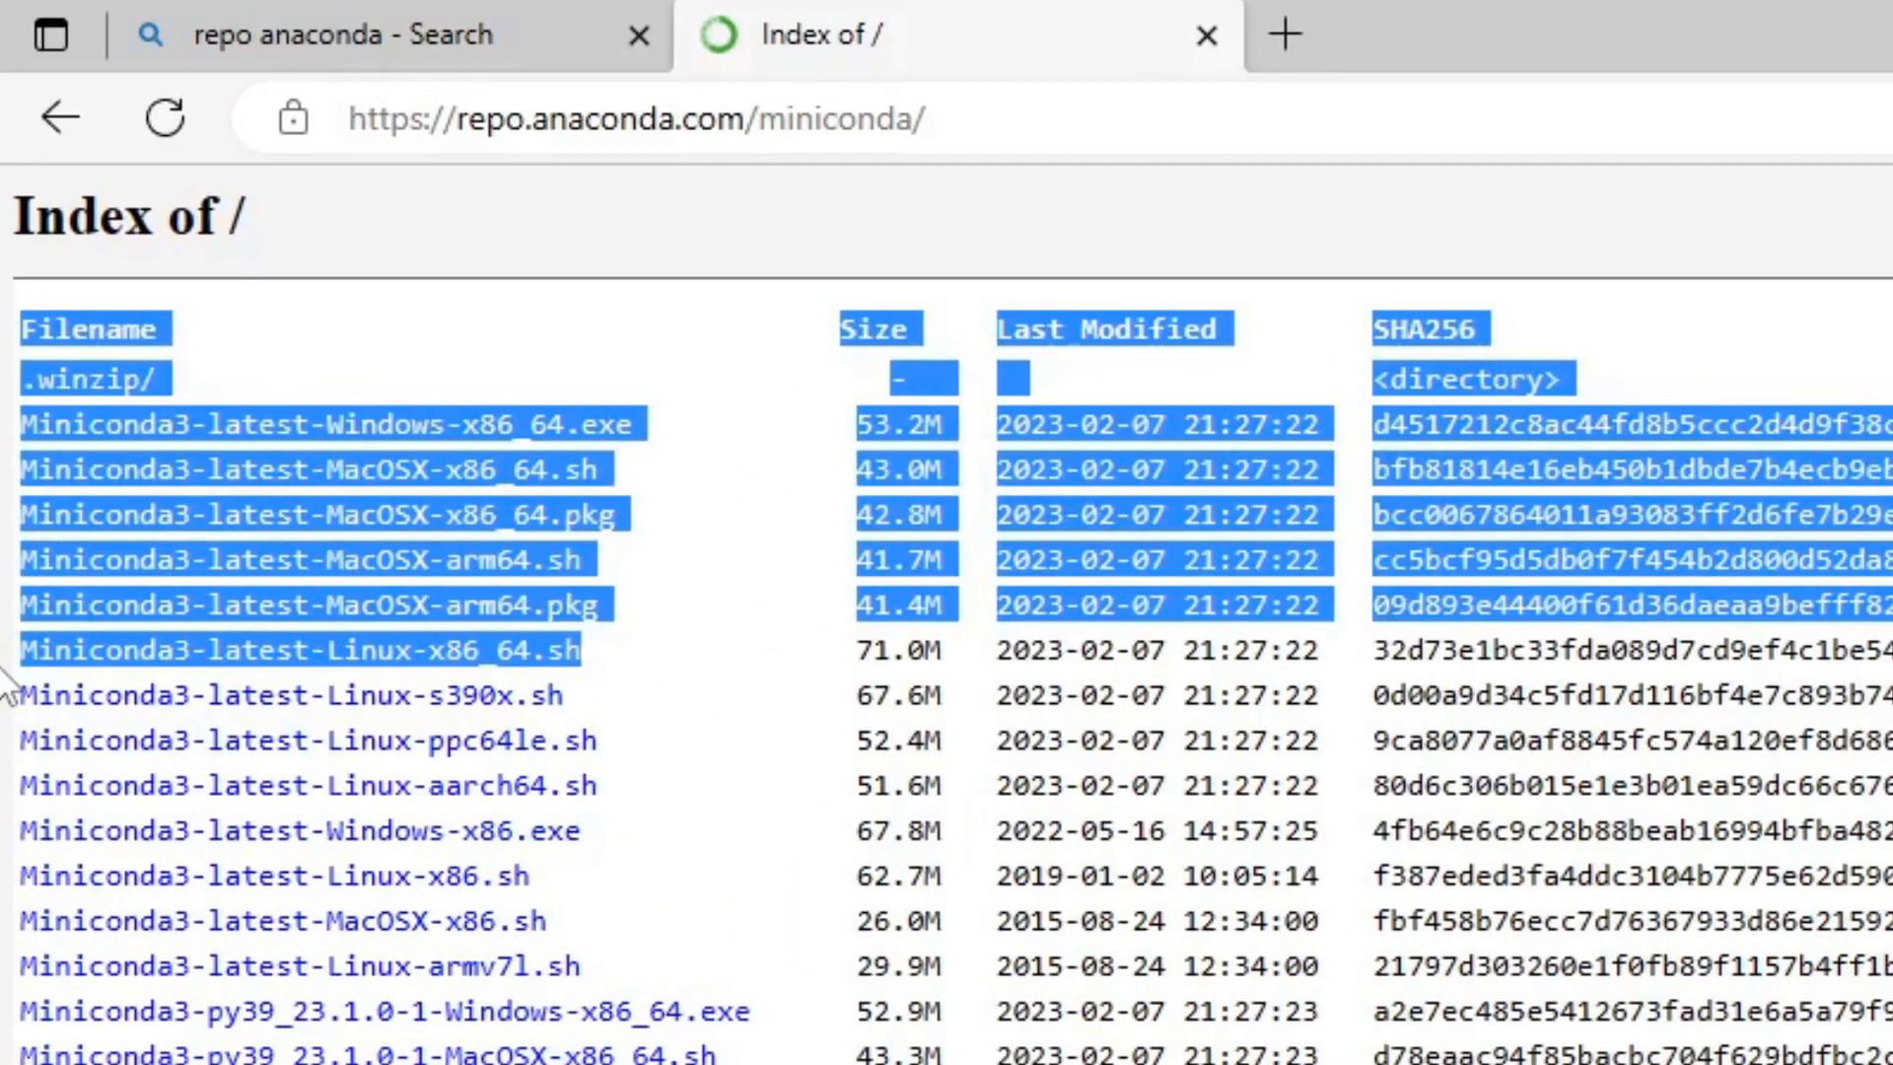
pyautogui.click(637, 116)
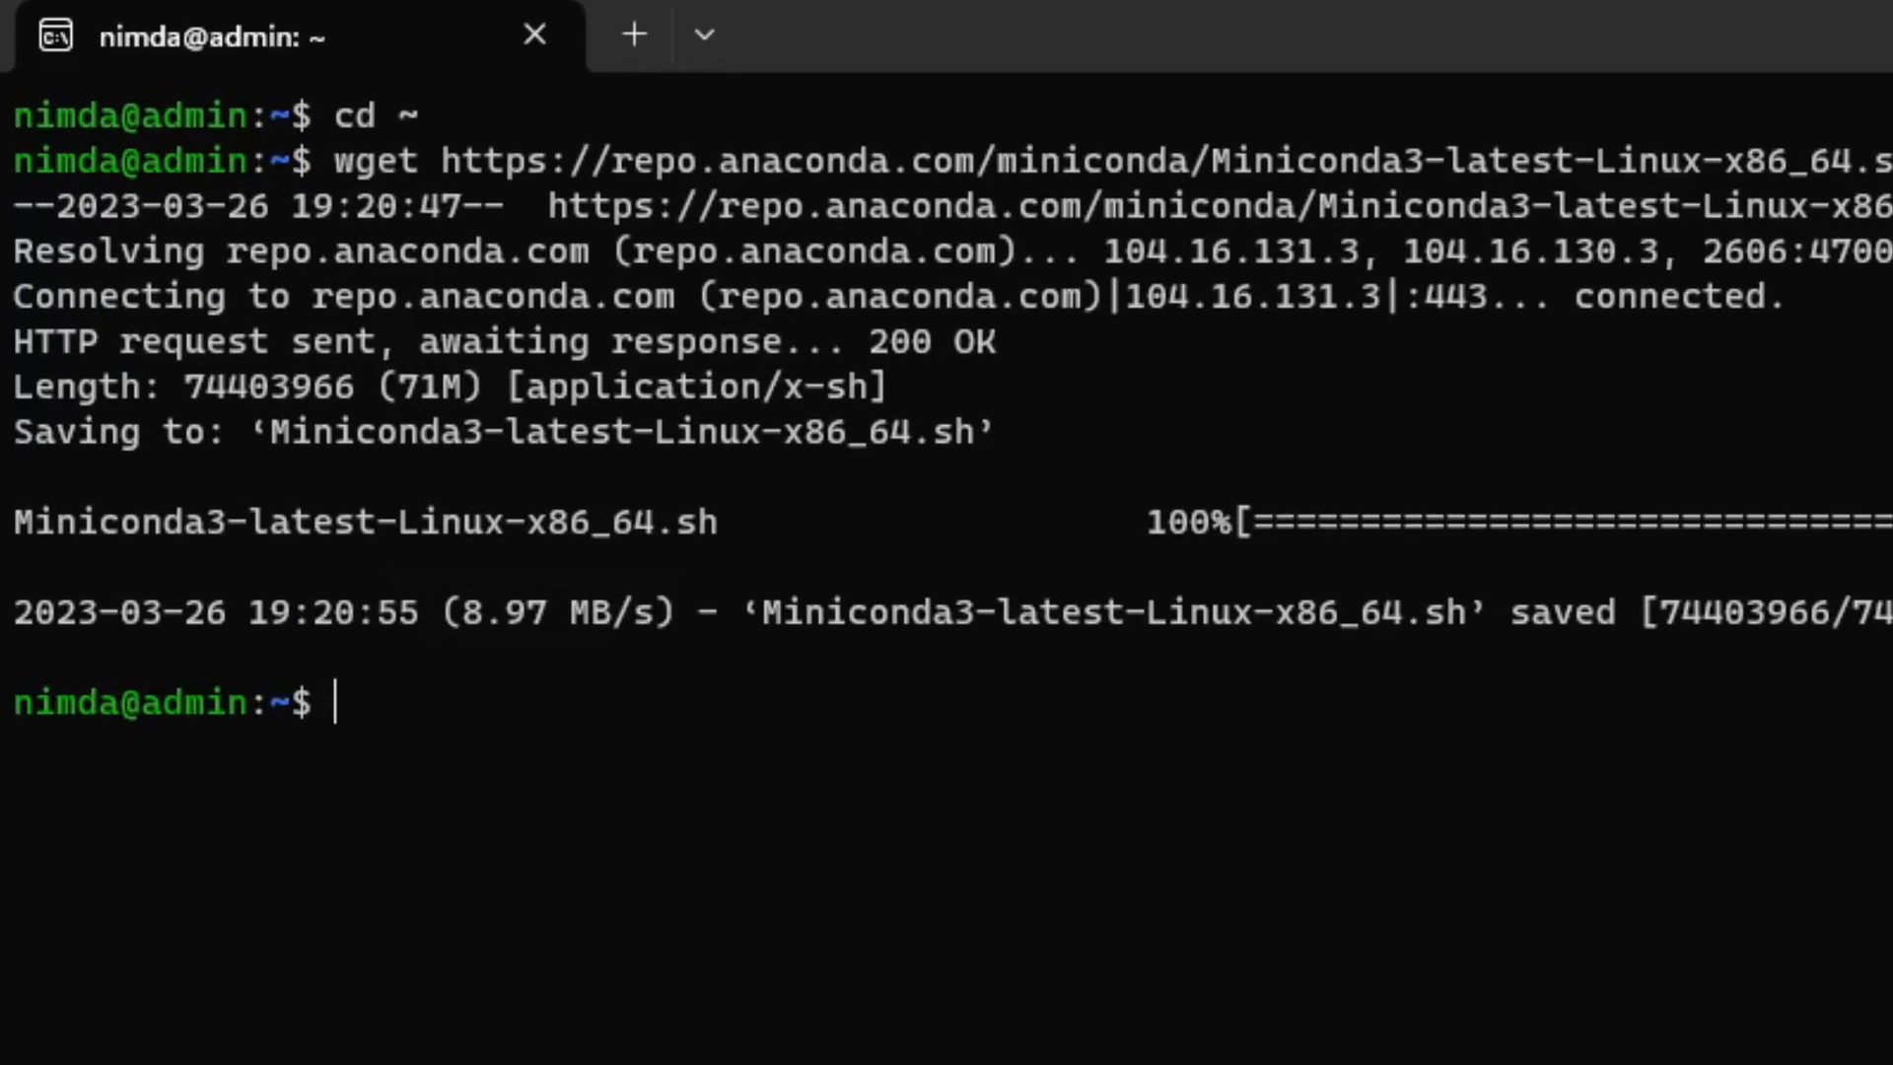
# - Start a bash command to run the downloaded Miniconda installer script
pyautogui.write('bash Min')
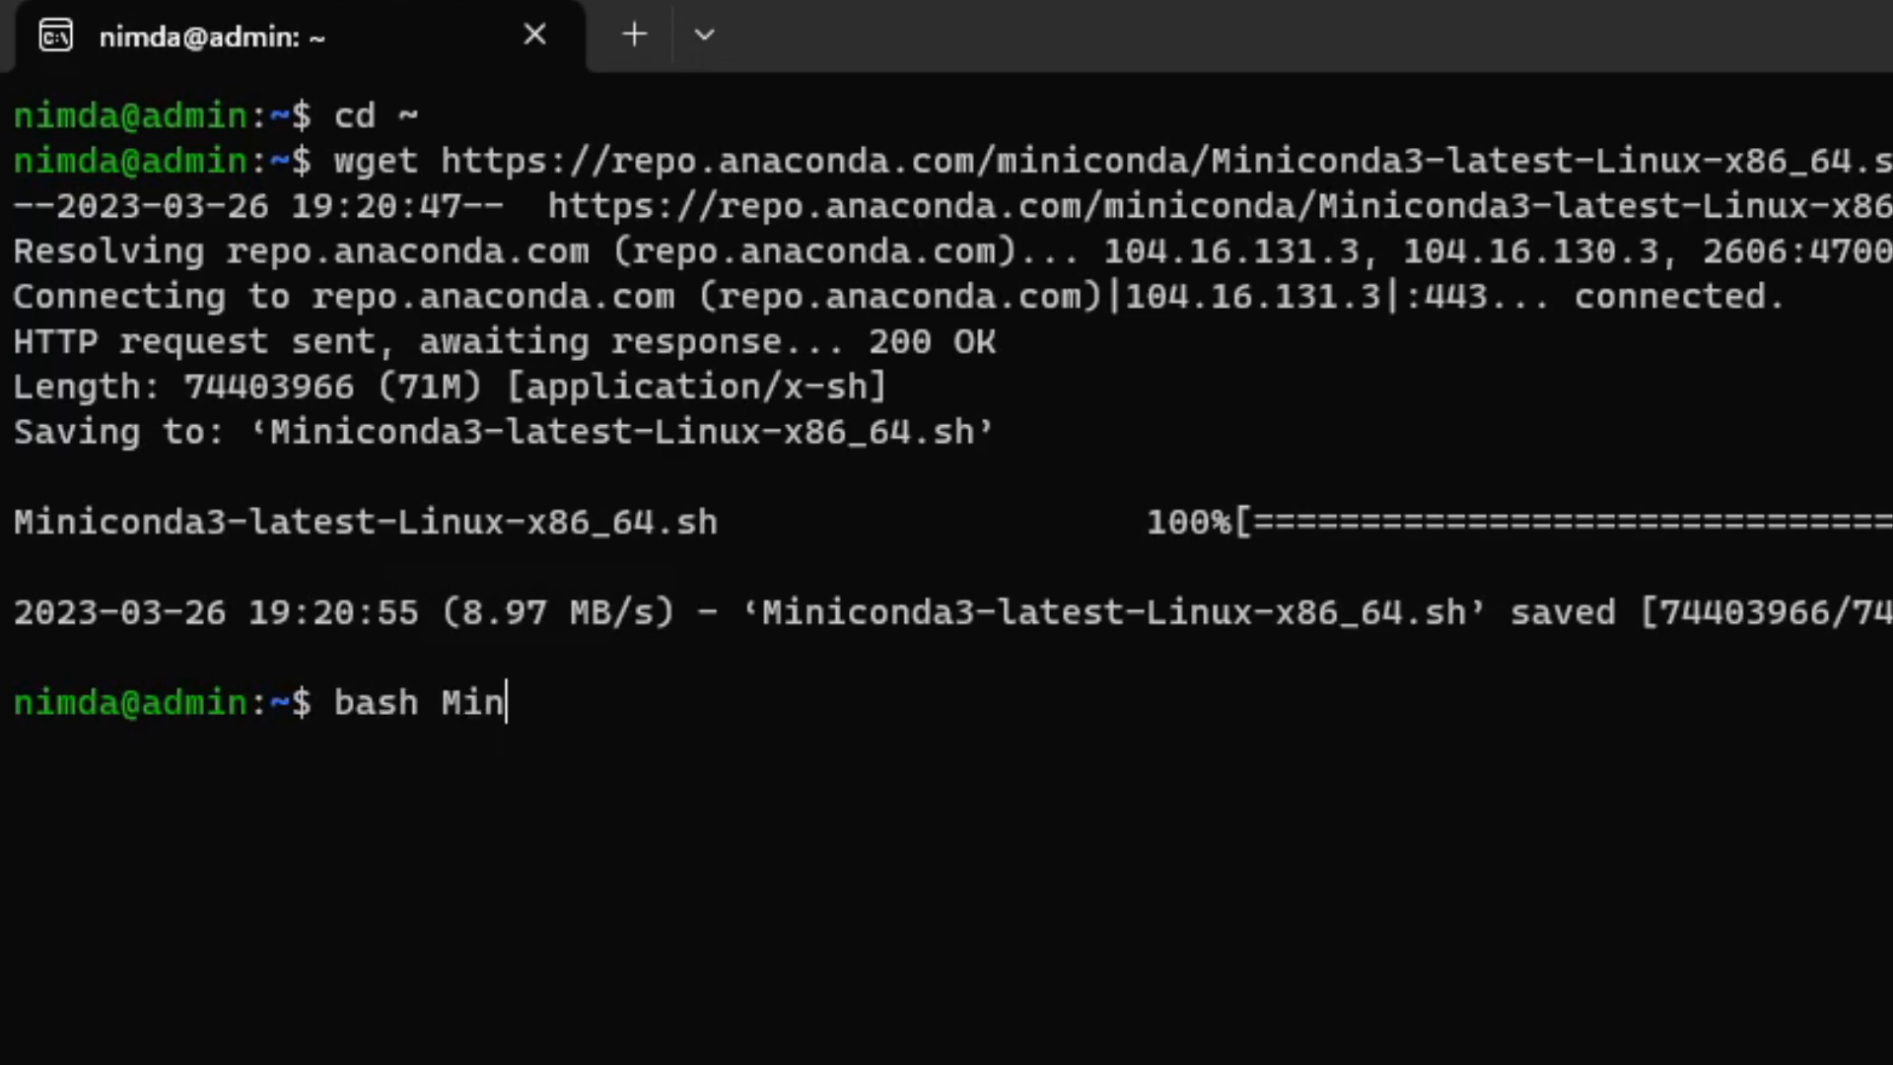
# - Run the Miniconda3 installer, accept the license with 'yes', then start editing .bashrc in nano
pyautogui.press('Return')
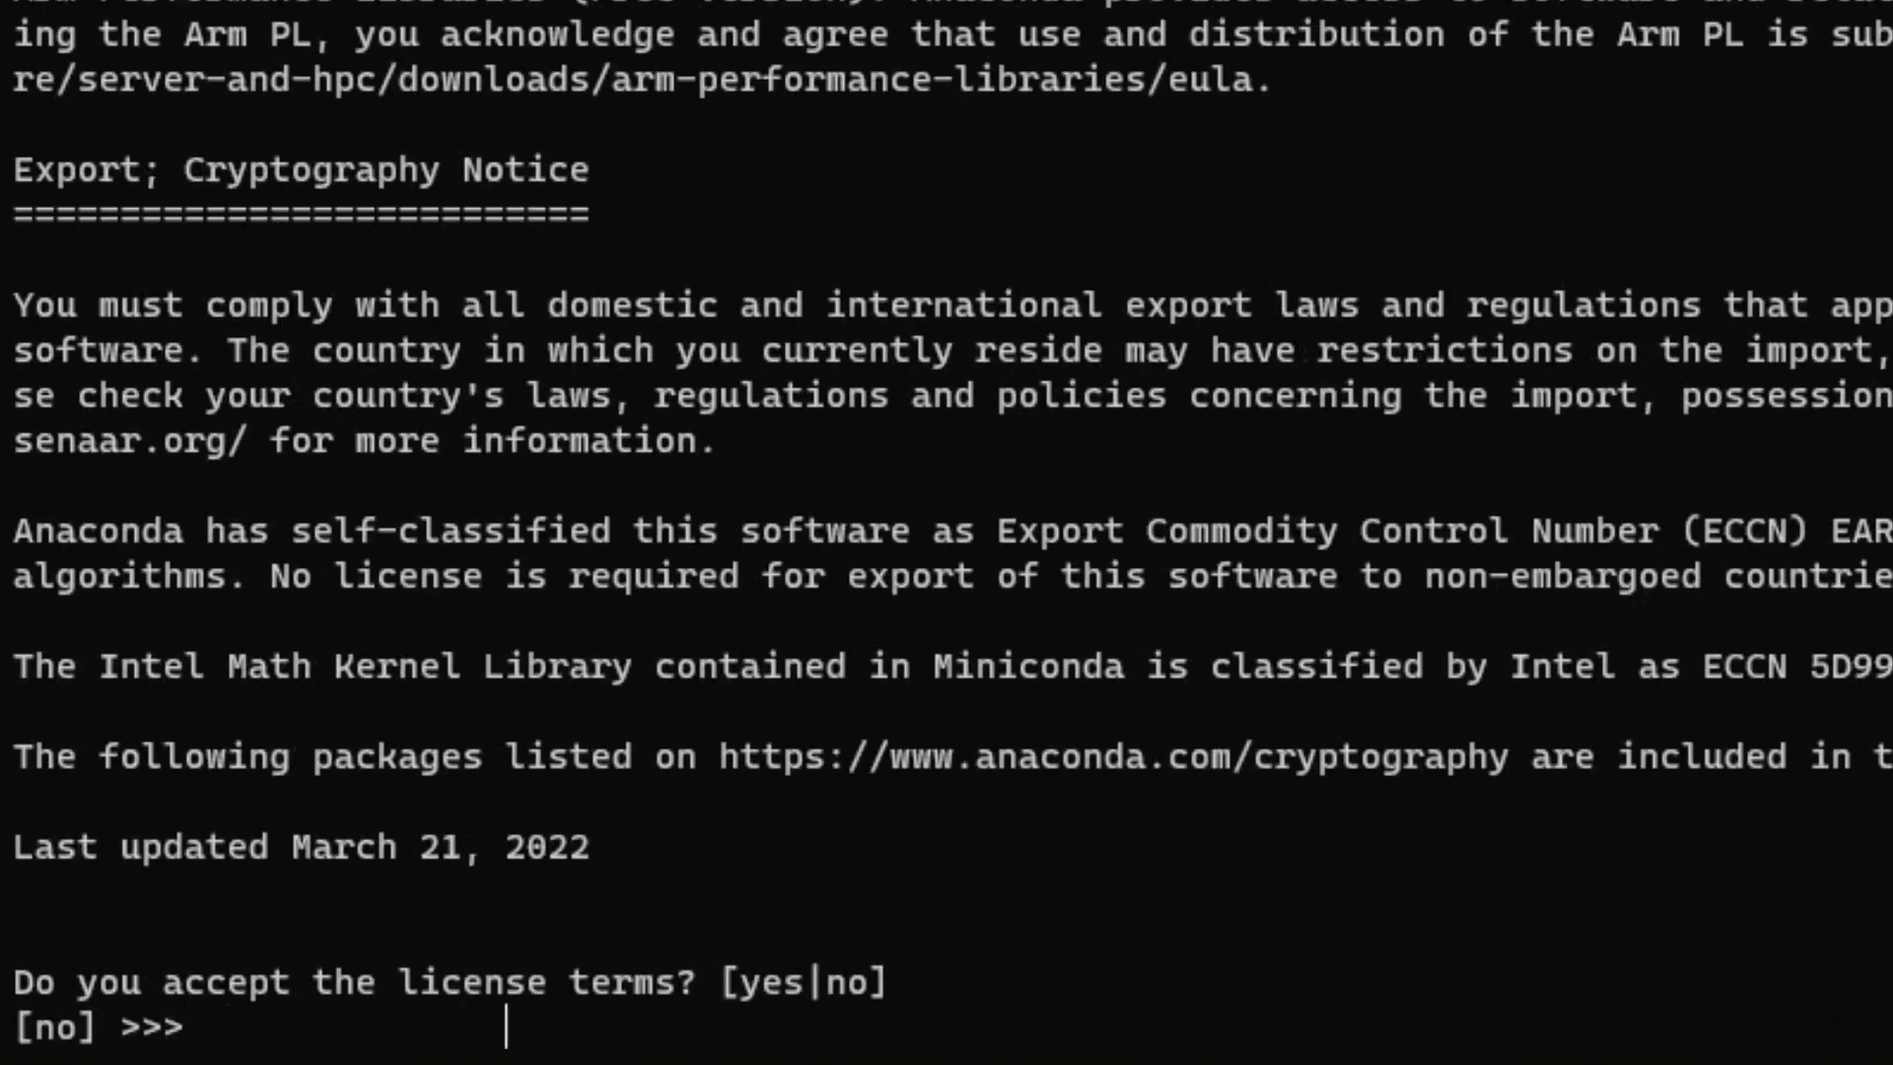
pyautogui.write('yes')
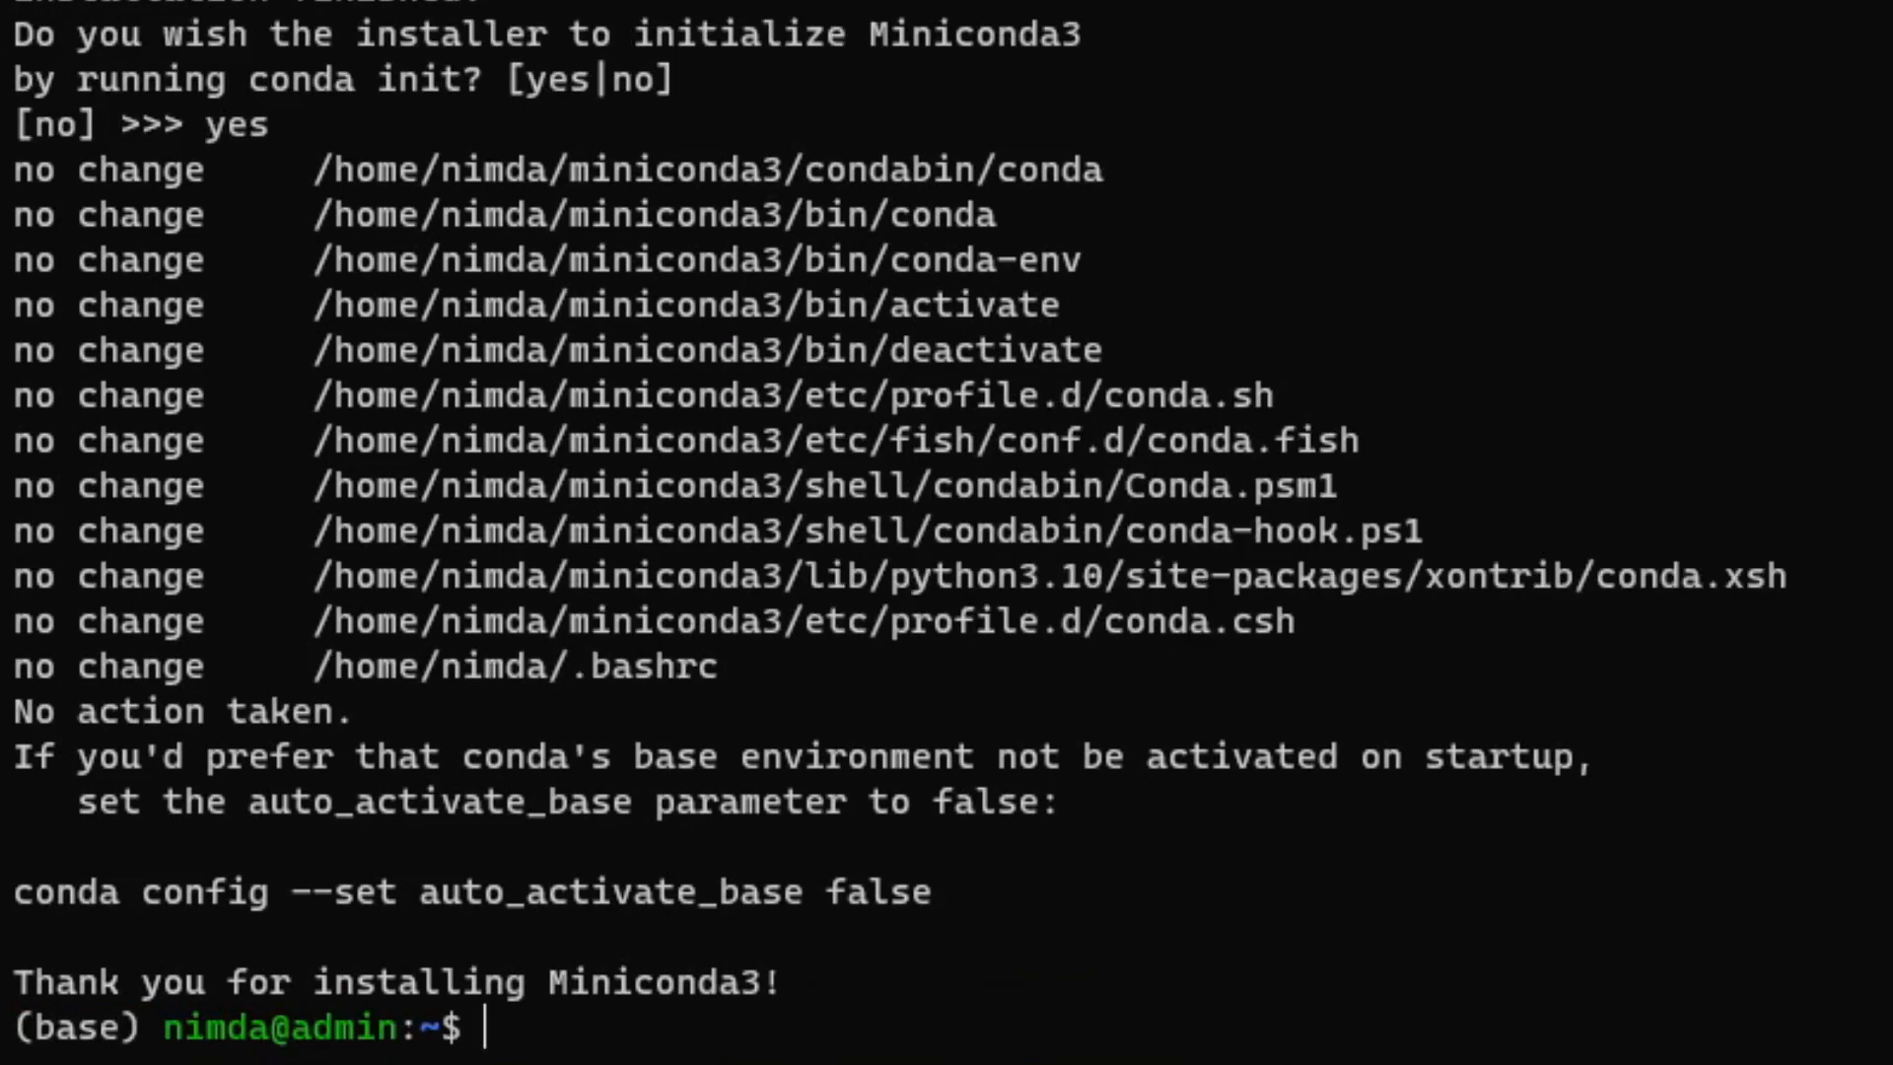
pyautogui.write('nano .ba')
pyautogui.write('export PATH=')
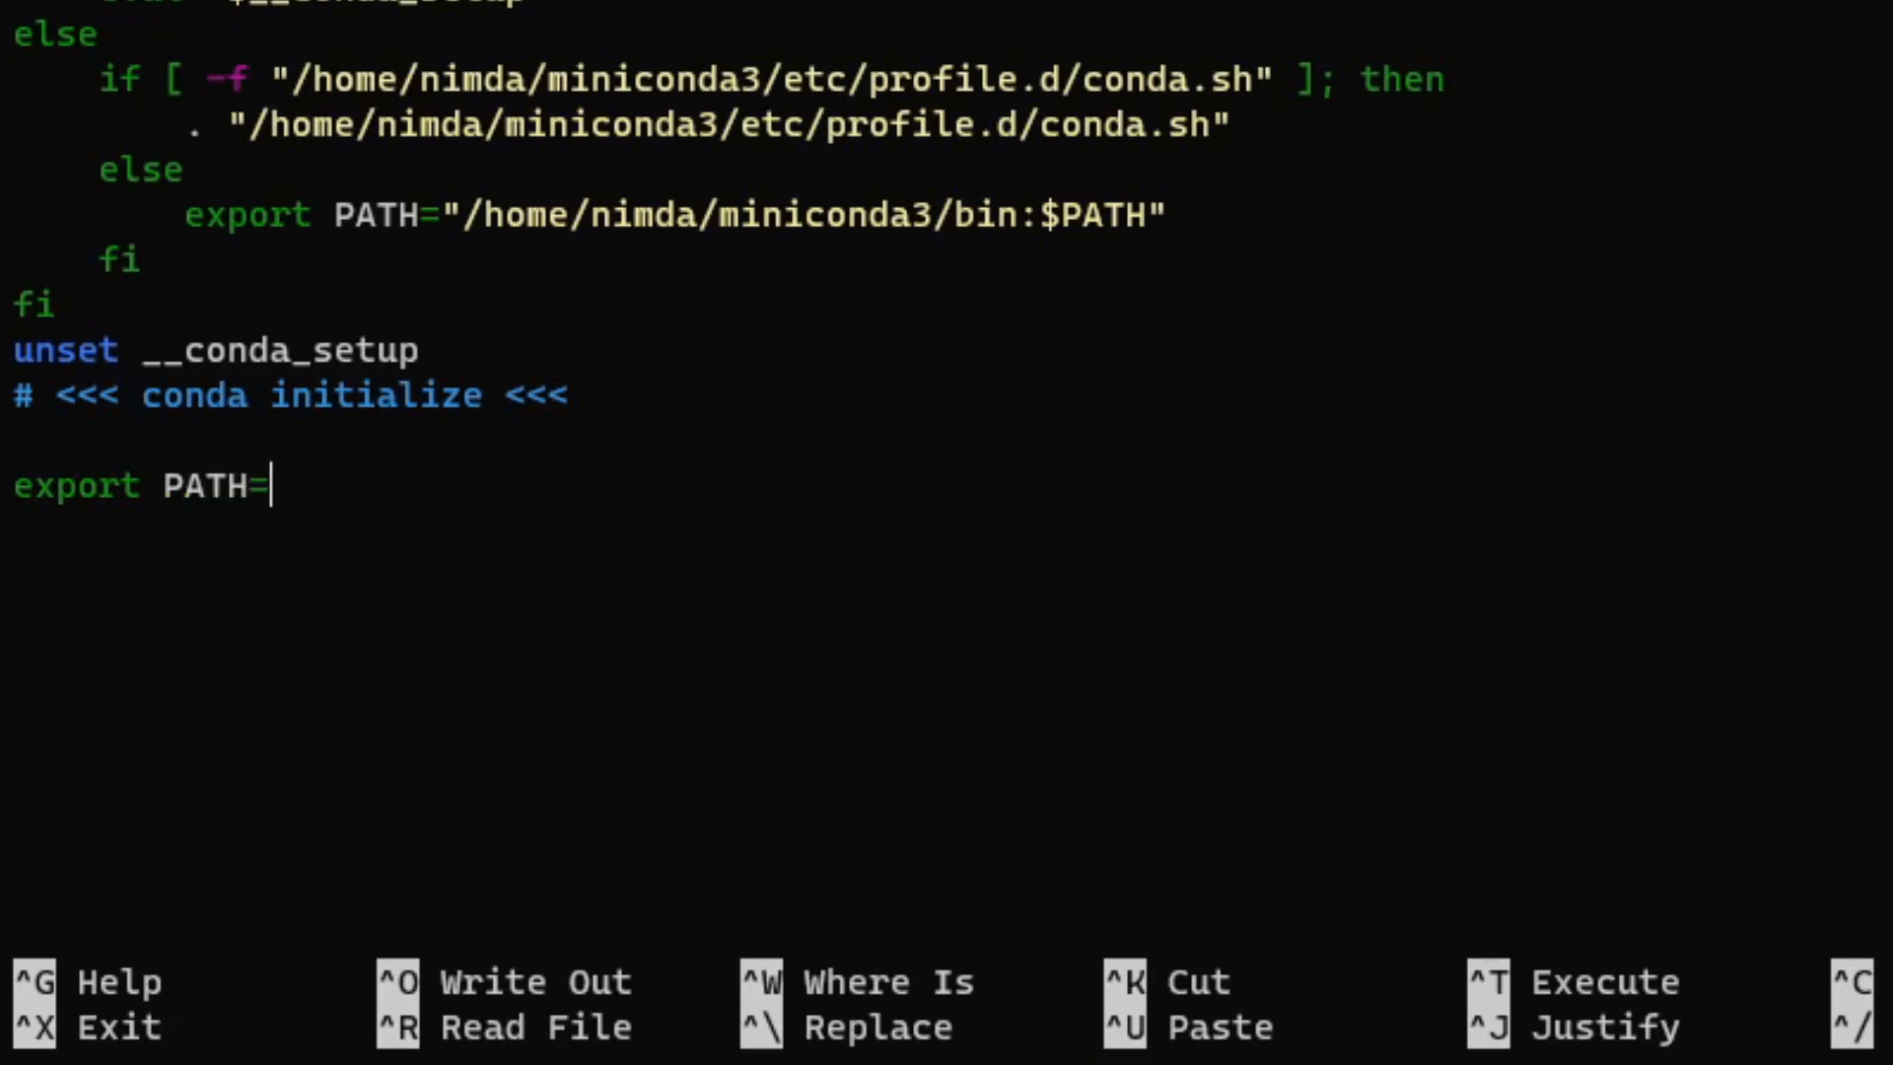
# - Add 'export PATH=~/miniconda3/bin:$PATH' to .bashrc
pyautogui.write('~/min')
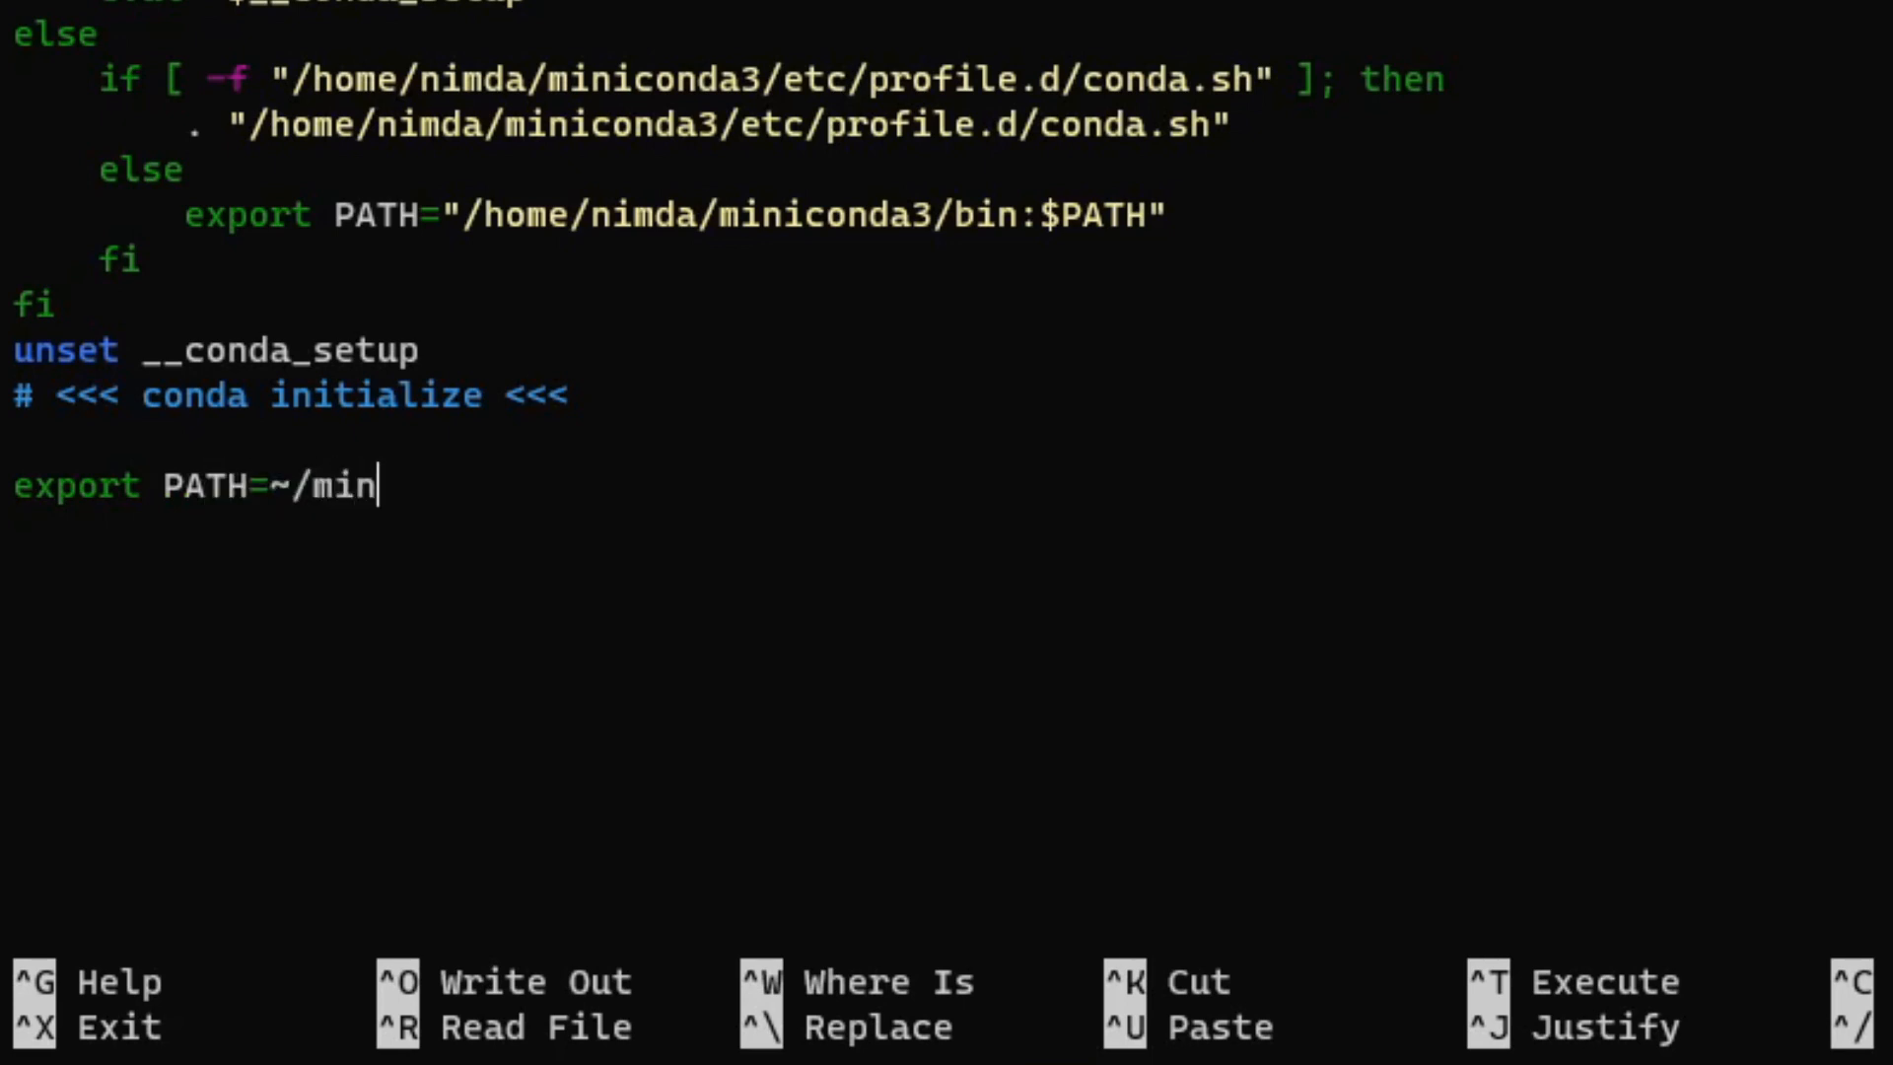
pyautogui.write('iconda3')
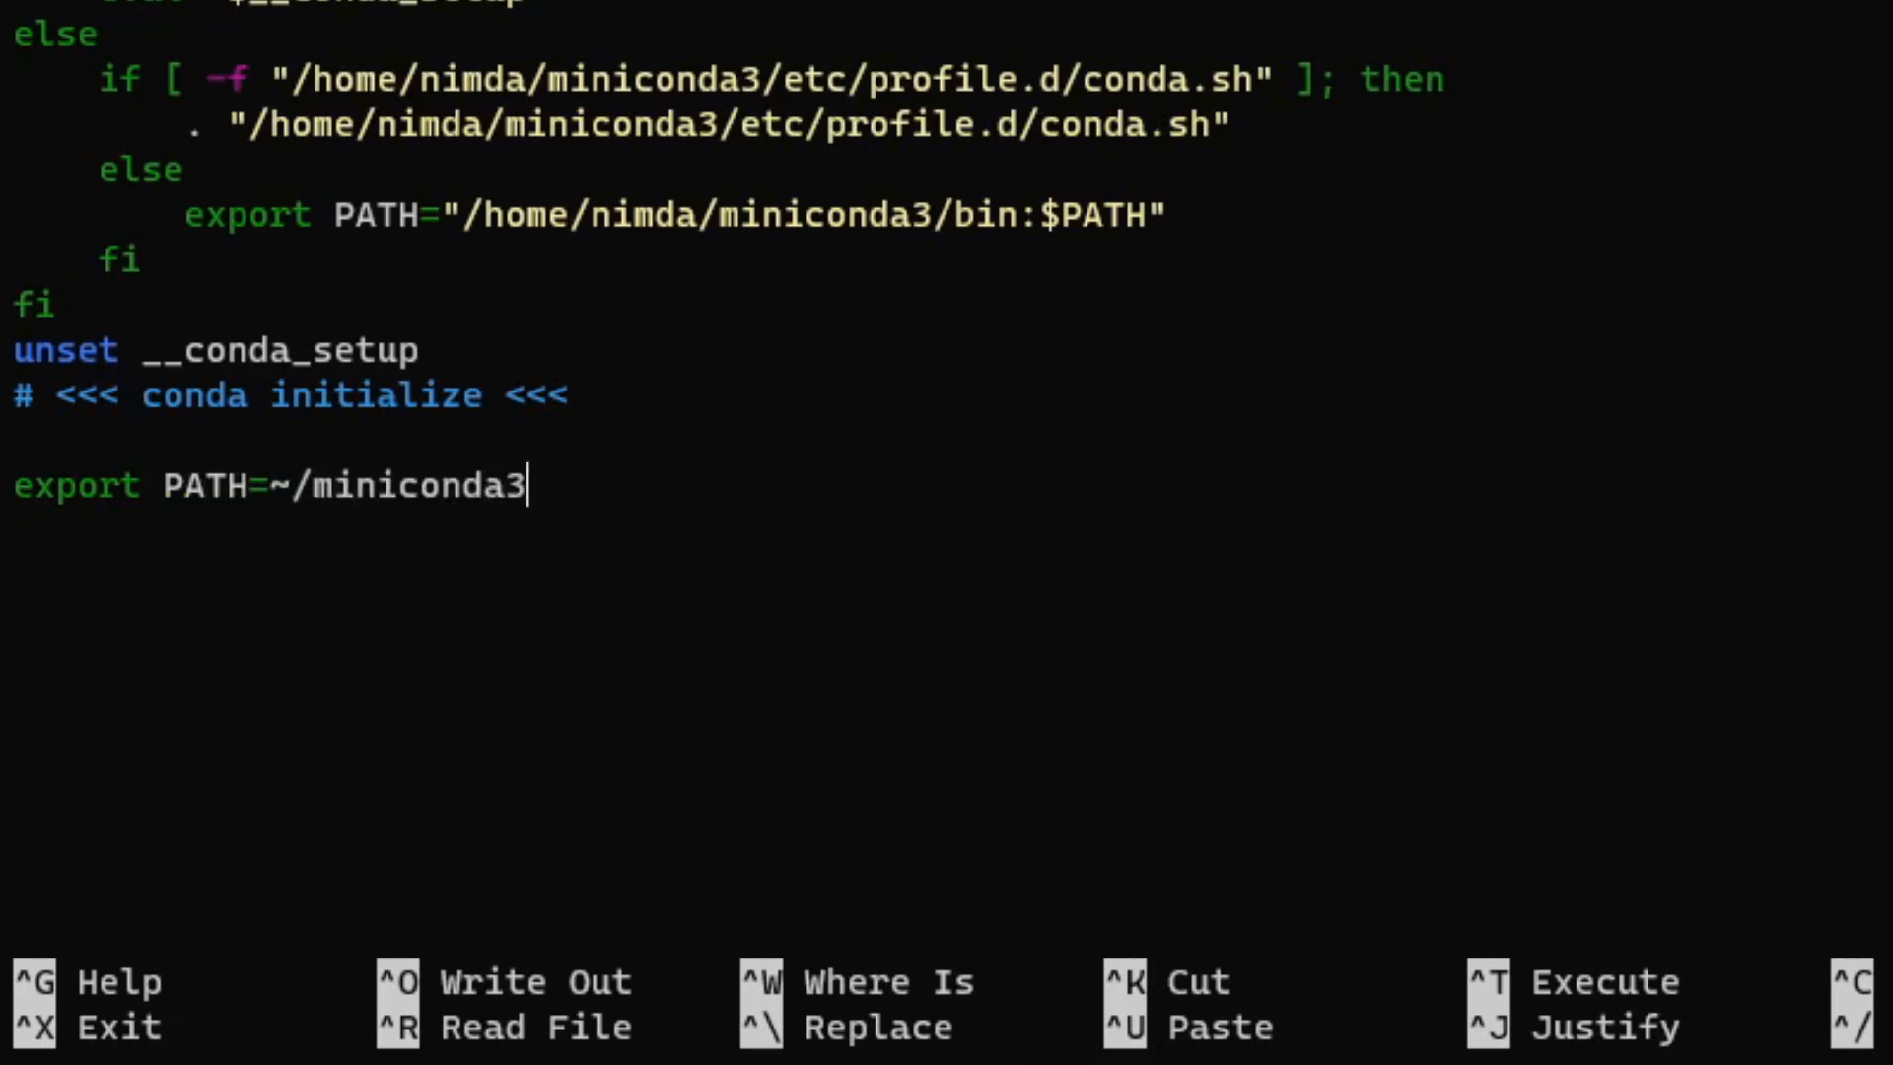
pyautogui.write('/bin')
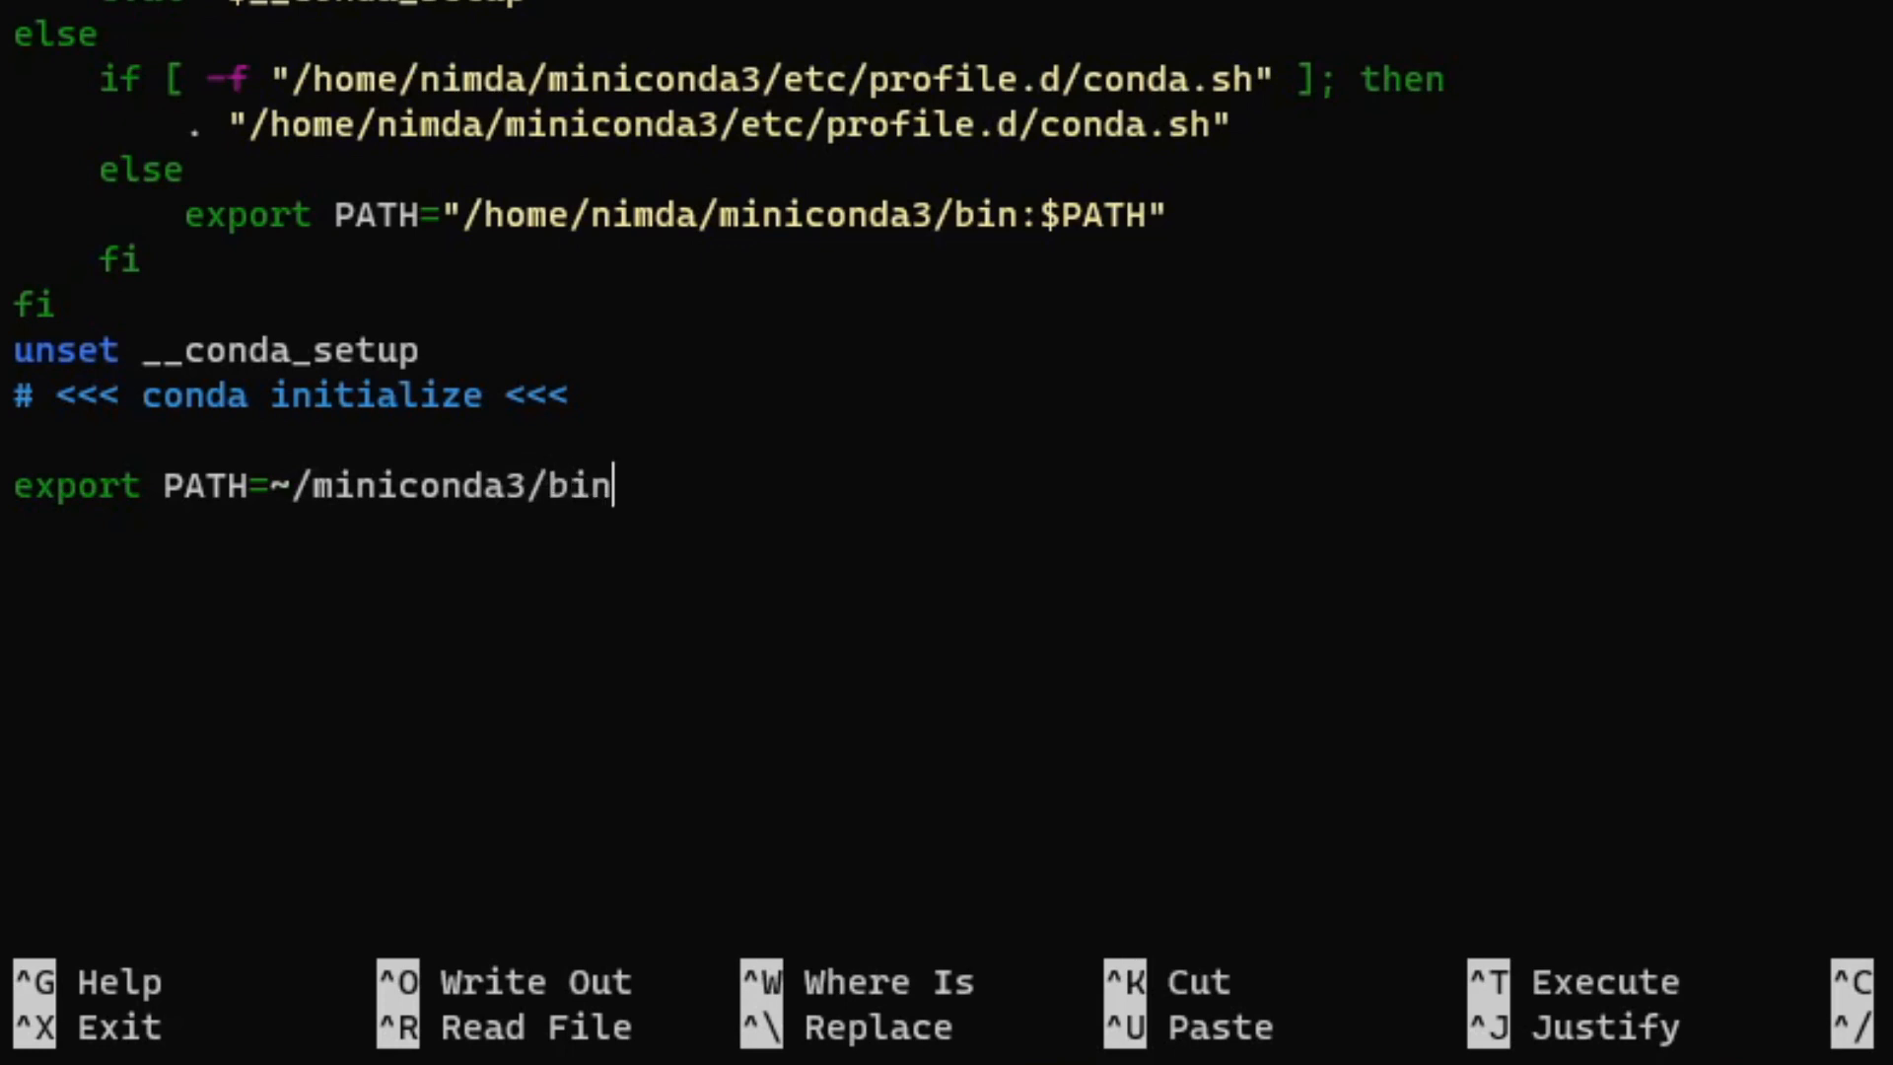
pyautogui.write(':$')
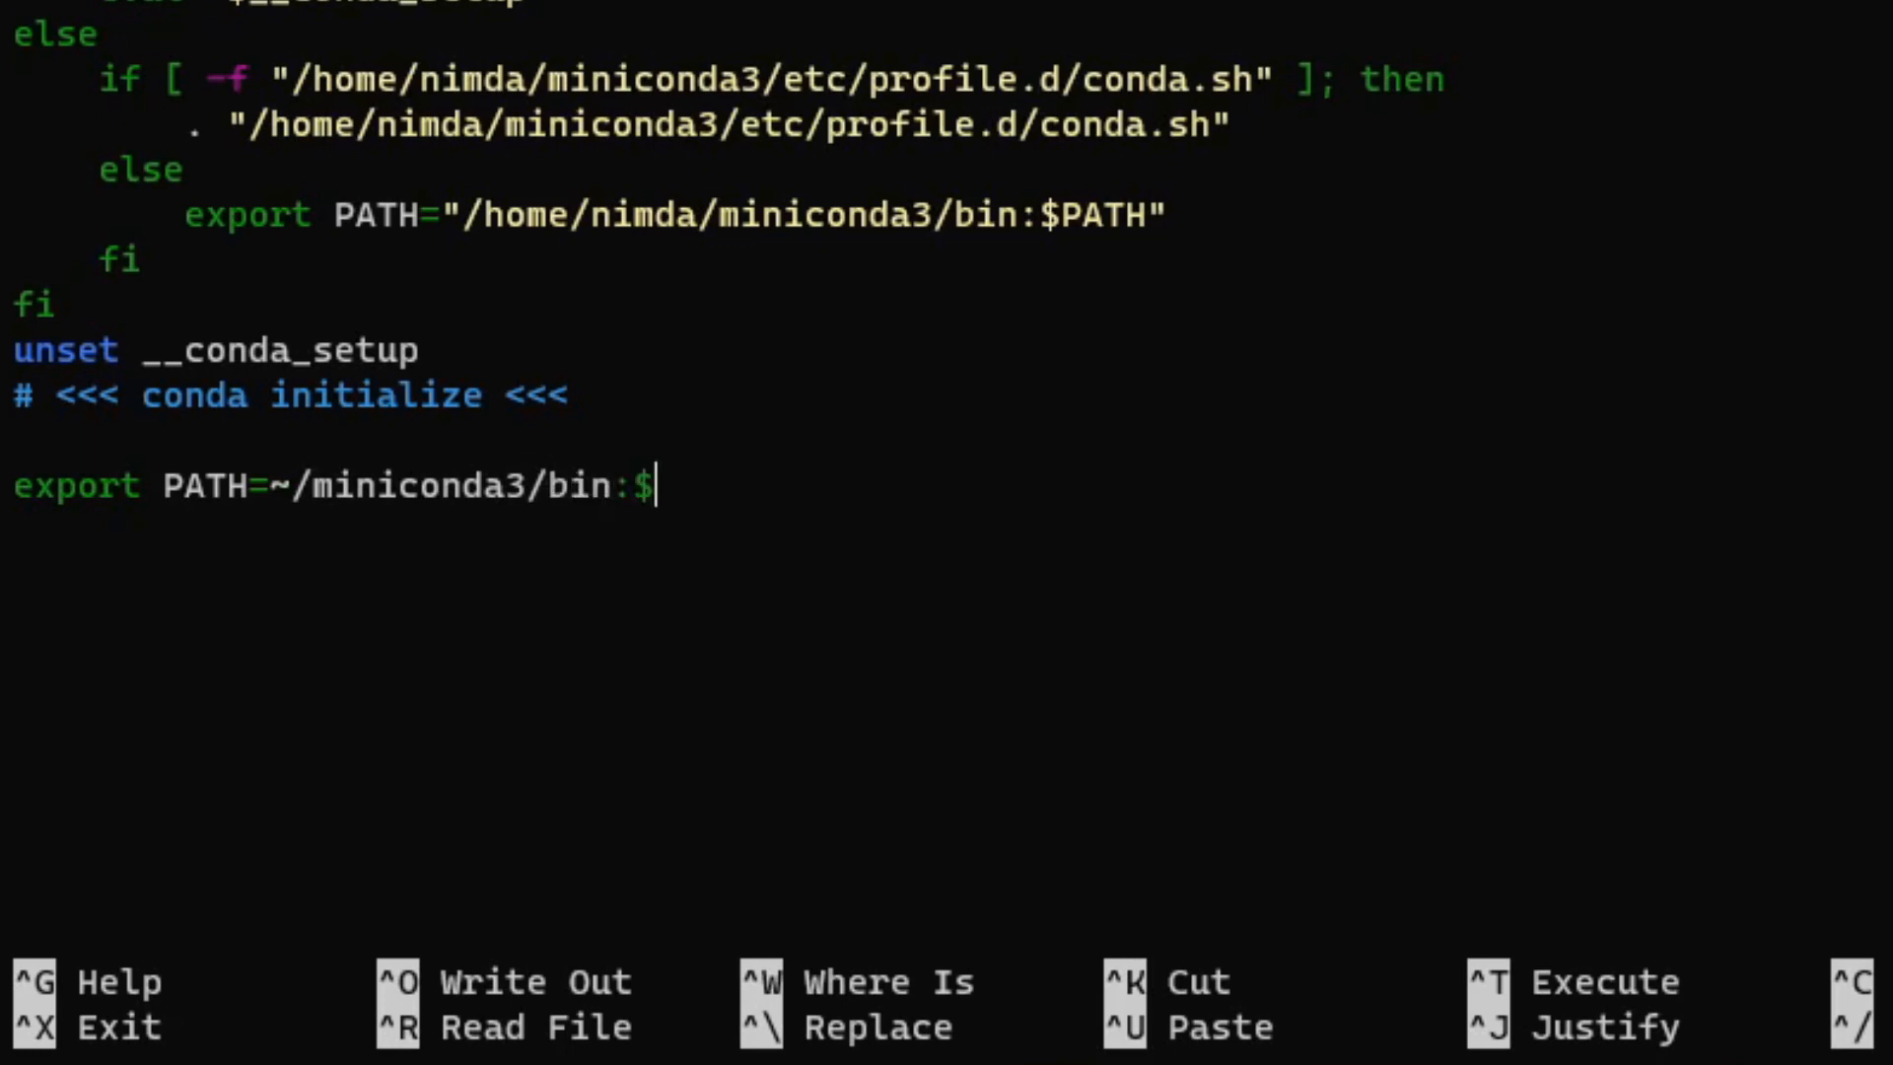
pyautogui.write('PATH')
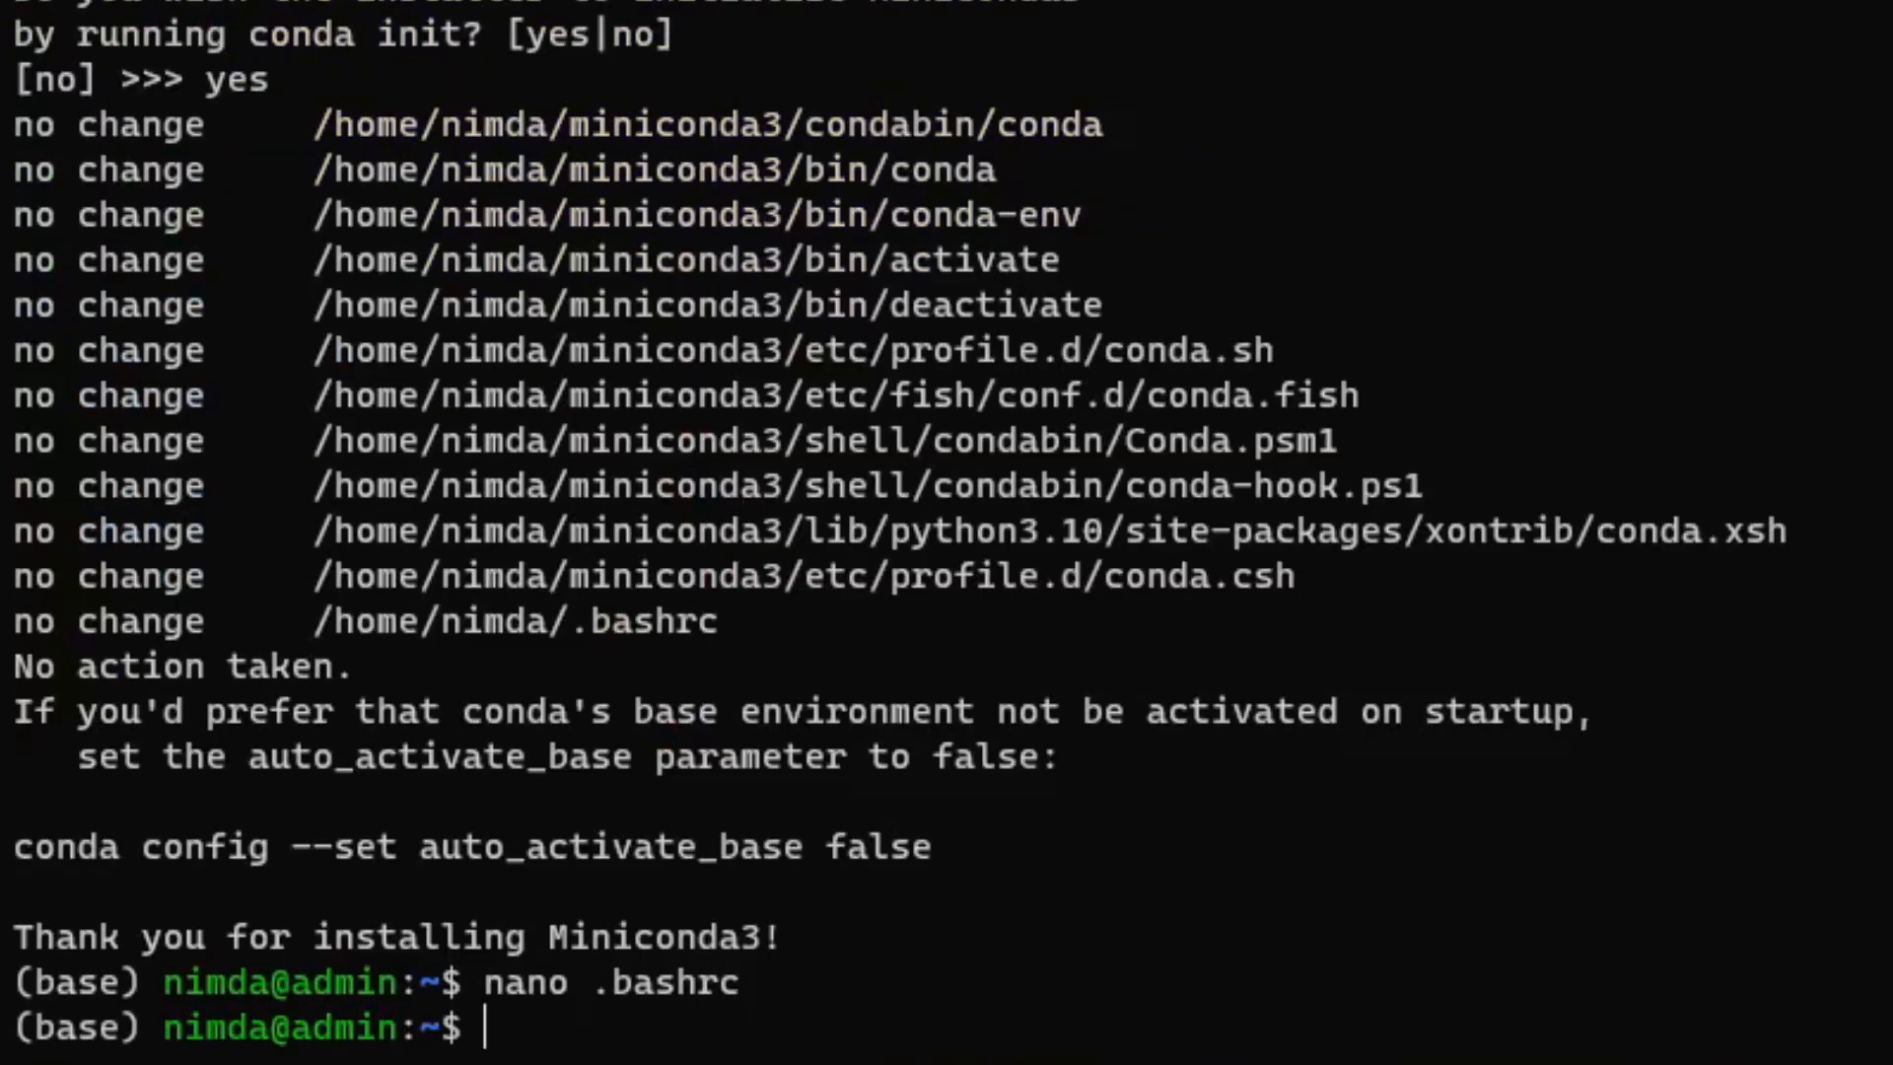
# - Reload ~/.bashrc, check the Python version with 'python3 -V', and begin a conda create command
pyautogui.write('source ~/.bashrc')
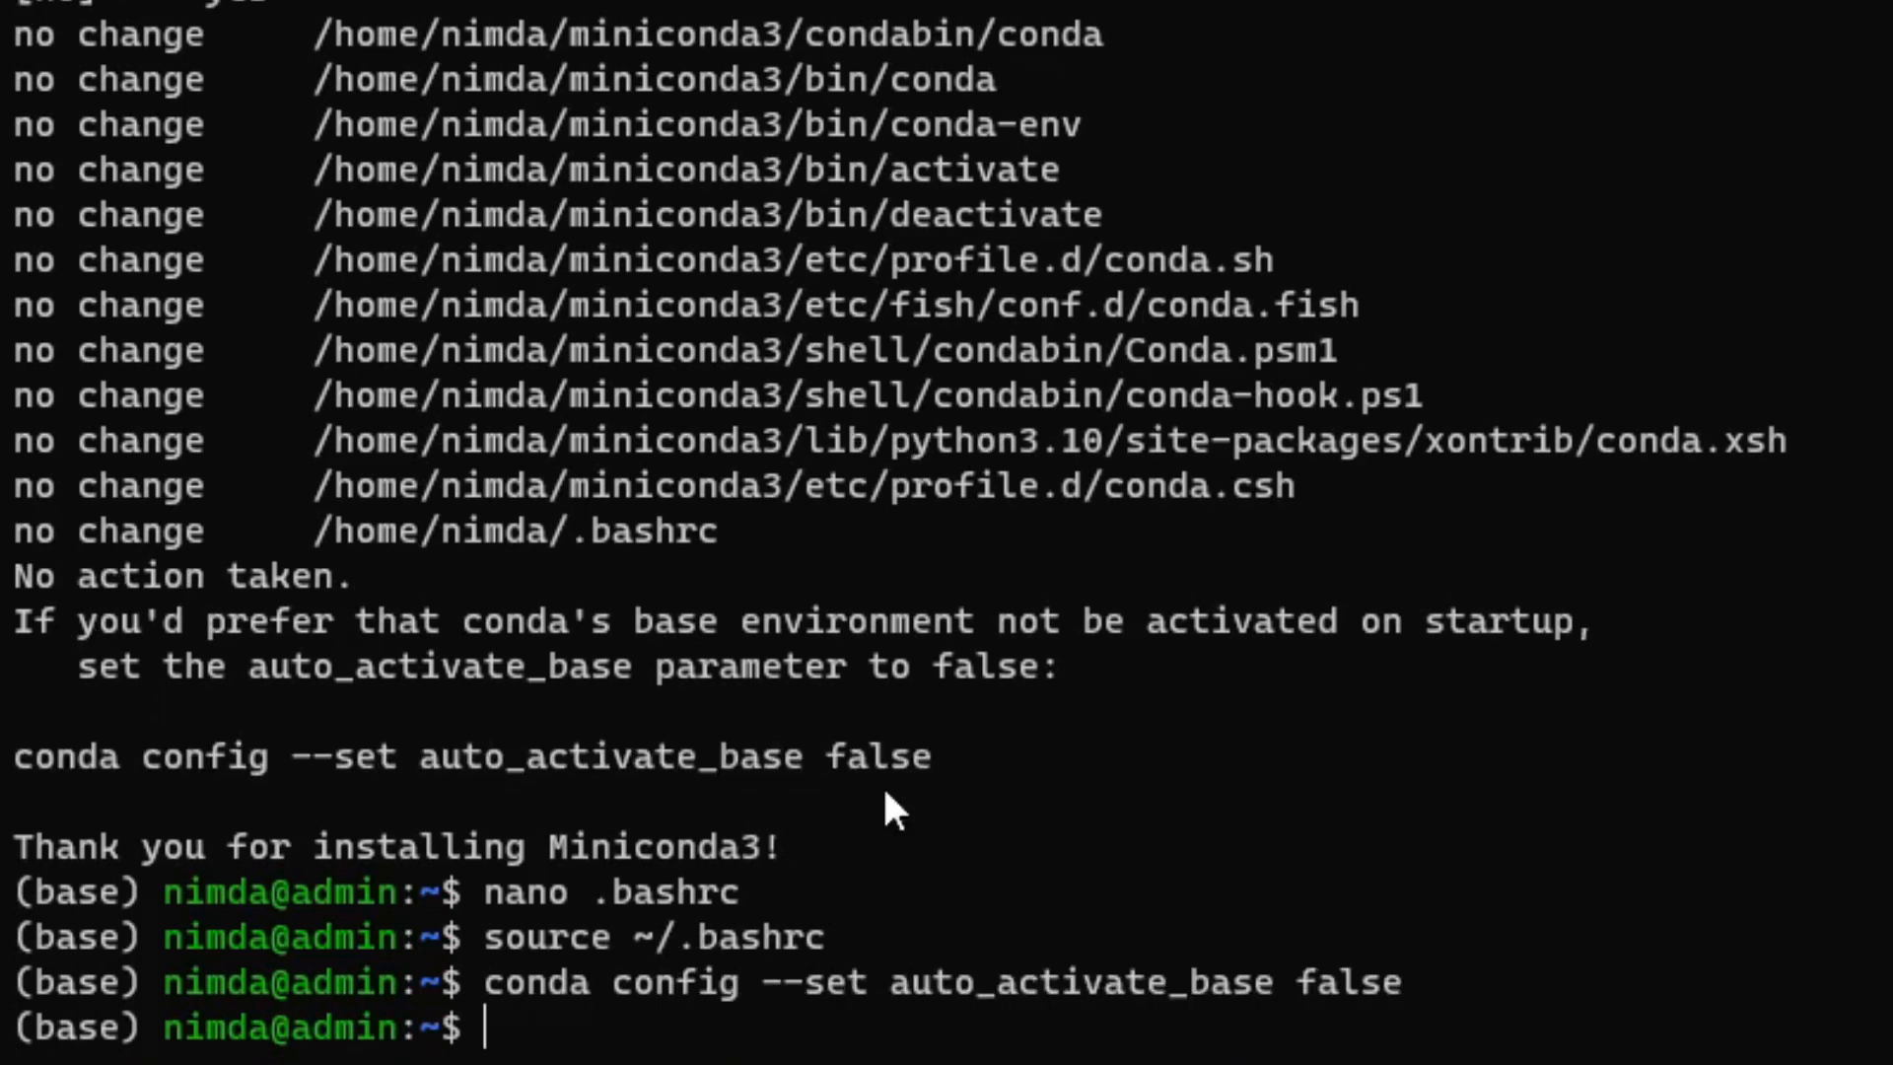
pyautogui.write('python3 -V')
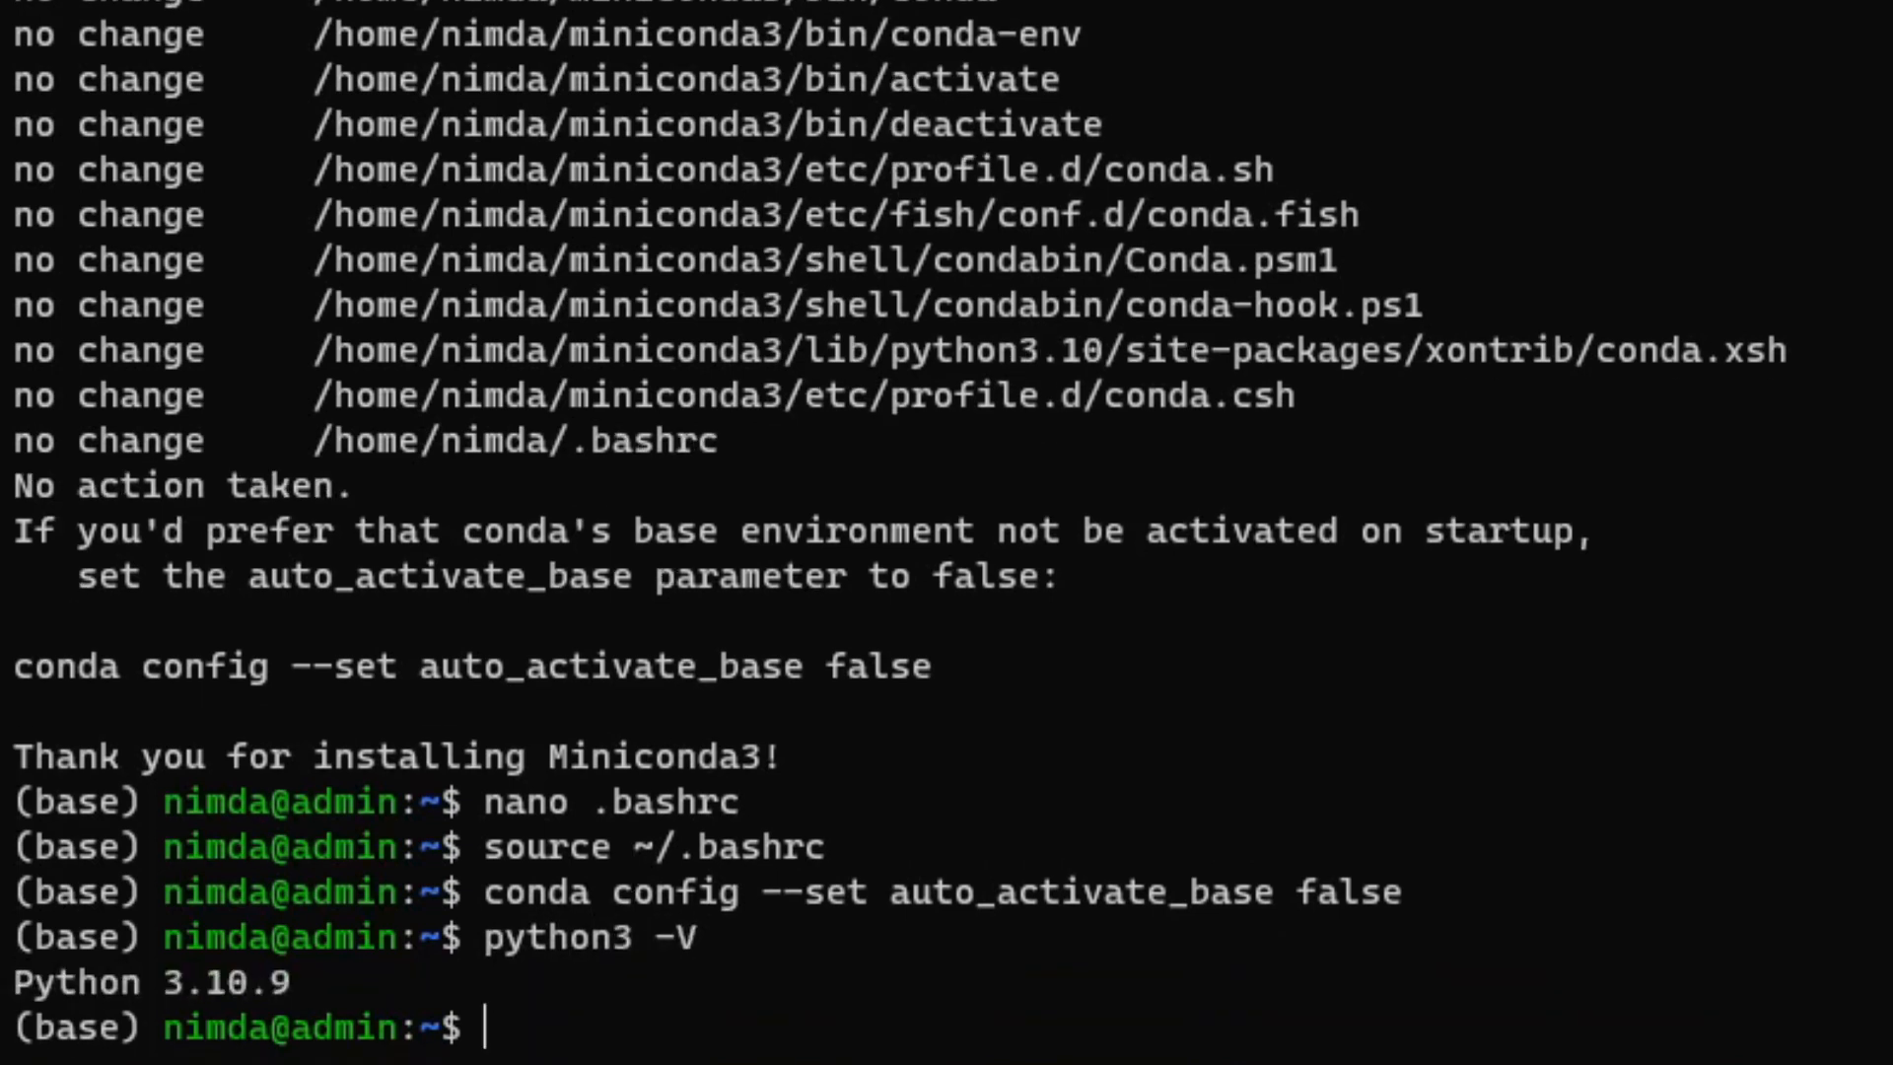
pyautogui.write('conda cr')
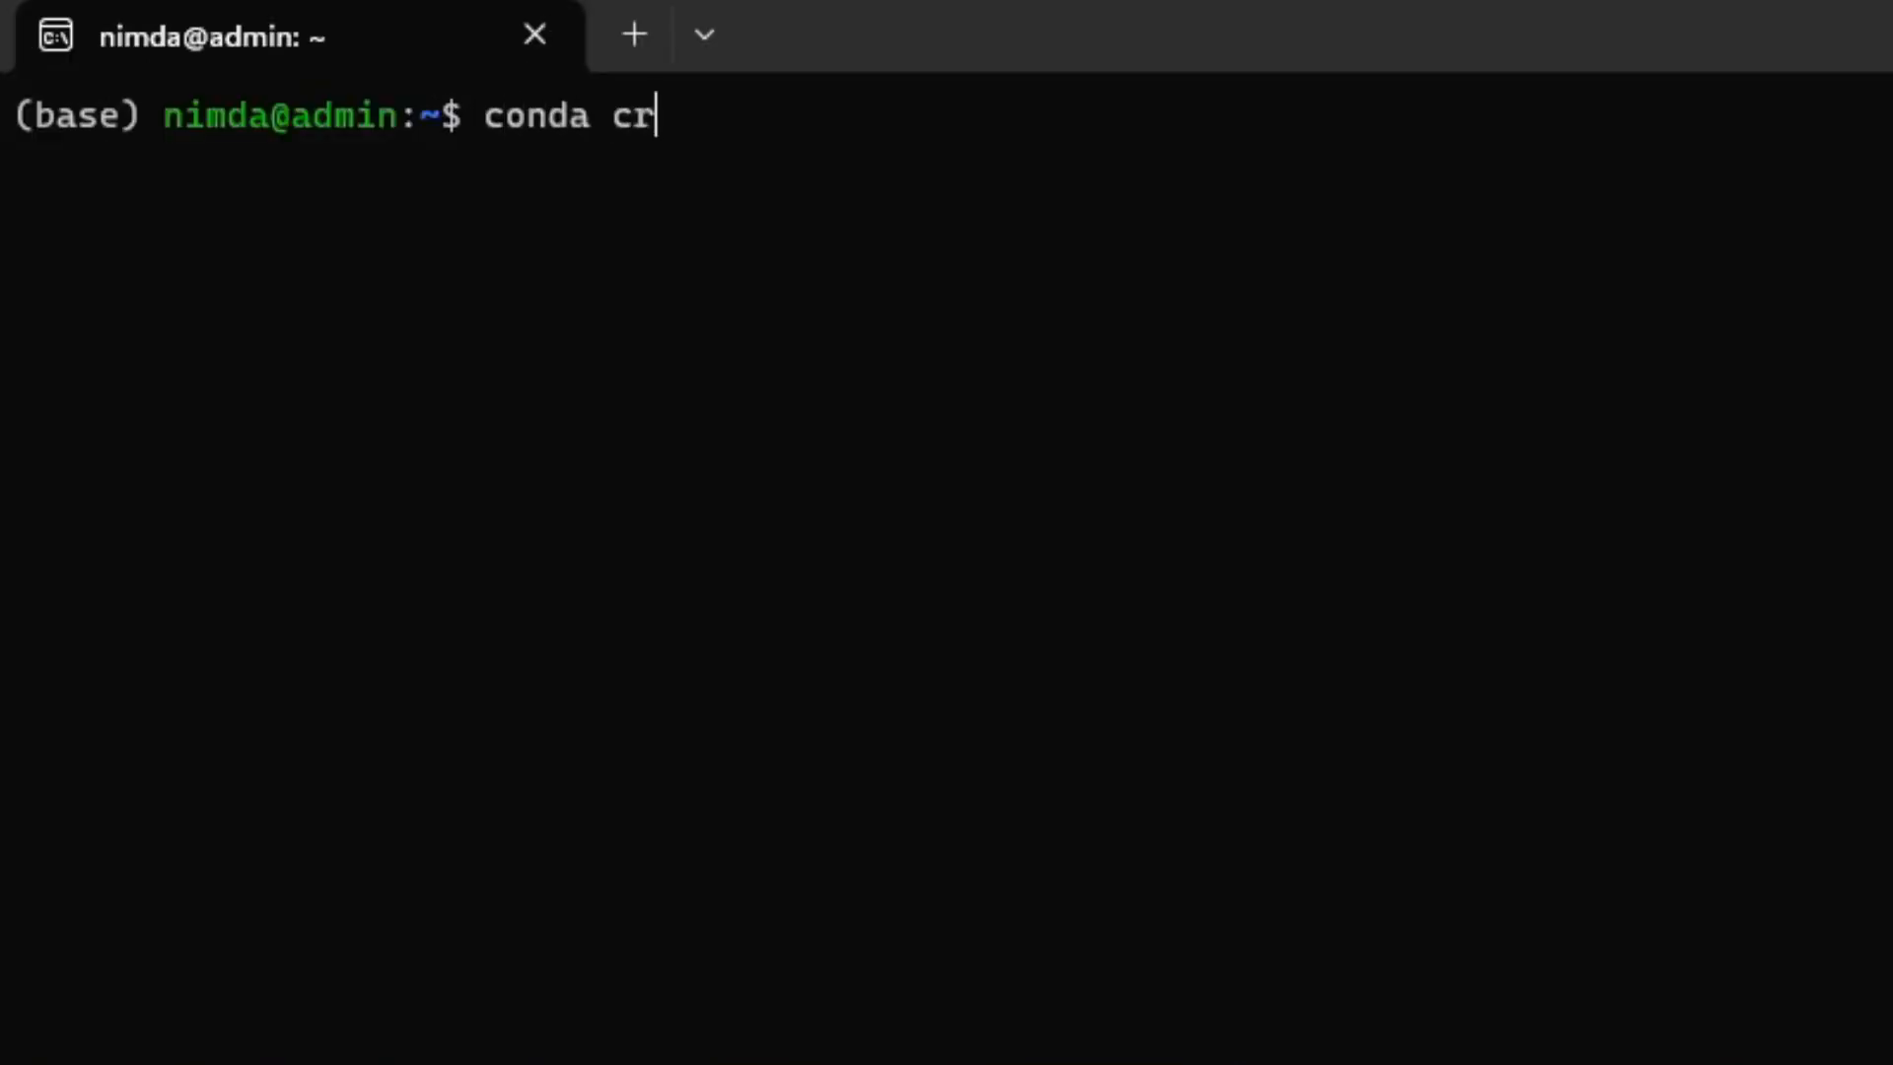
# - Create a conda environment named yolov8 with python=3.10.9, answering y to proceed
pyautogui.write('eate --name')
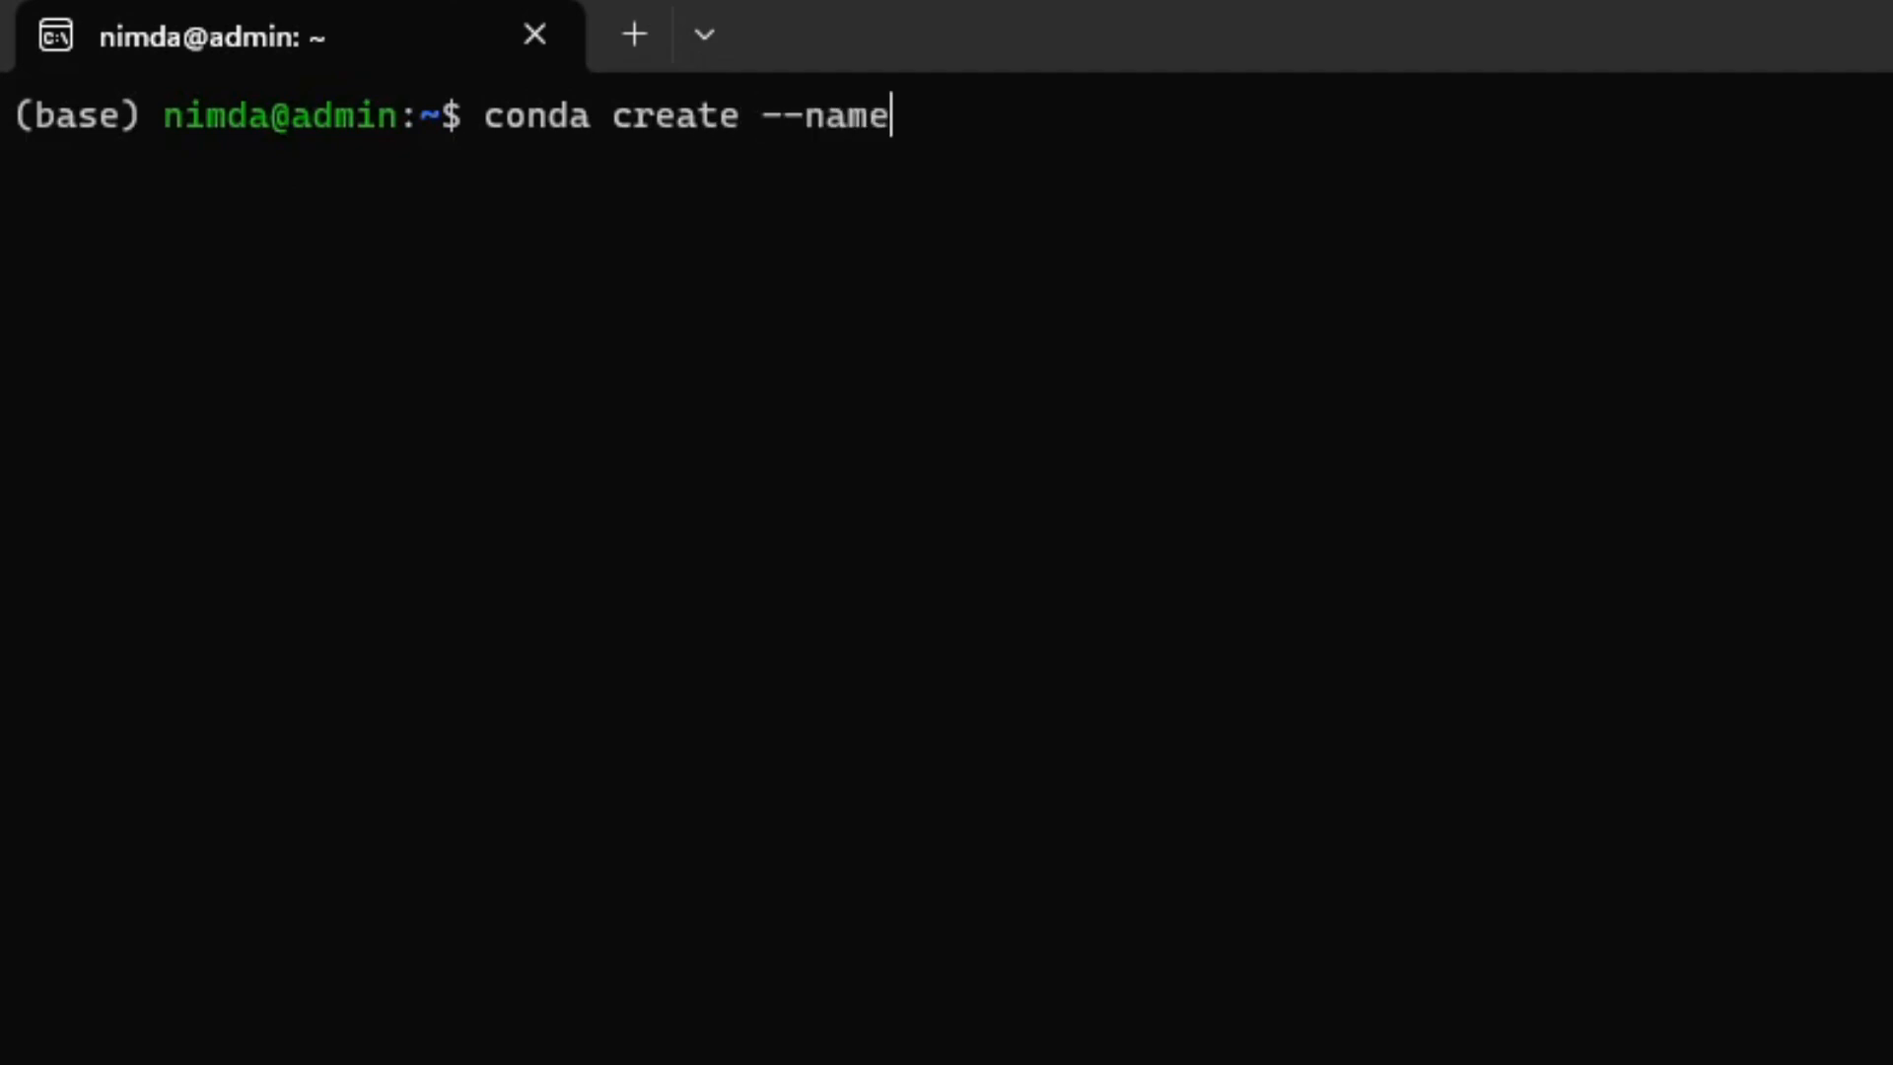
pyautogui.write('yolov')
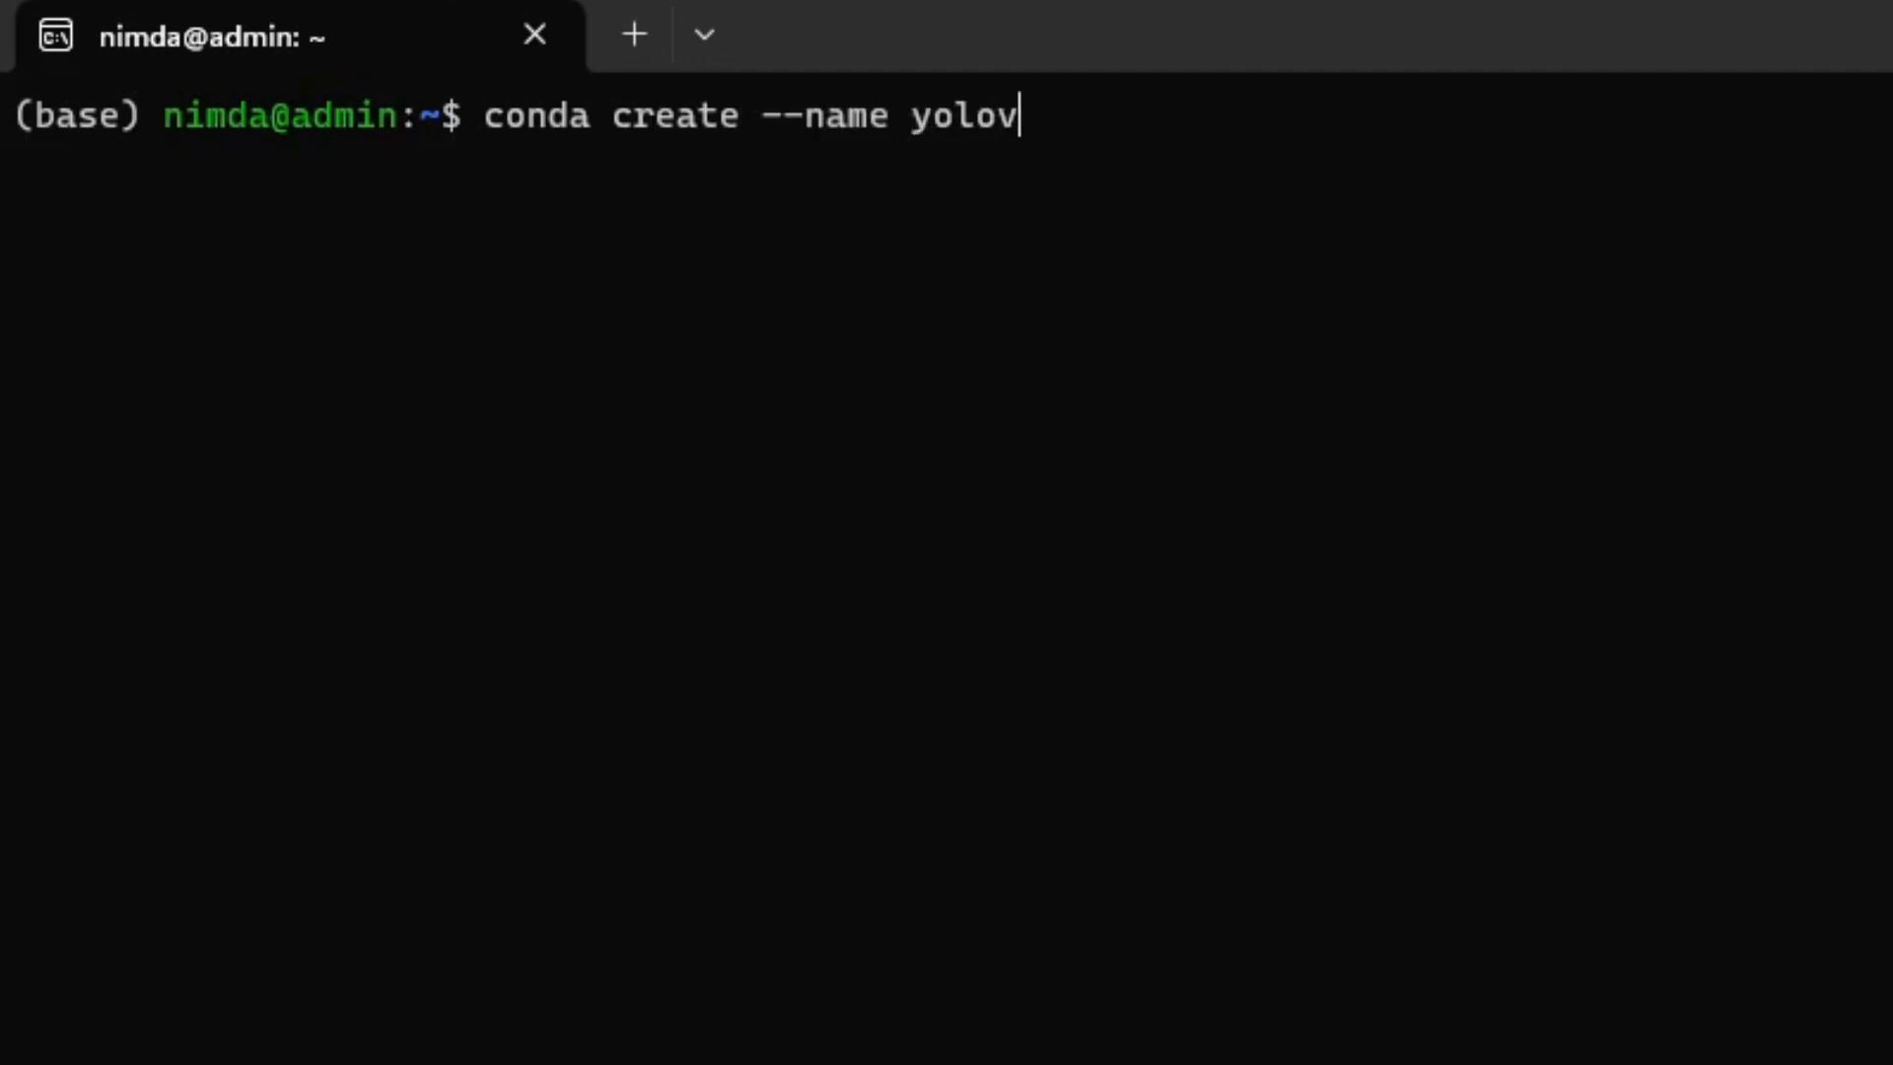
pyautogui.write('8')
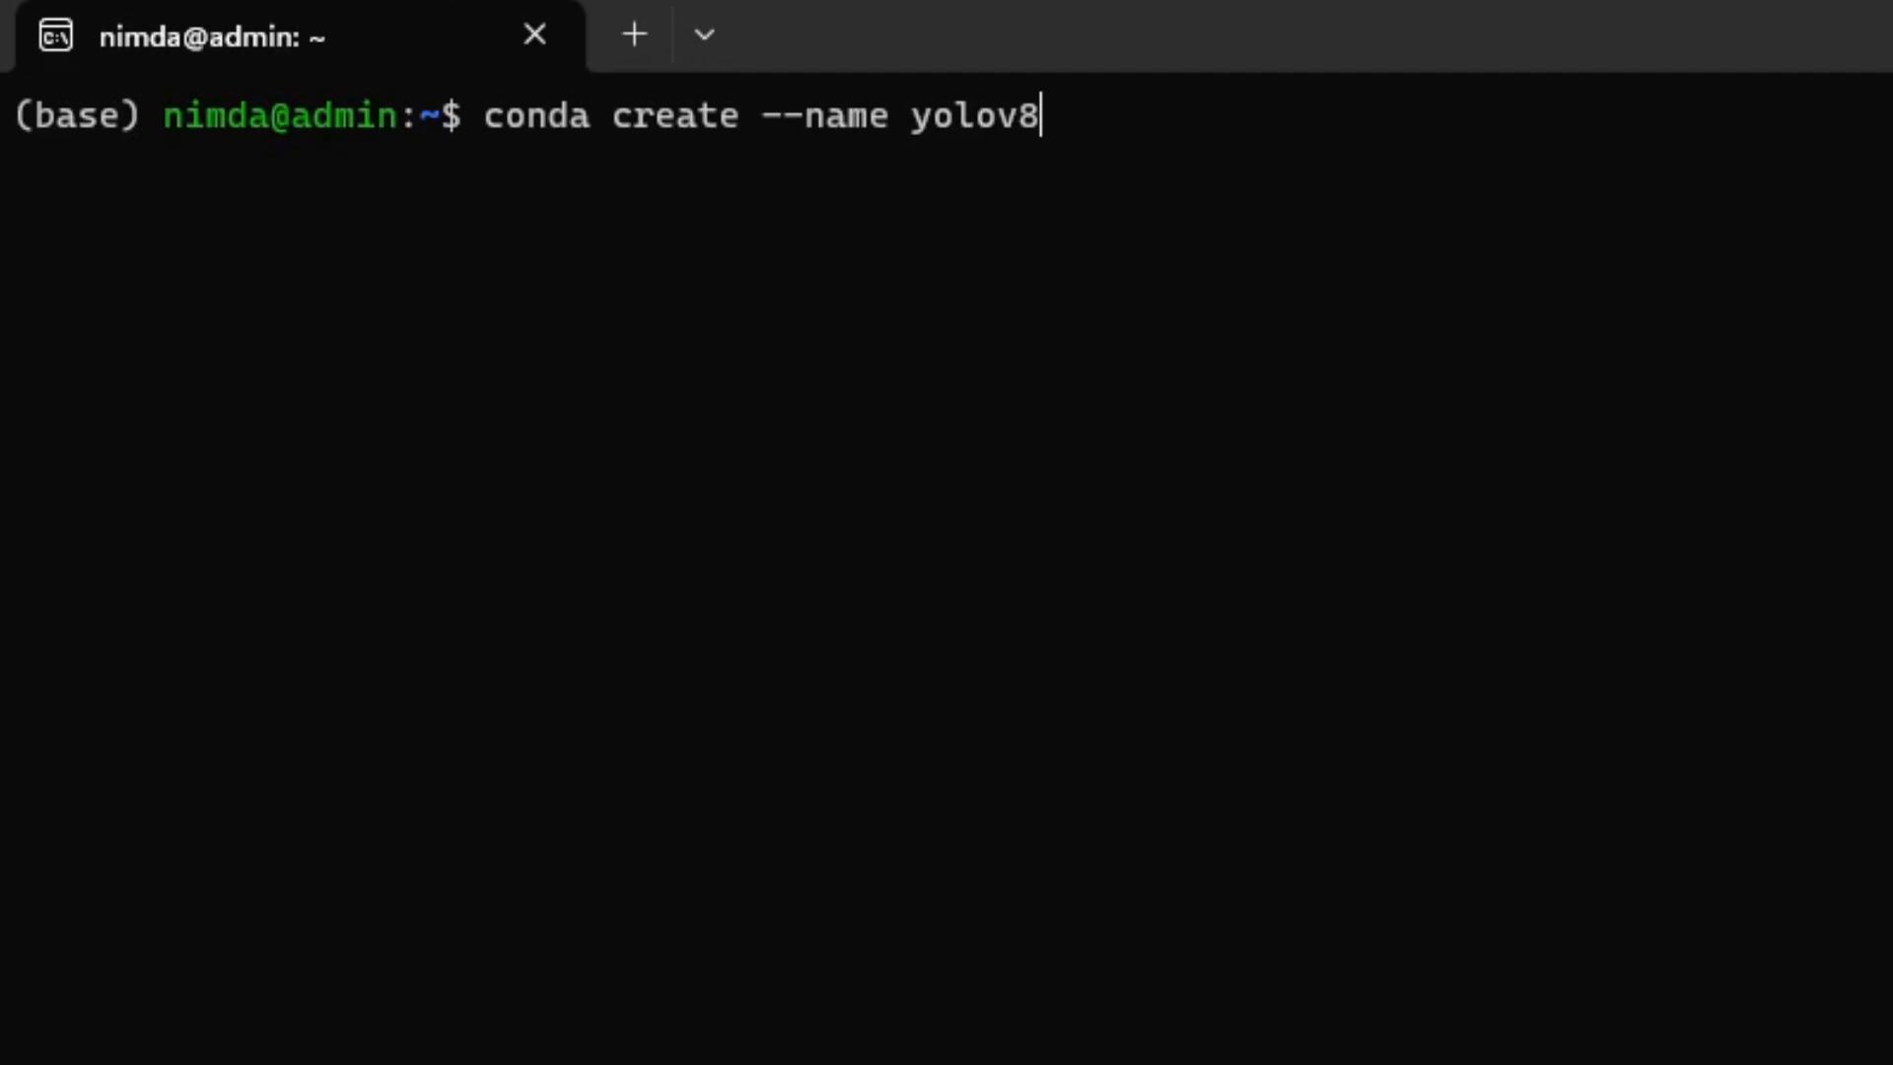
pyautogui.write('python')
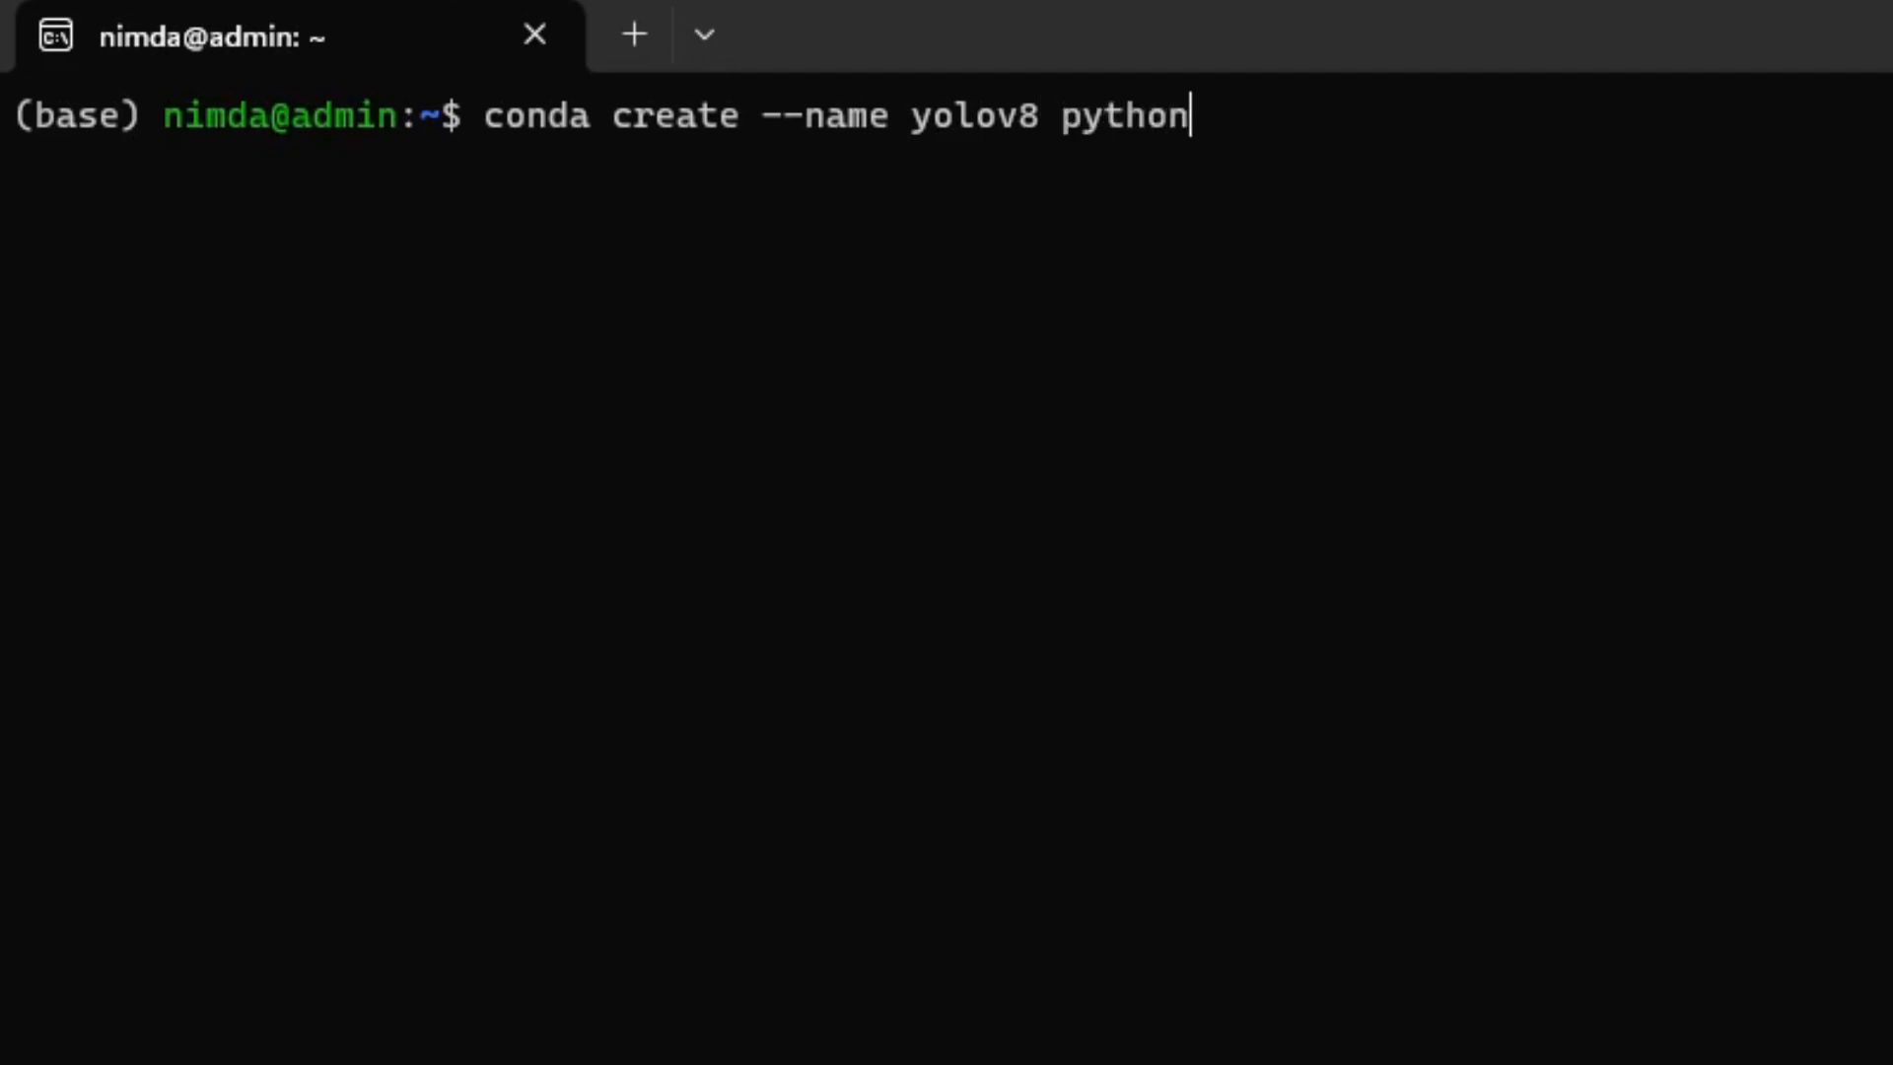
pyautogui.write('=')
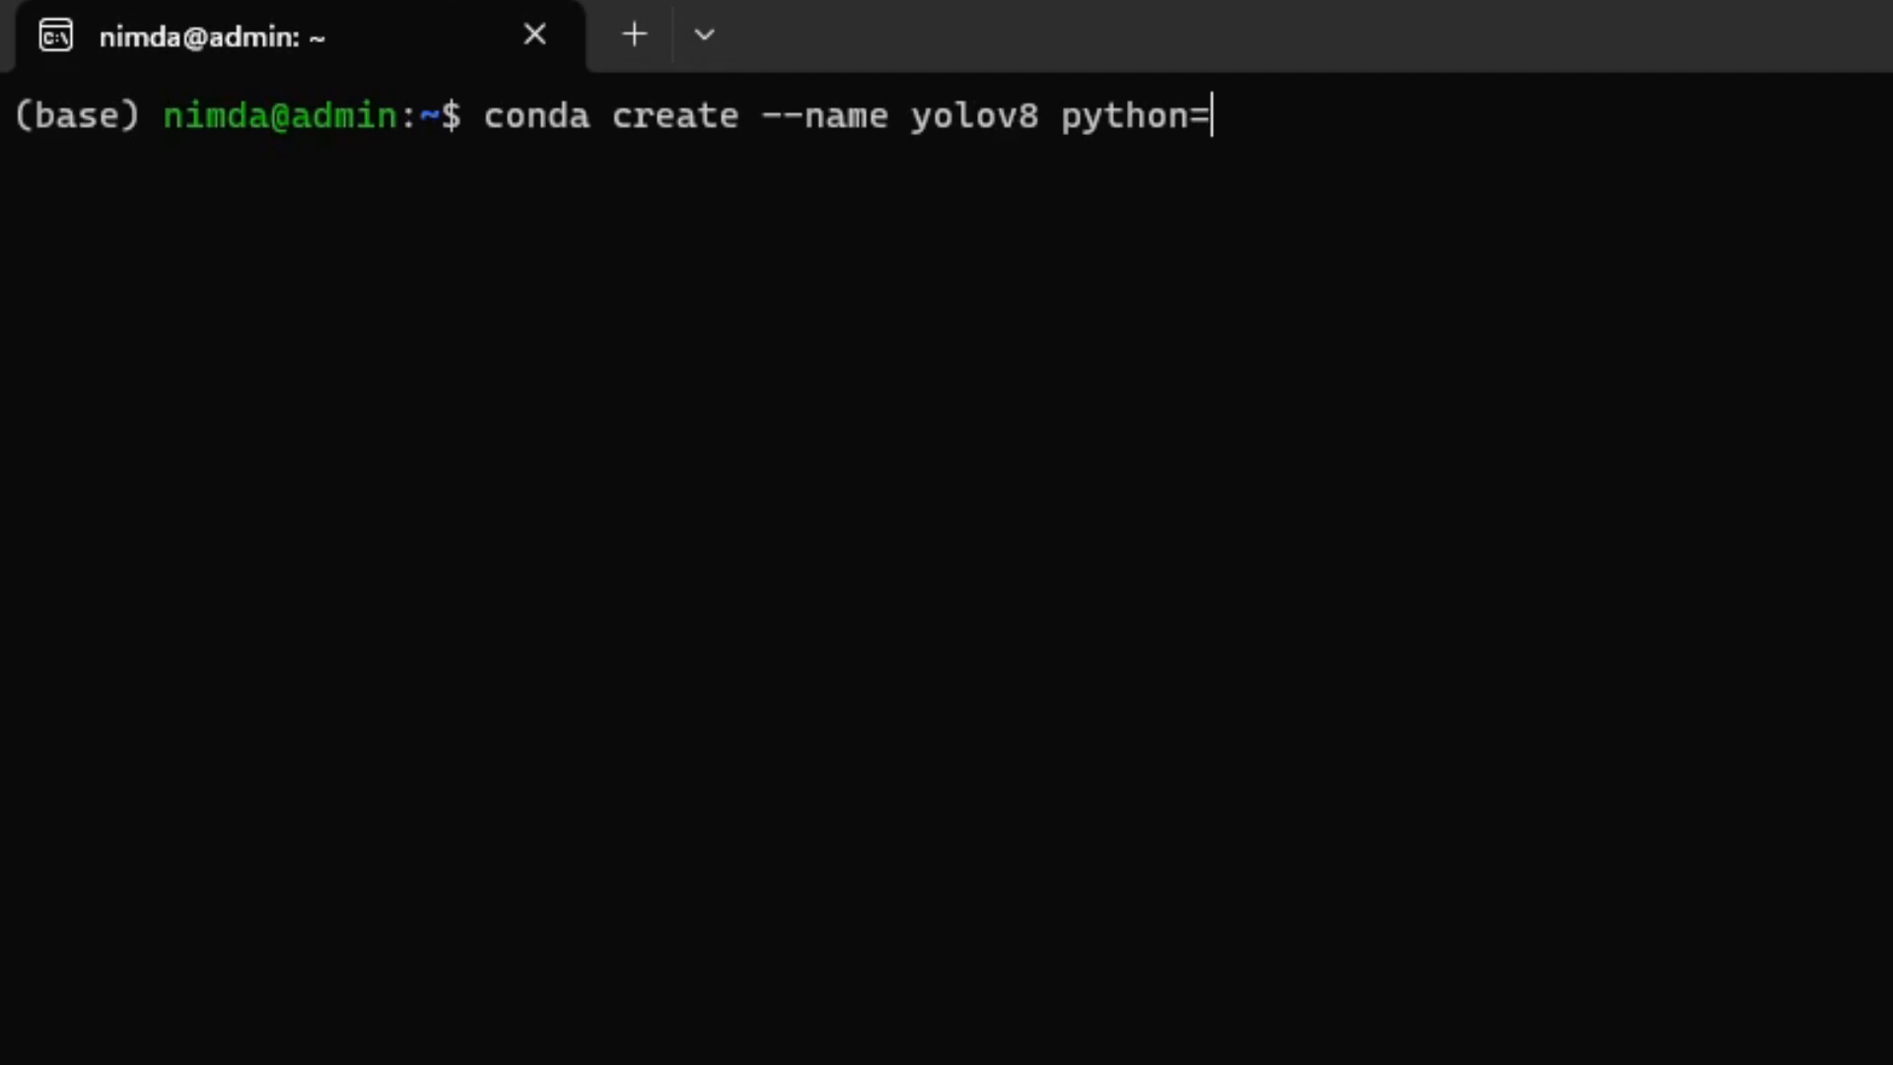
pyautogui.write('3.10.9')
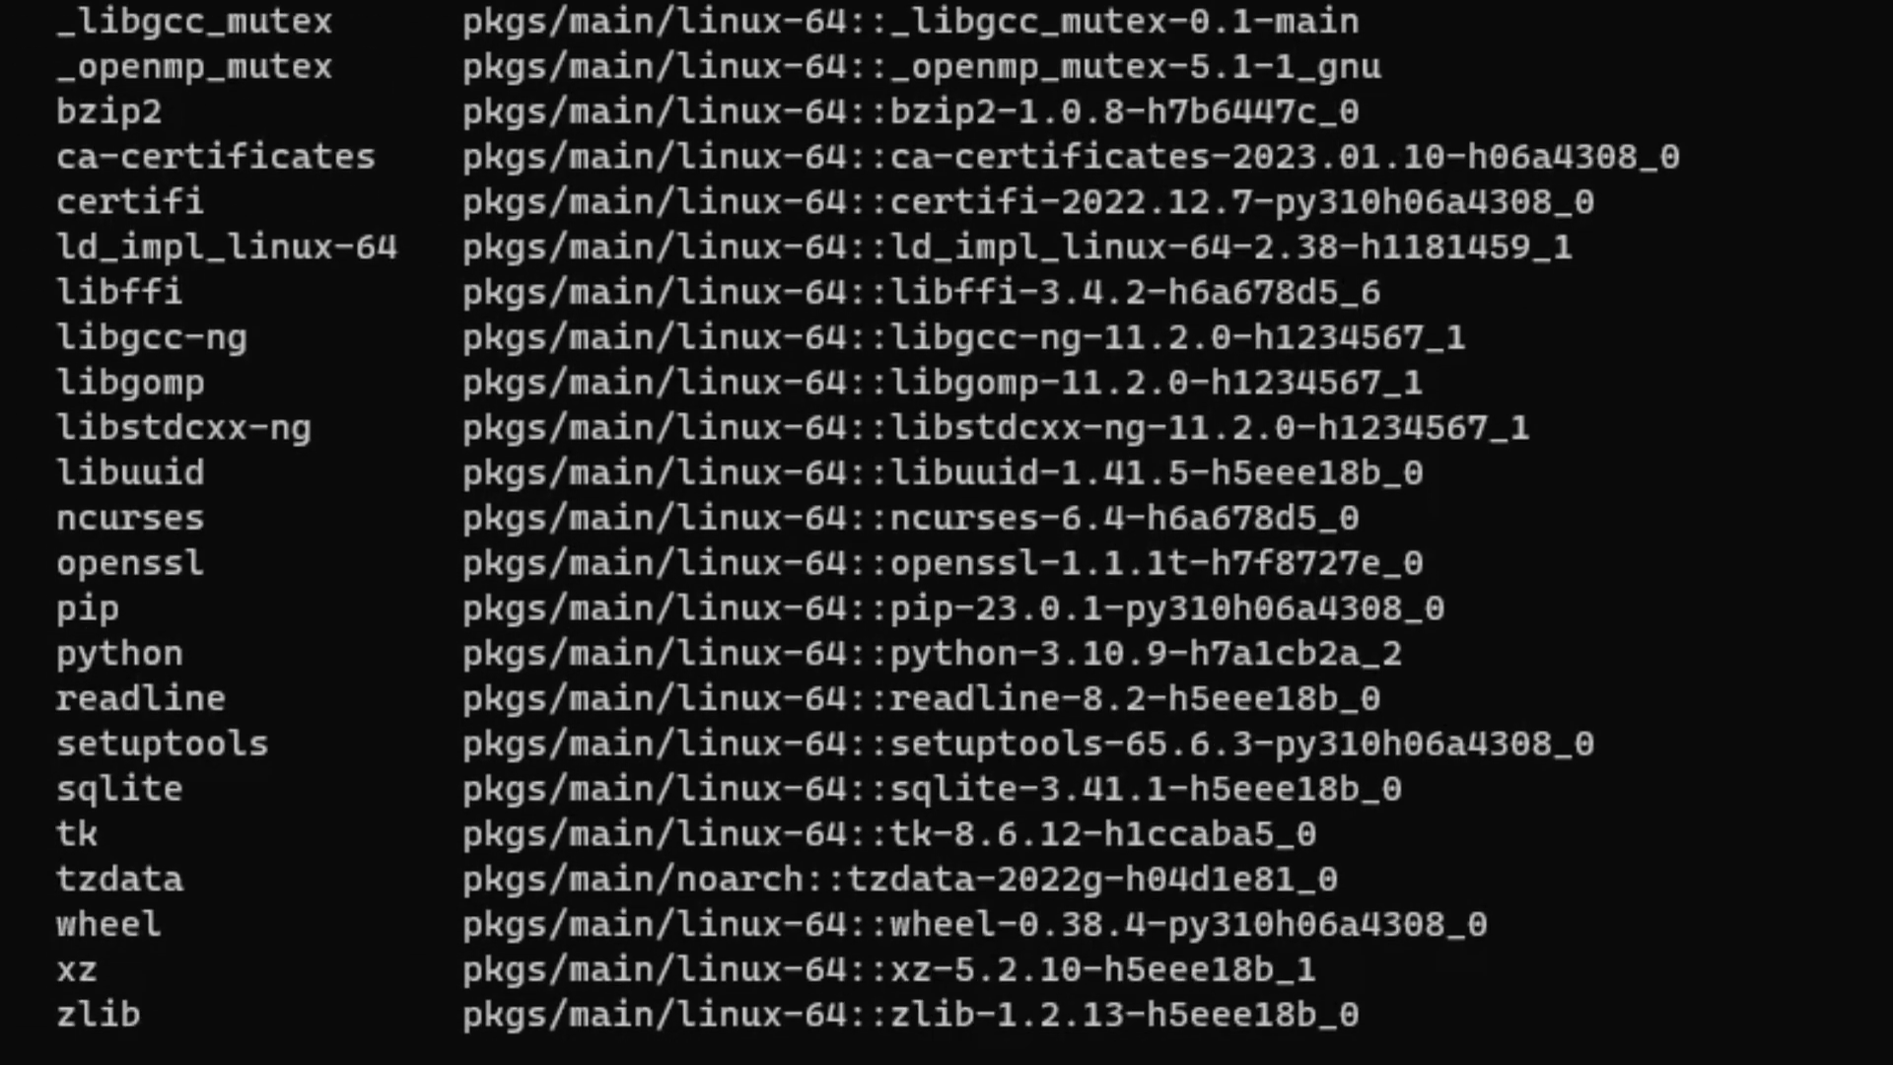
pyautogui.write('y')
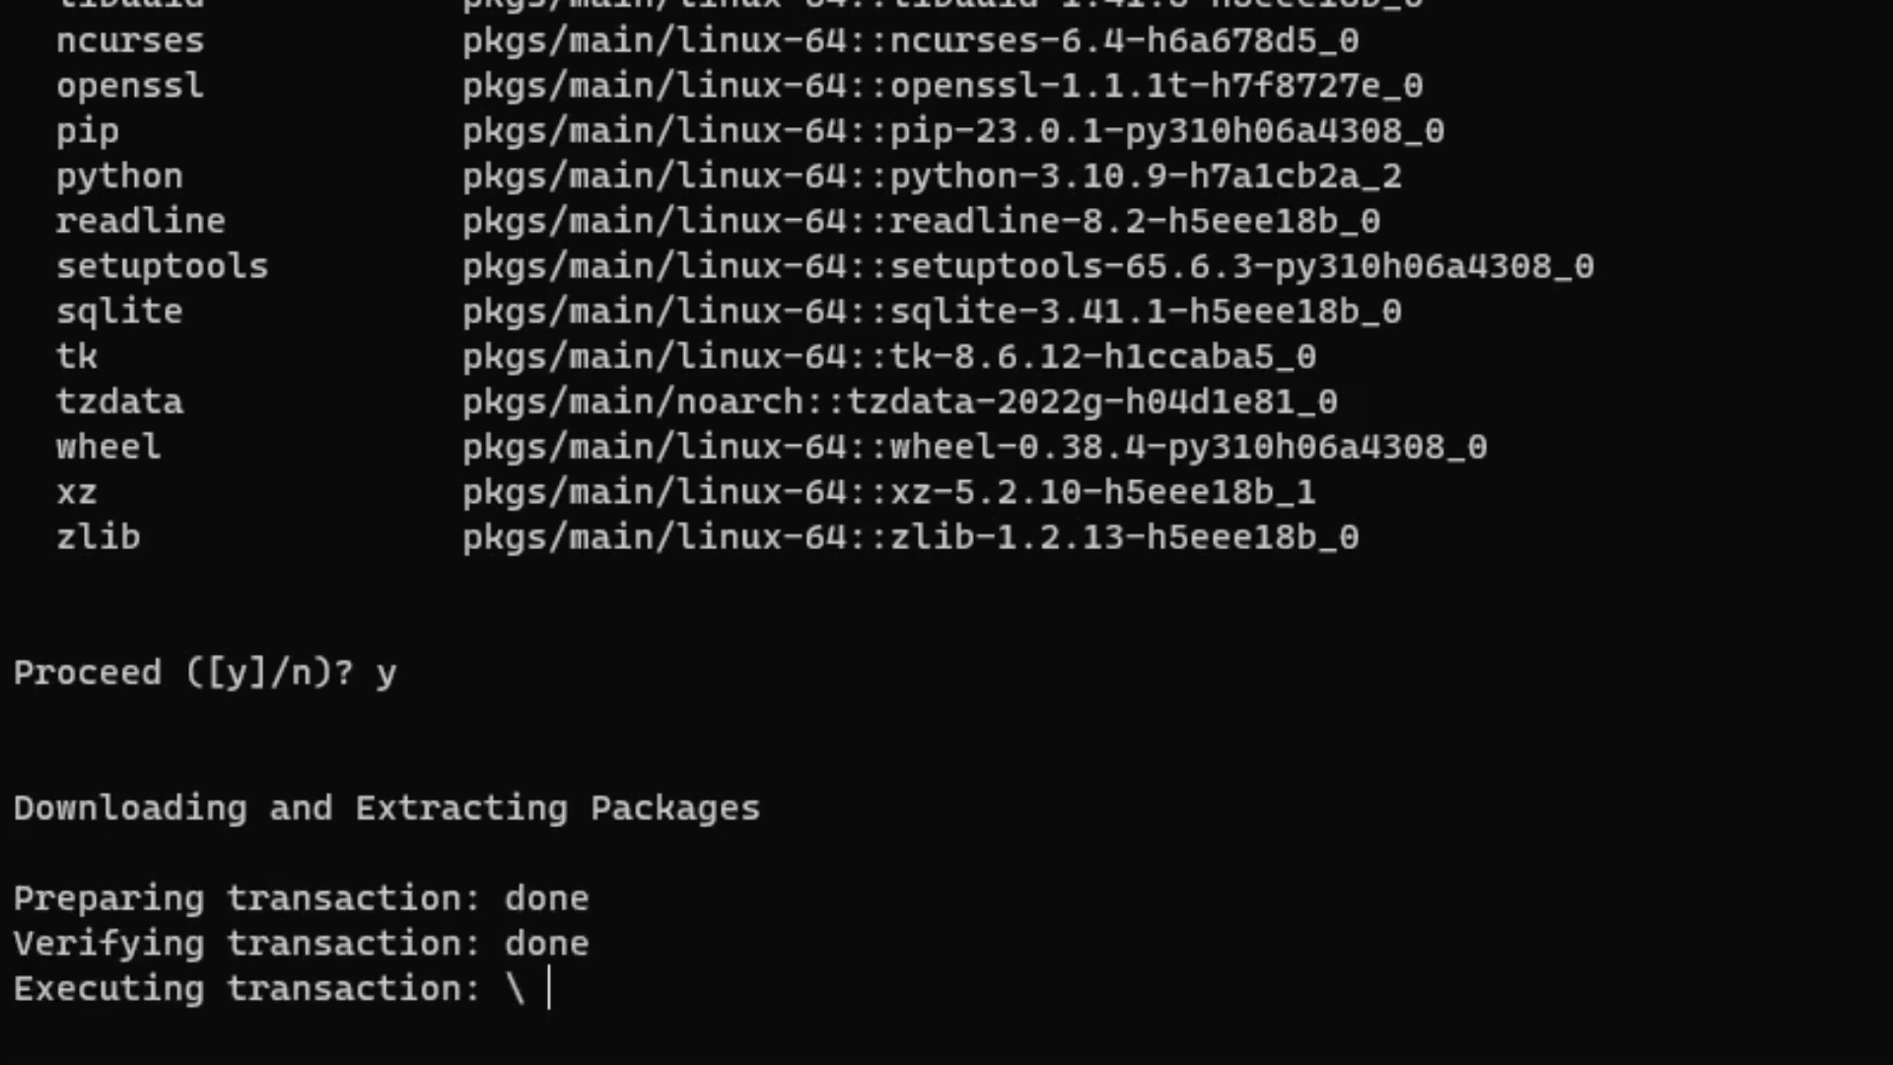
# - List the conda environments to confirm yolov8 exists
pyautogui.write('c')
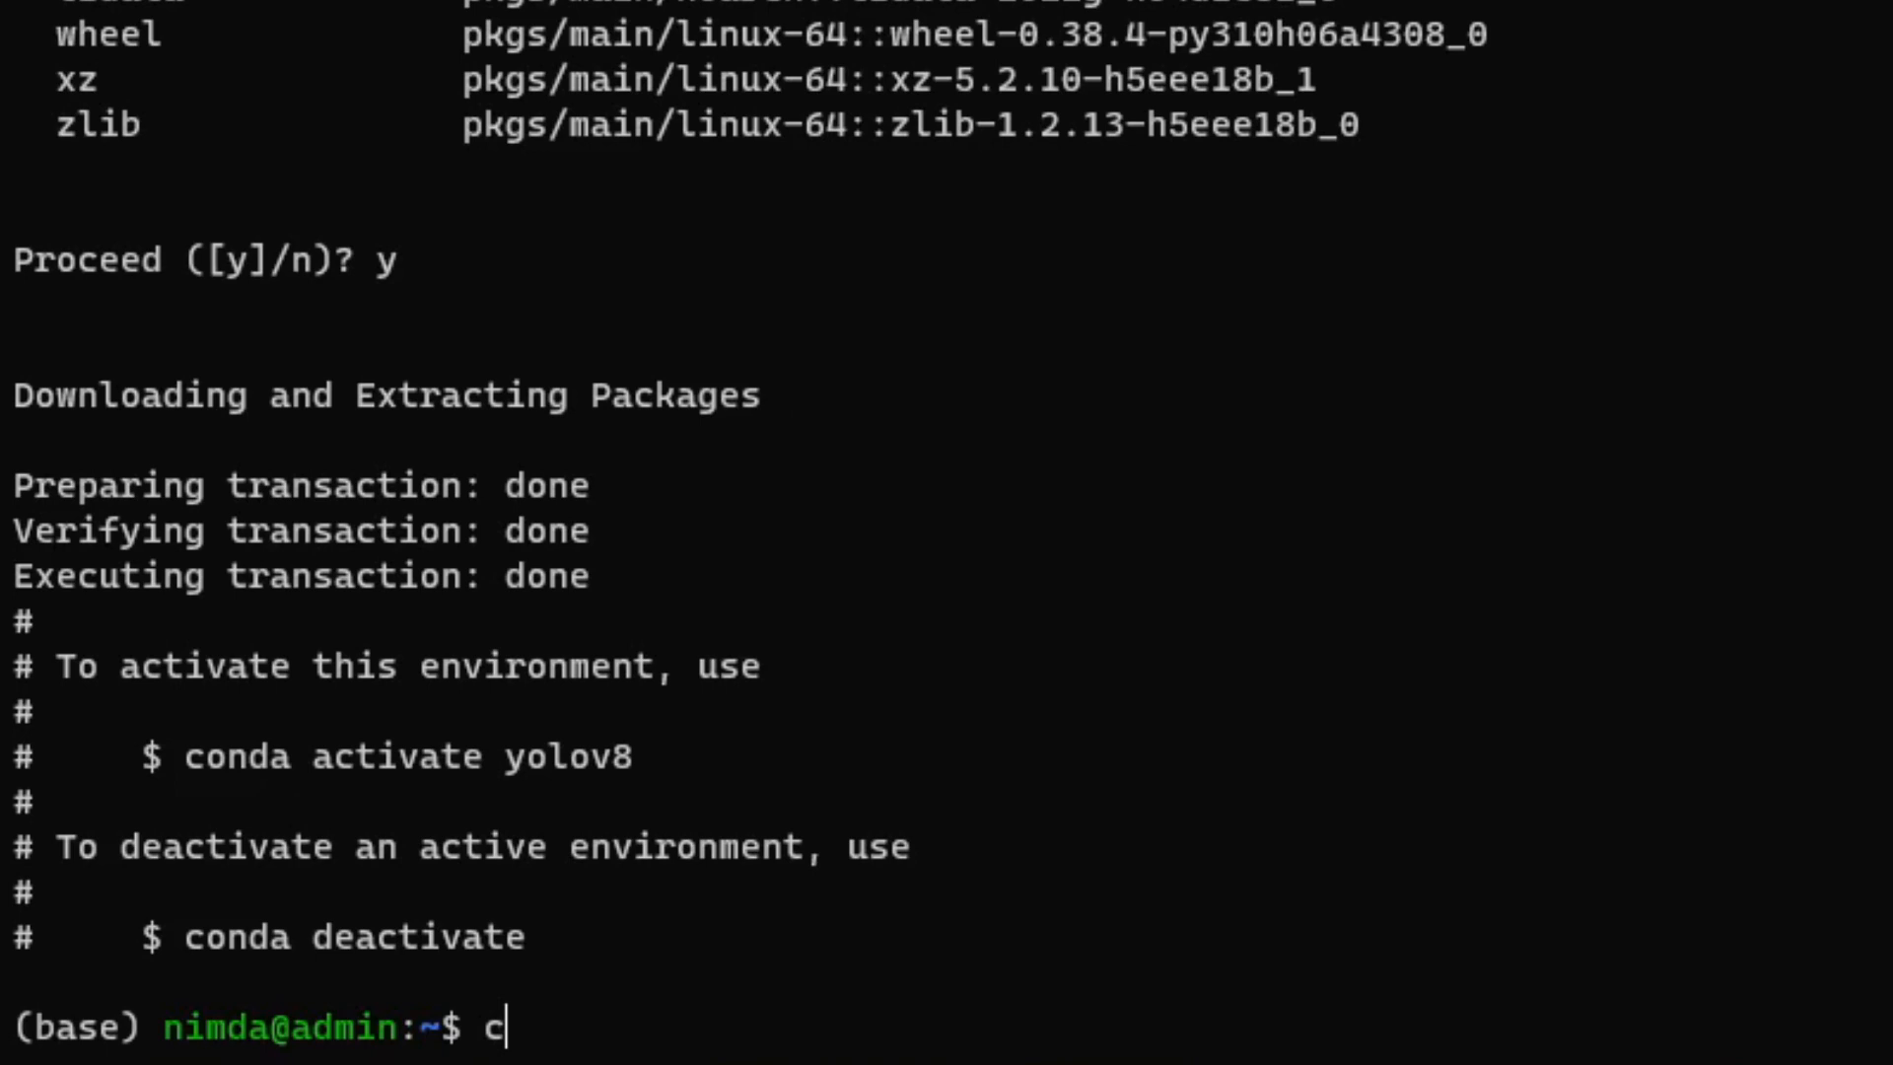
pyautogui.write('onda env list')
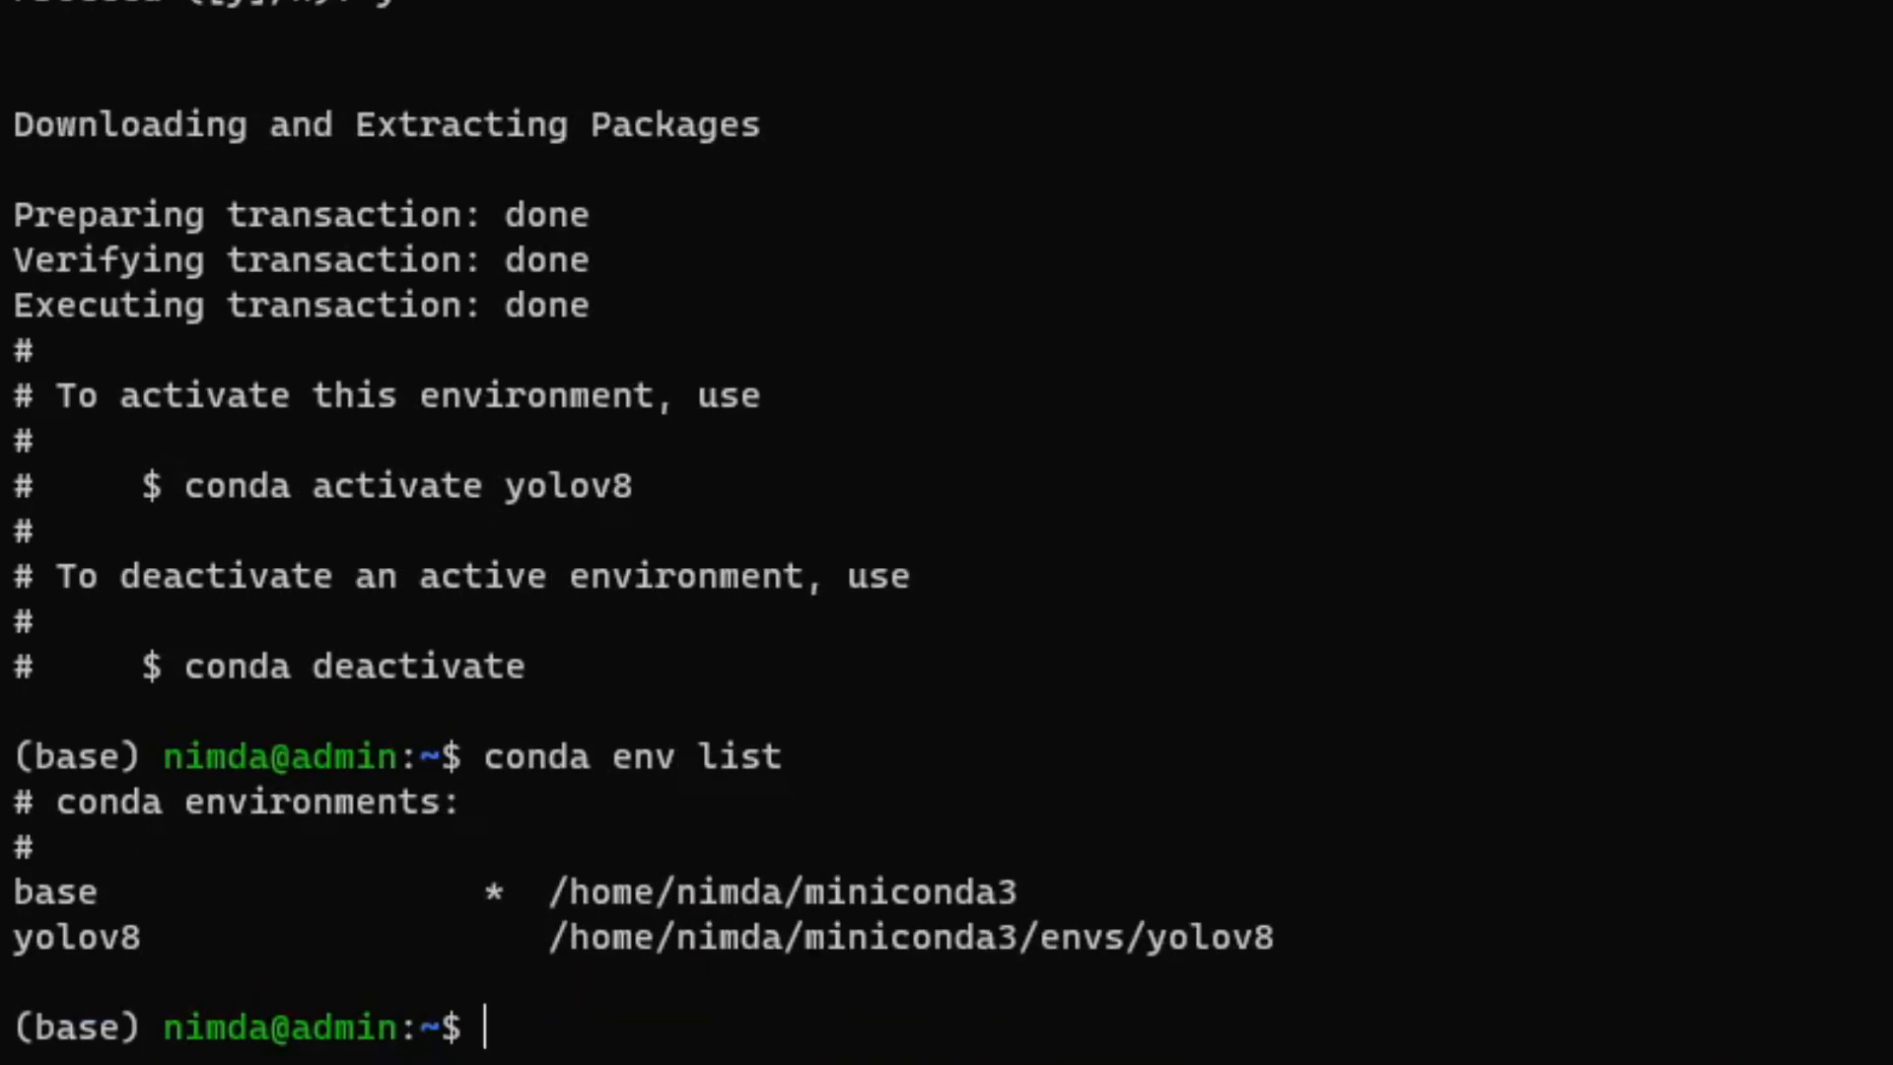
# - Activate the yolov8 environment and install ultralytics with pip3
pyautogui.write('conda act')
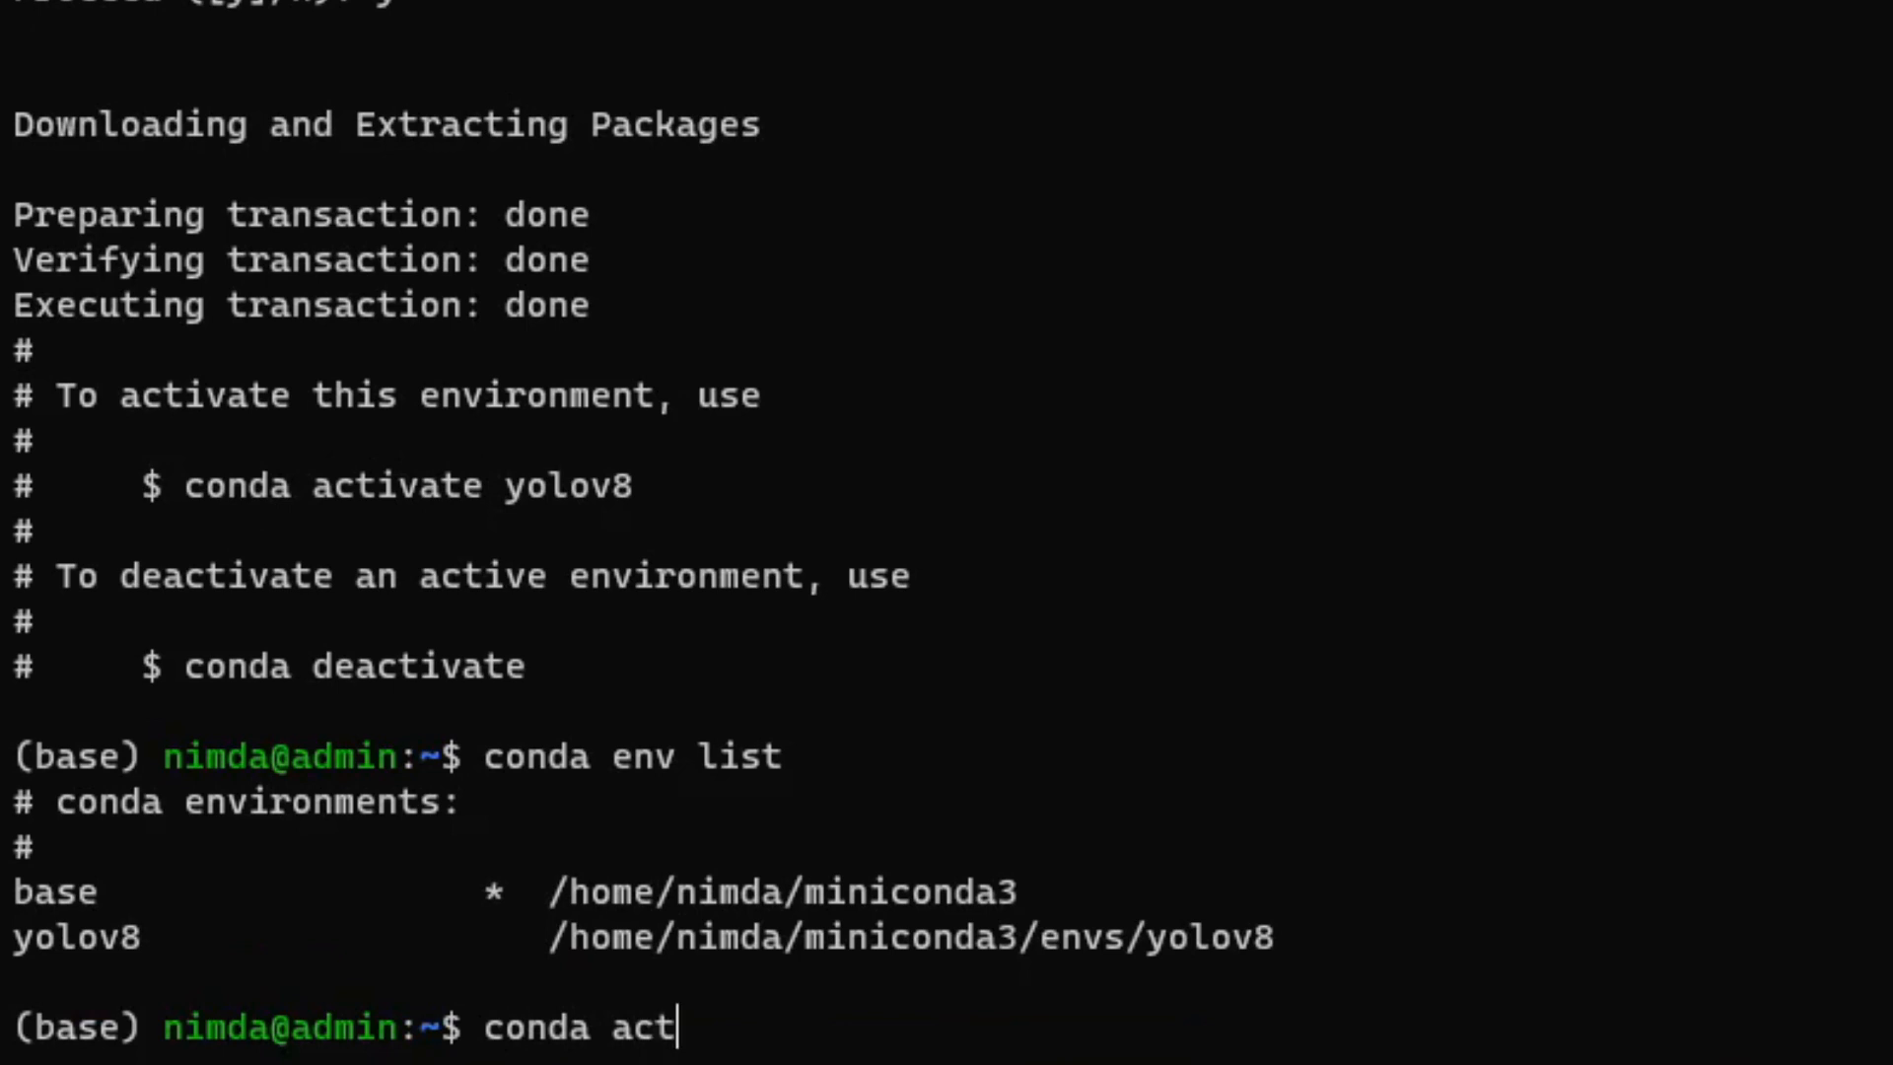
pyautogui.write('ivate')
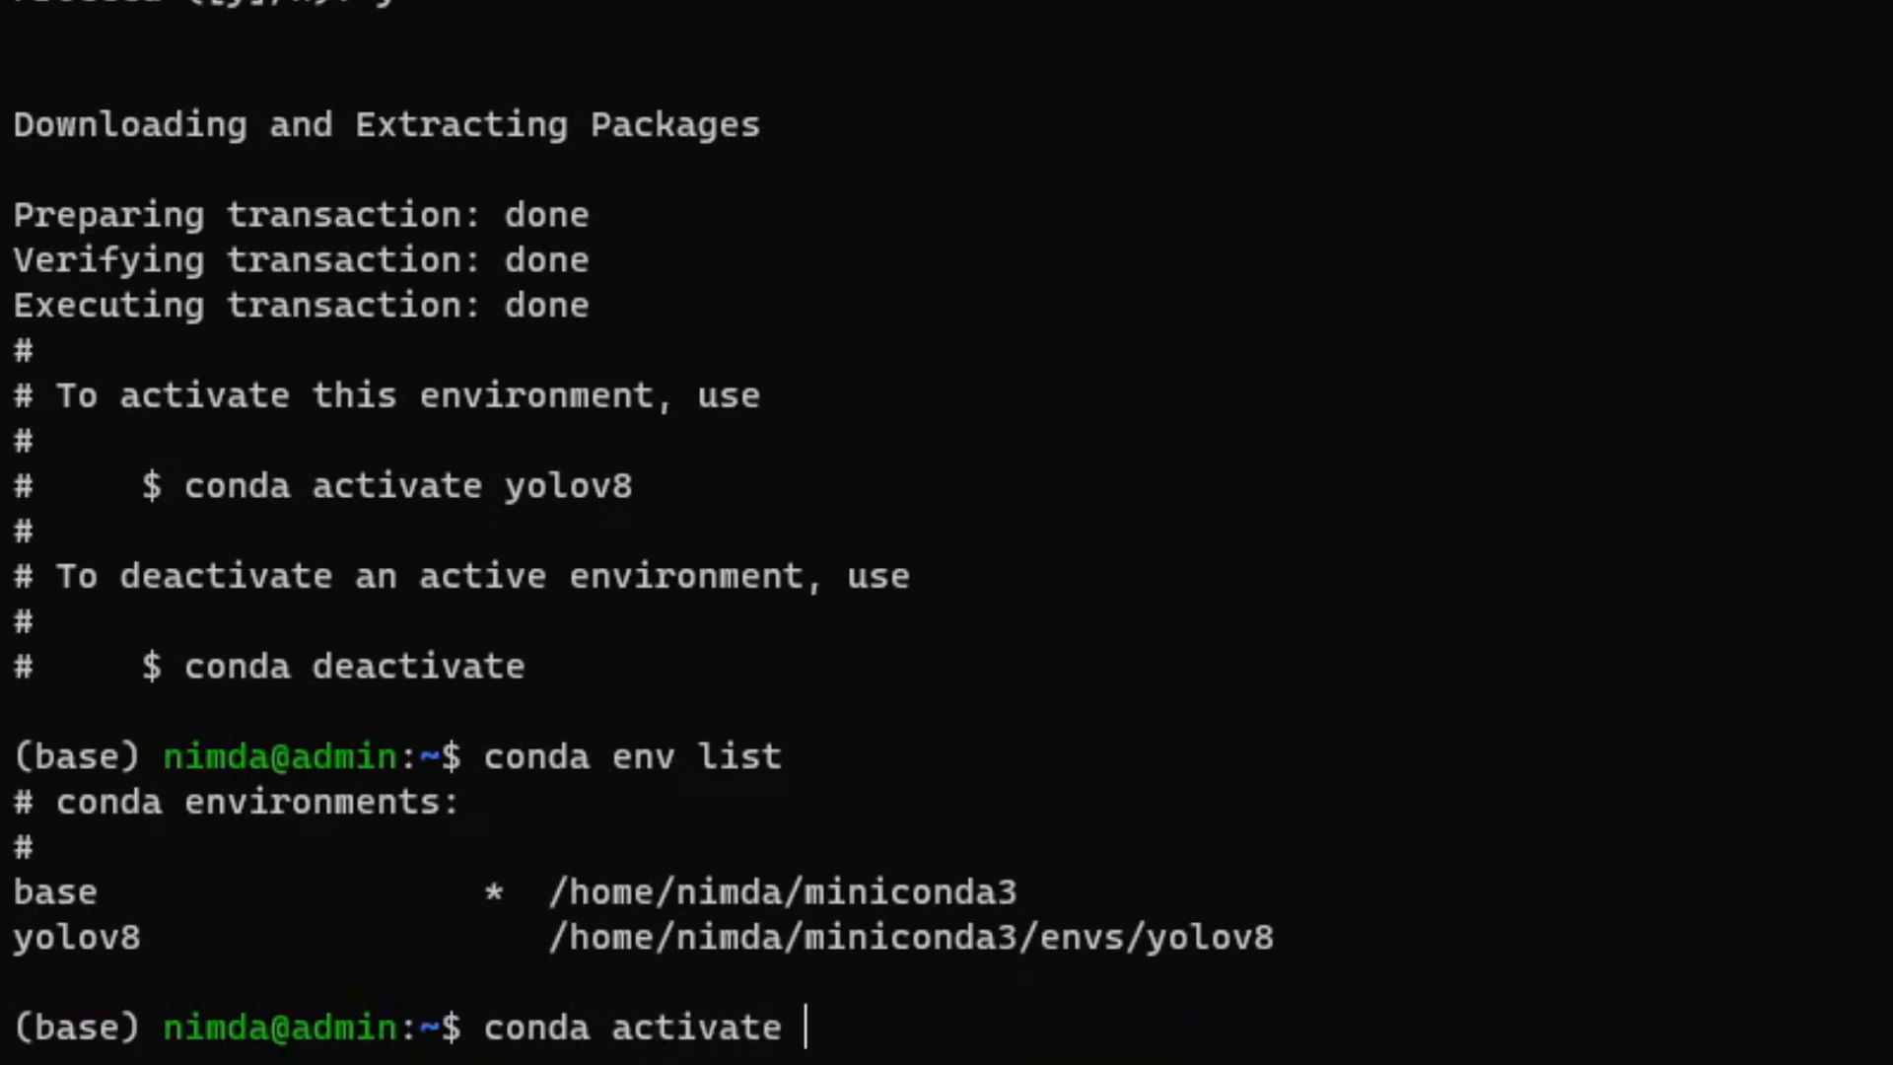
pyautogui.write('yolov8')
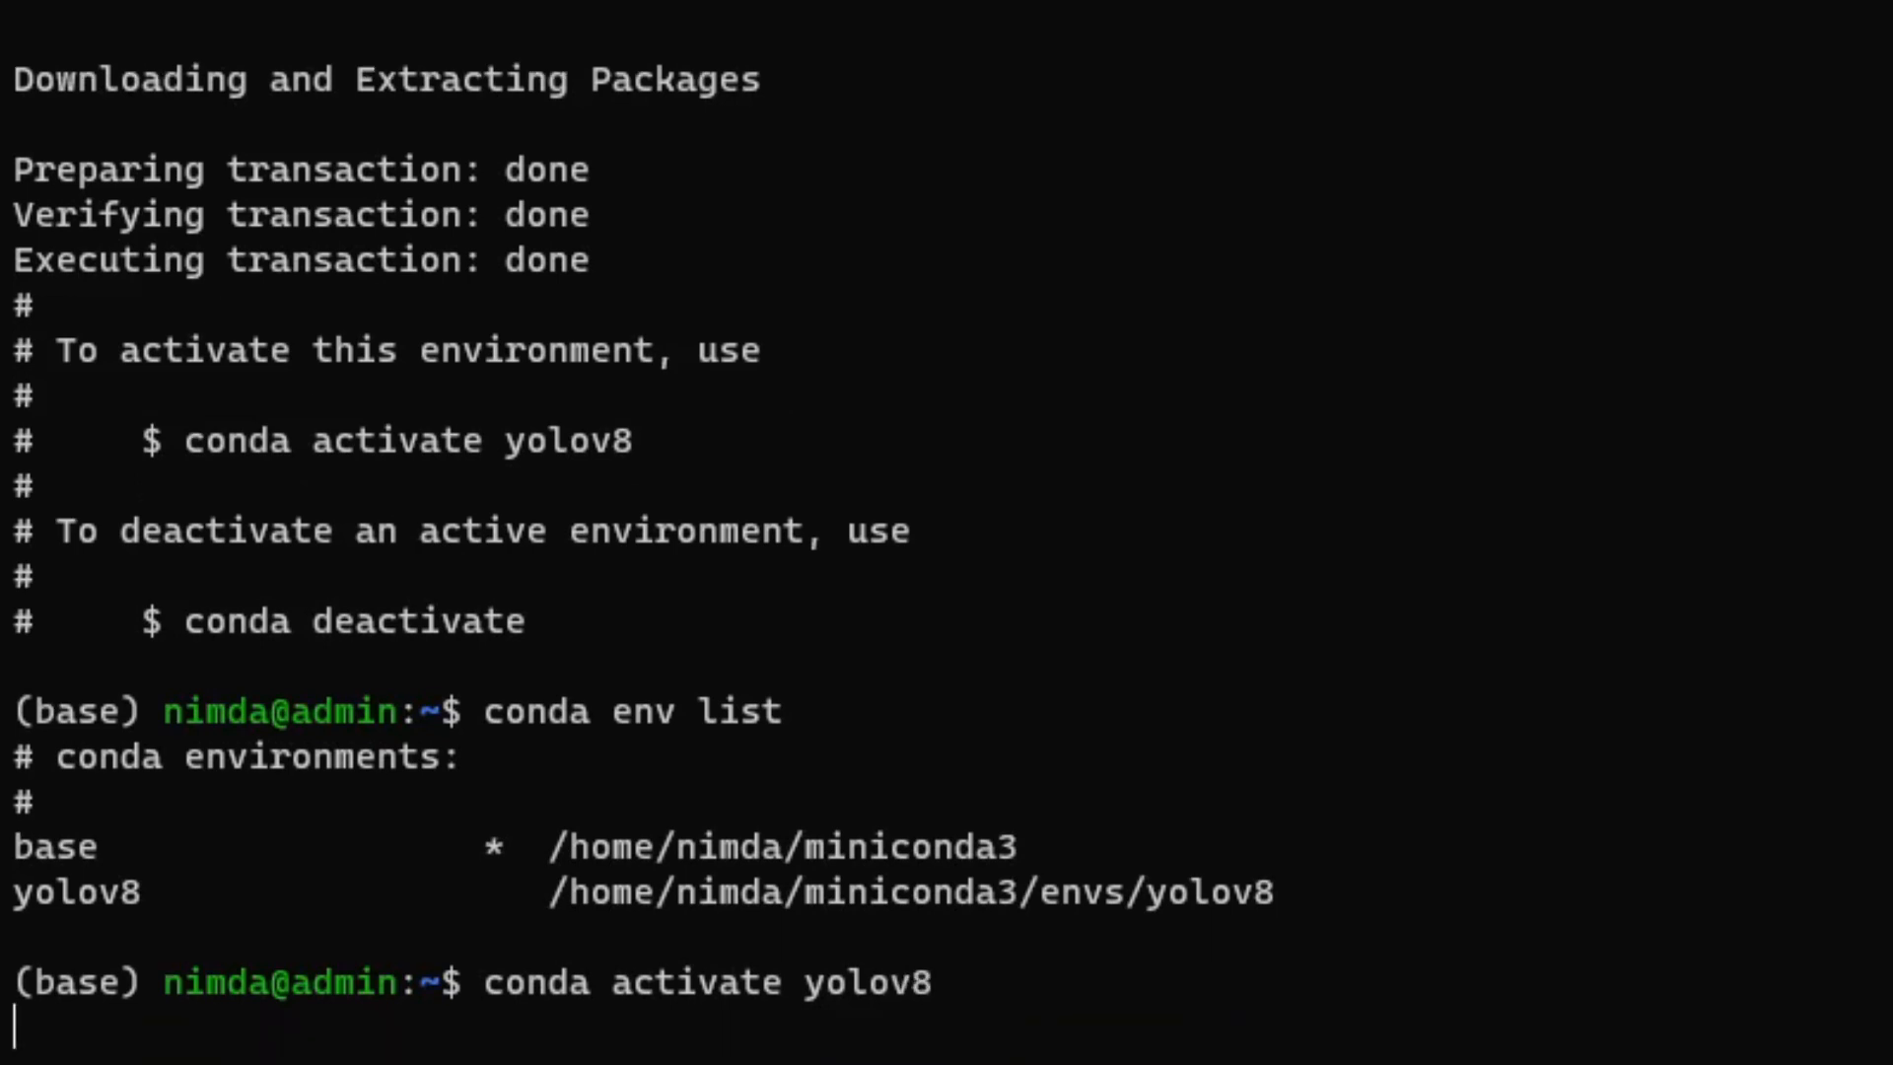
pyautogui.write('pip3 insta')
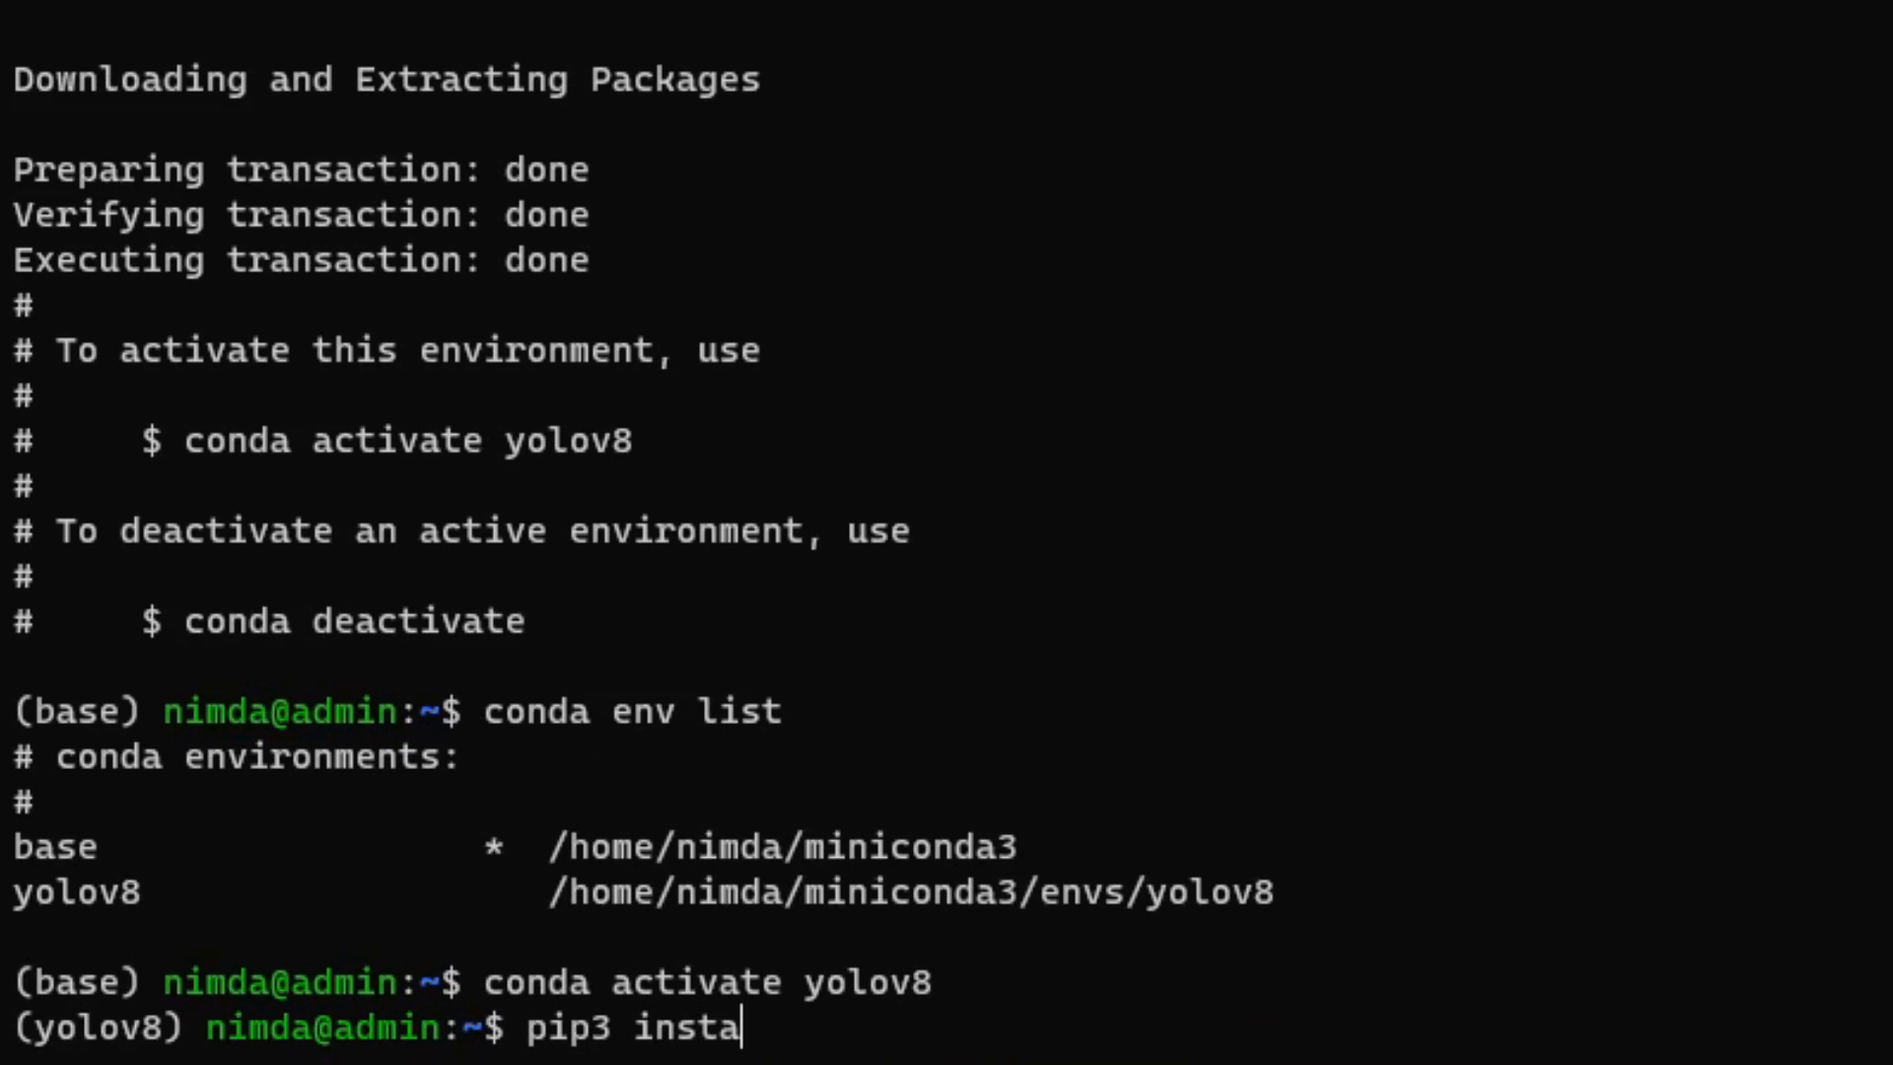
pyautogui.write('ll ultraly')
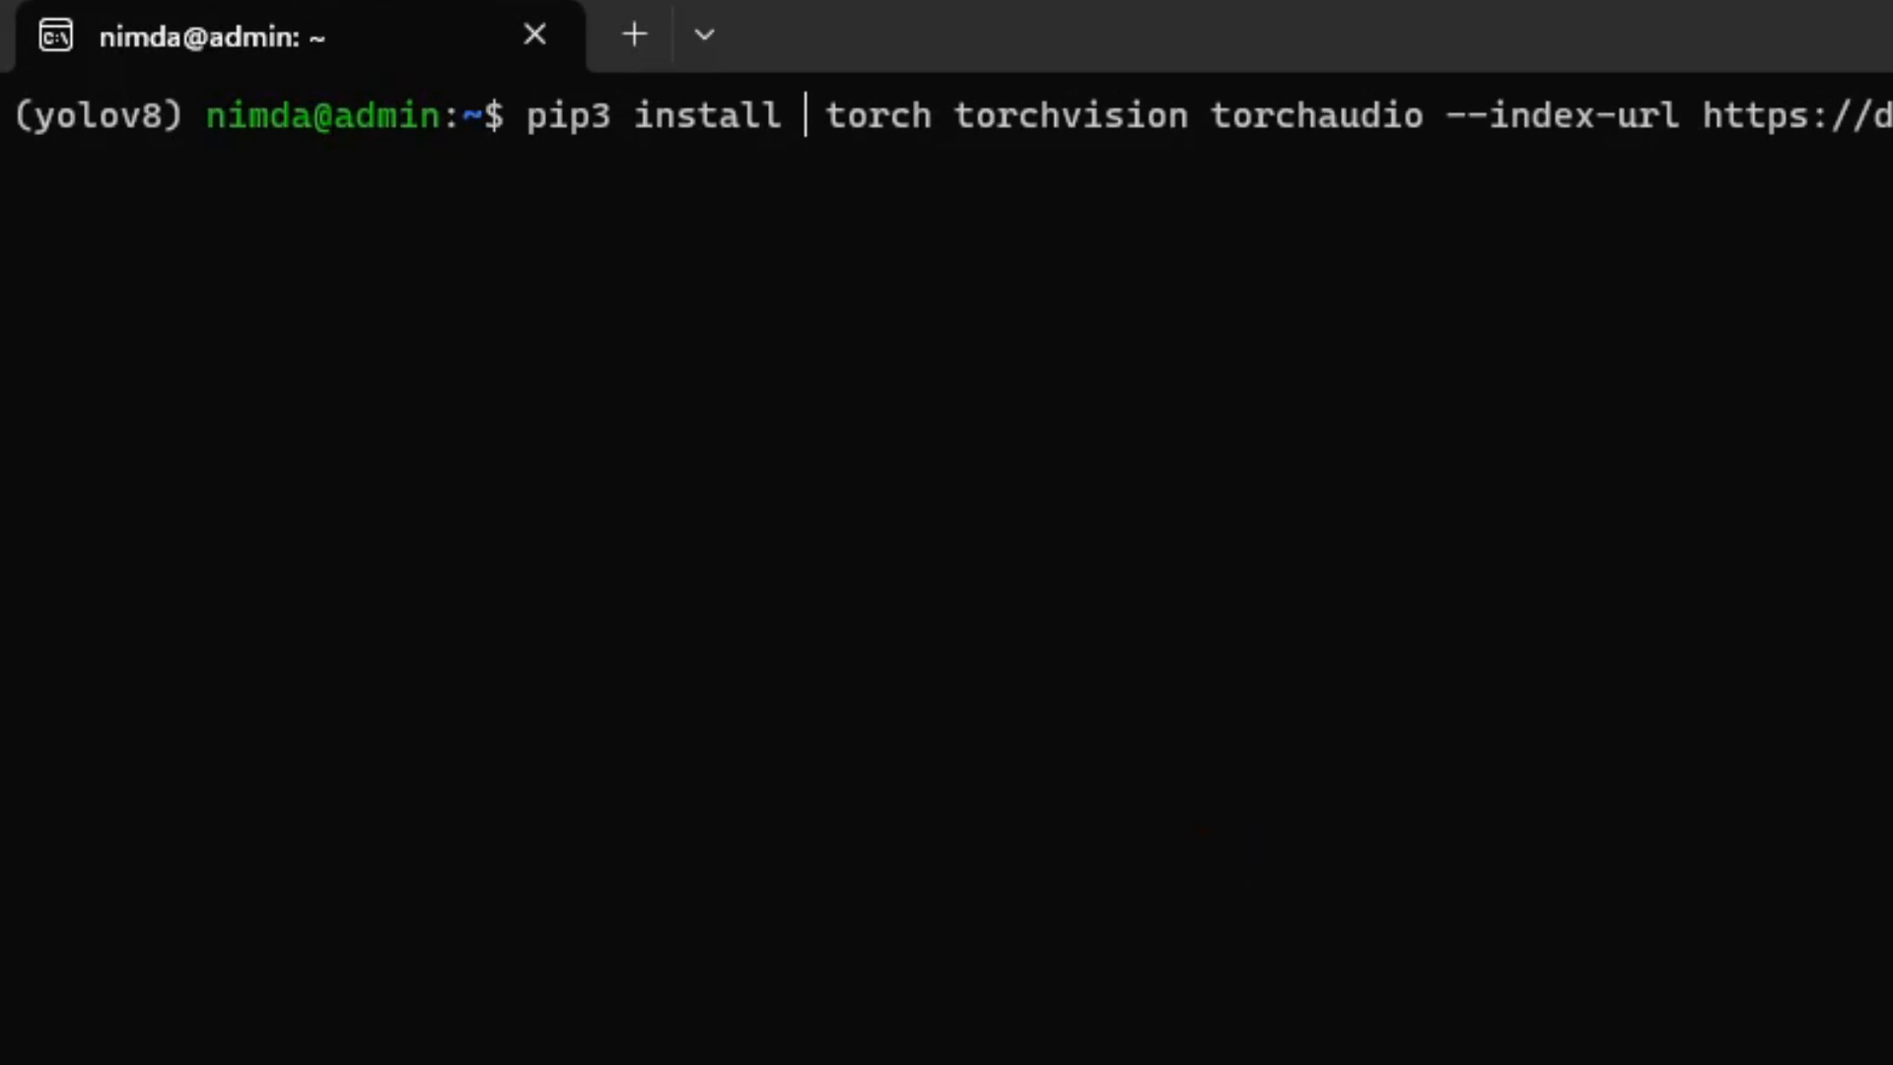
# - Upgrade torch, torchvision and torchaudio from the cu118 index, then start python3
pyautogui.write('--upgrade')
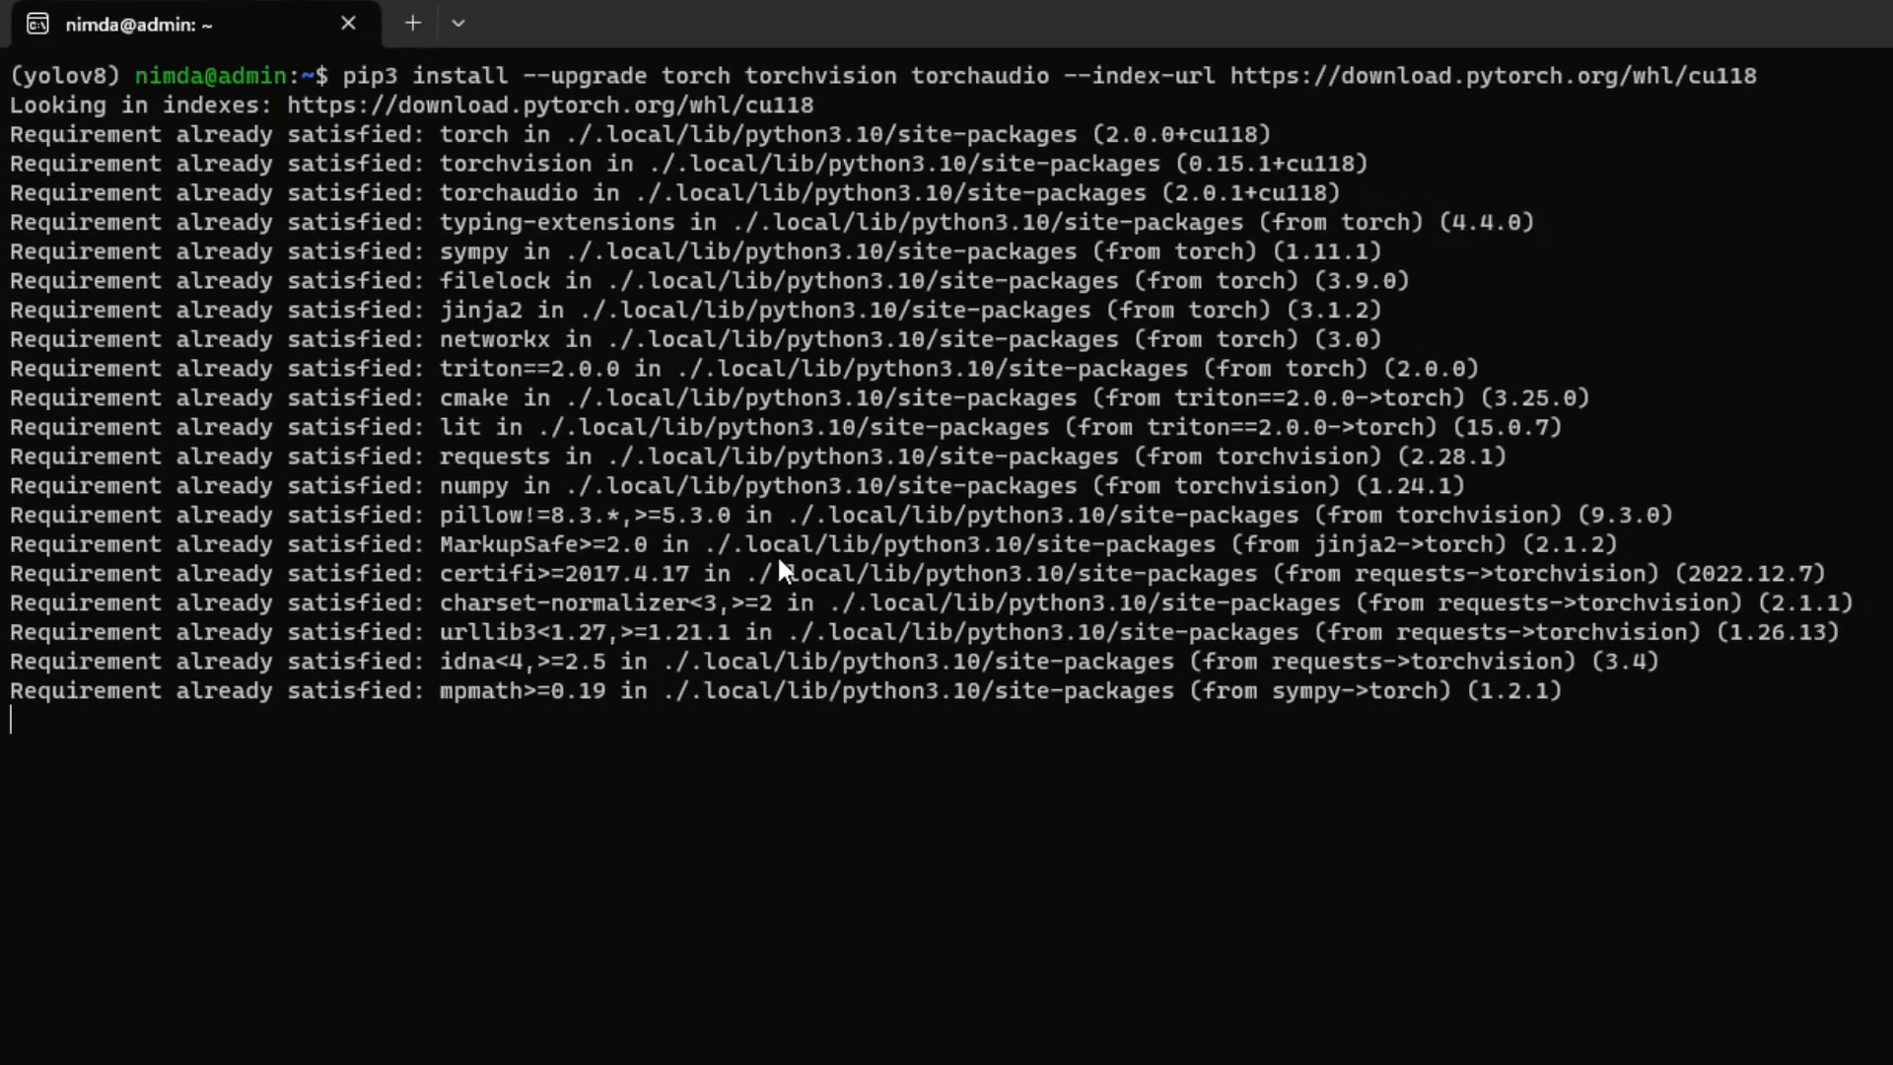
pyautogui.write('python3')
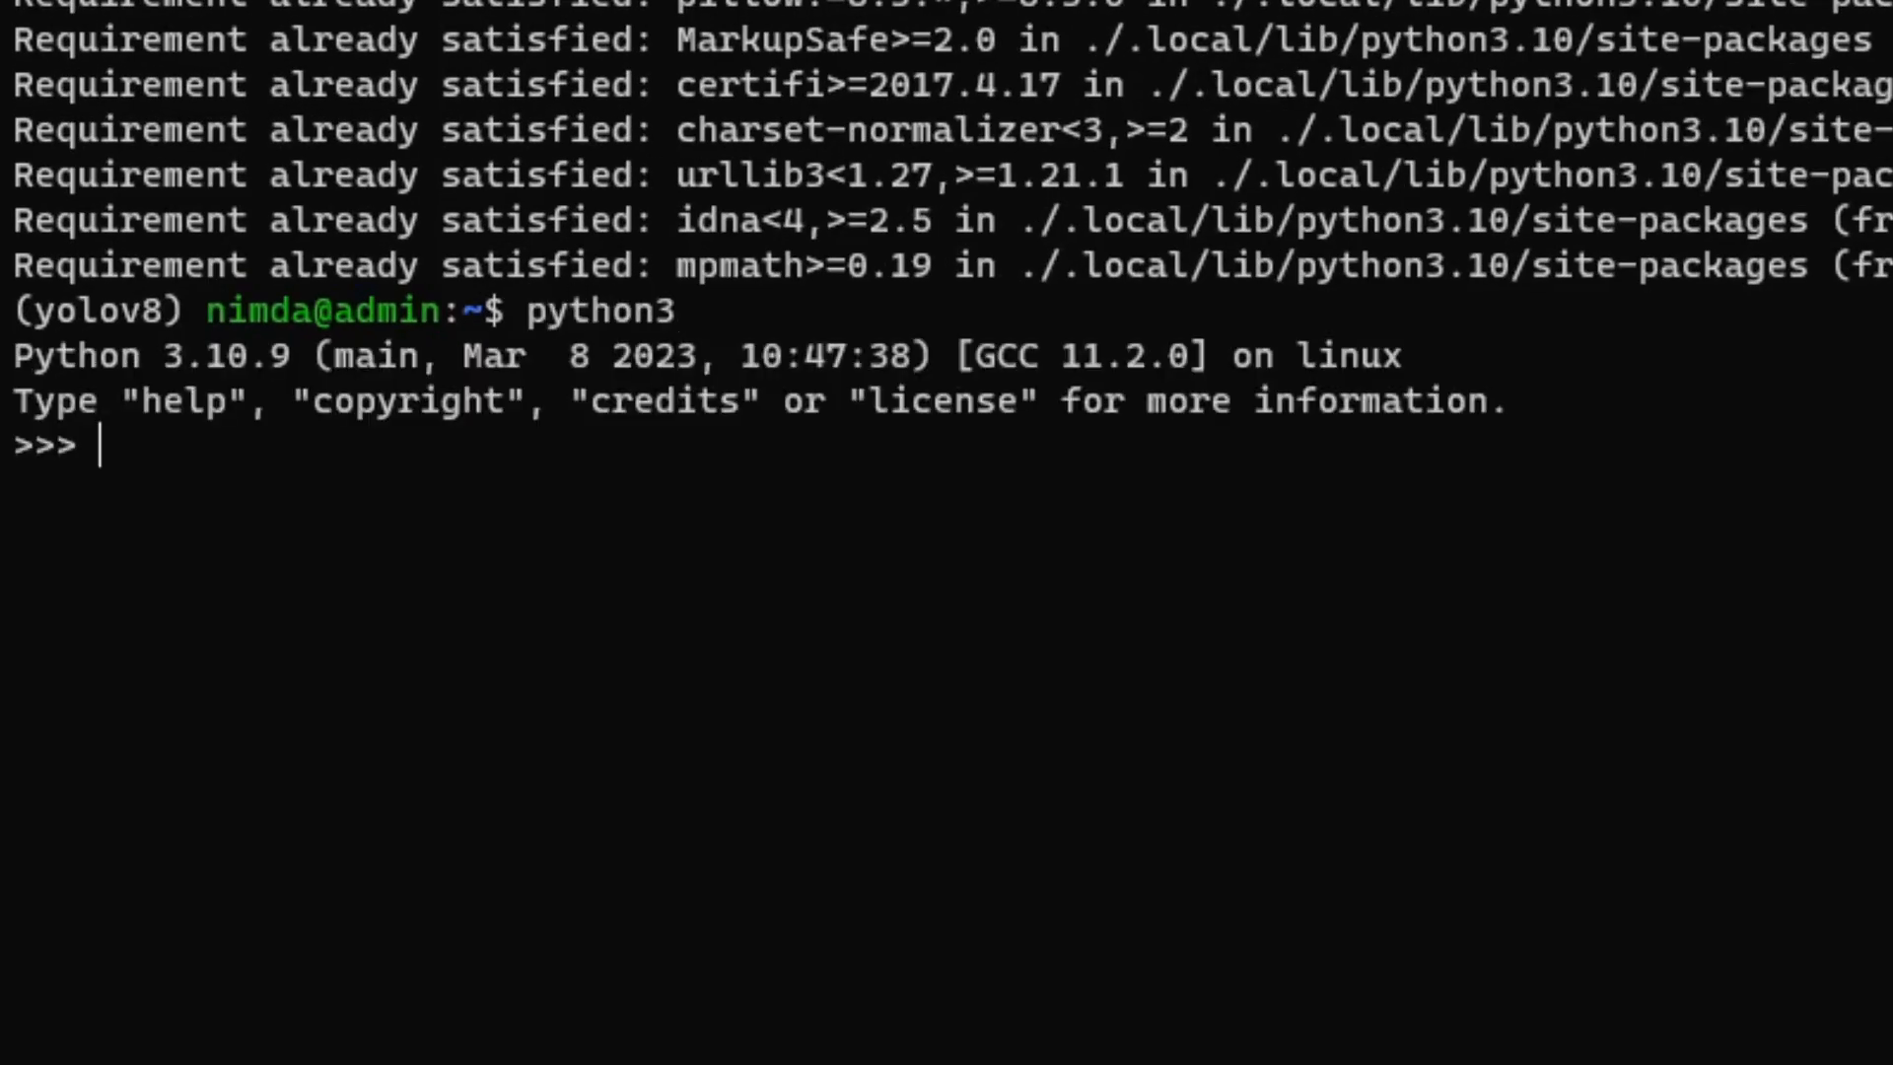
# - In Python, import torch and check torch.cuda.is_available() and torch.__version__
pyautogui.write('i')
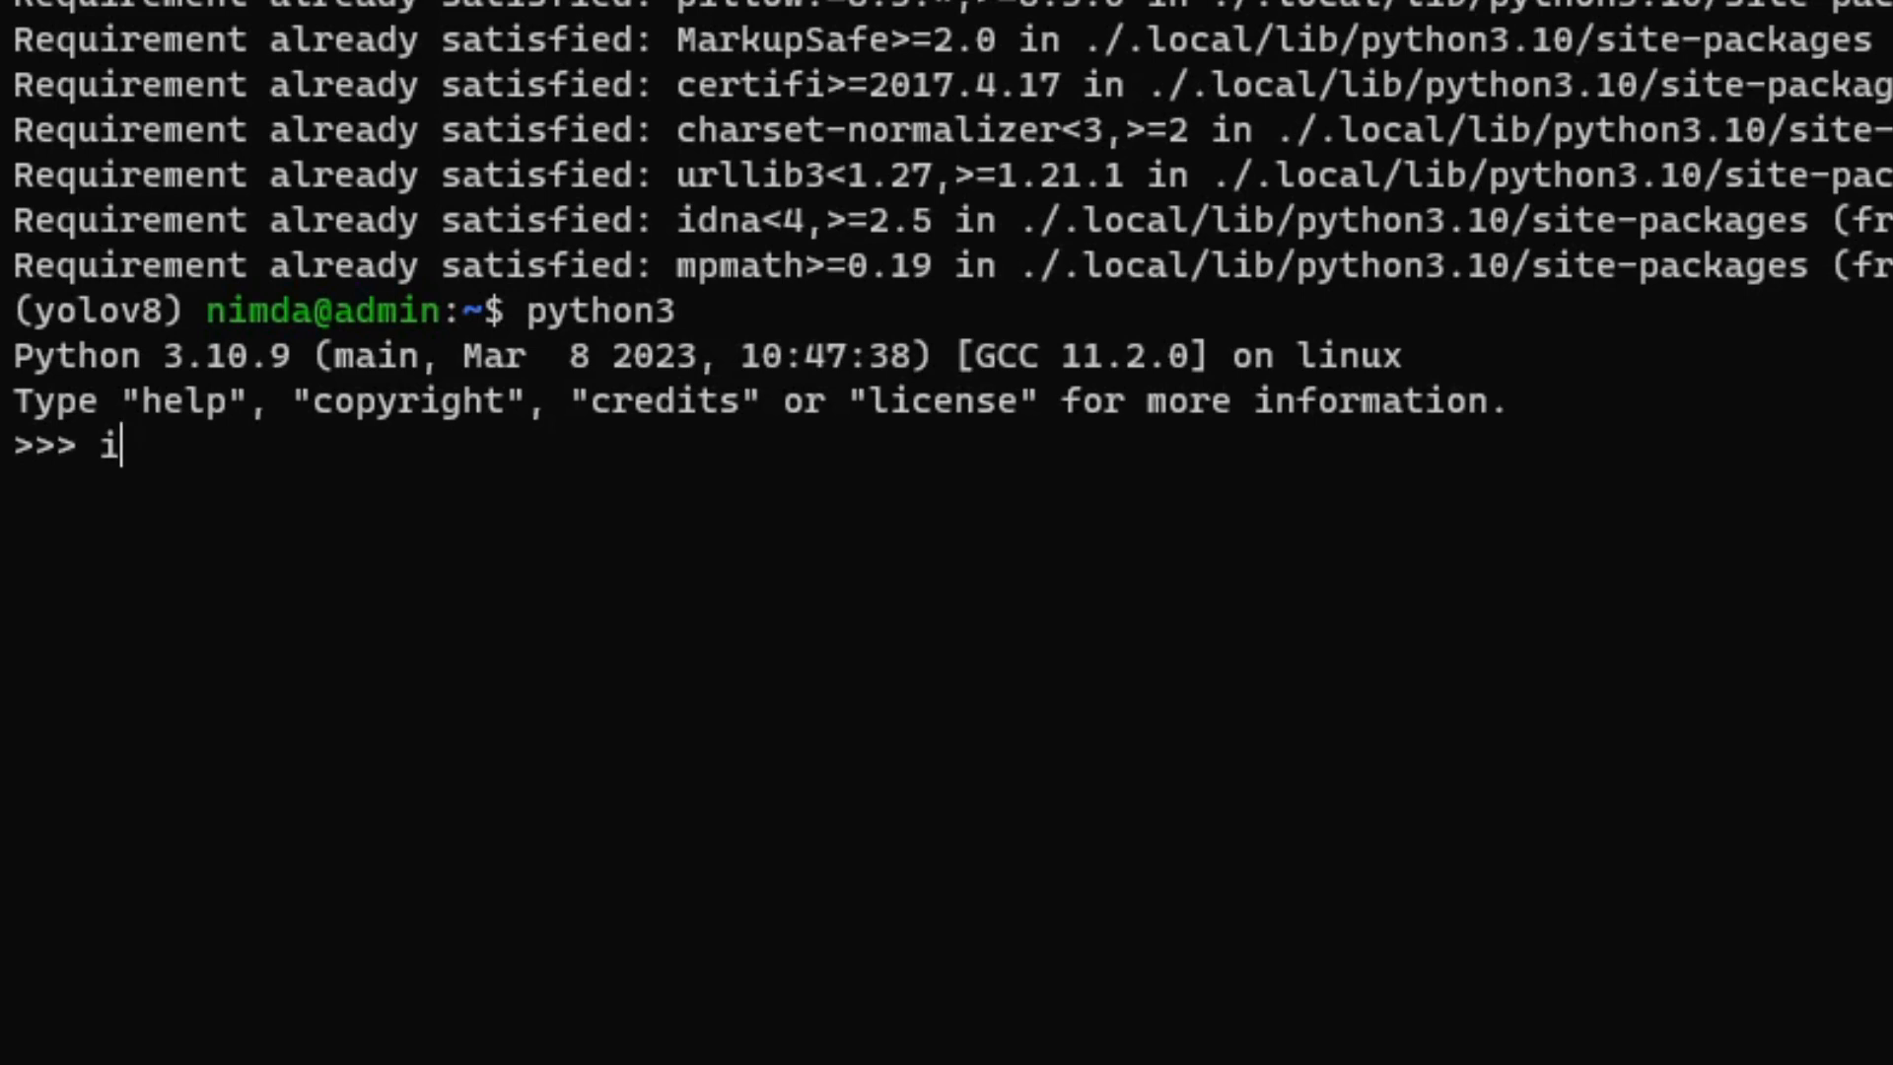
pyautogui.write('mport torch')
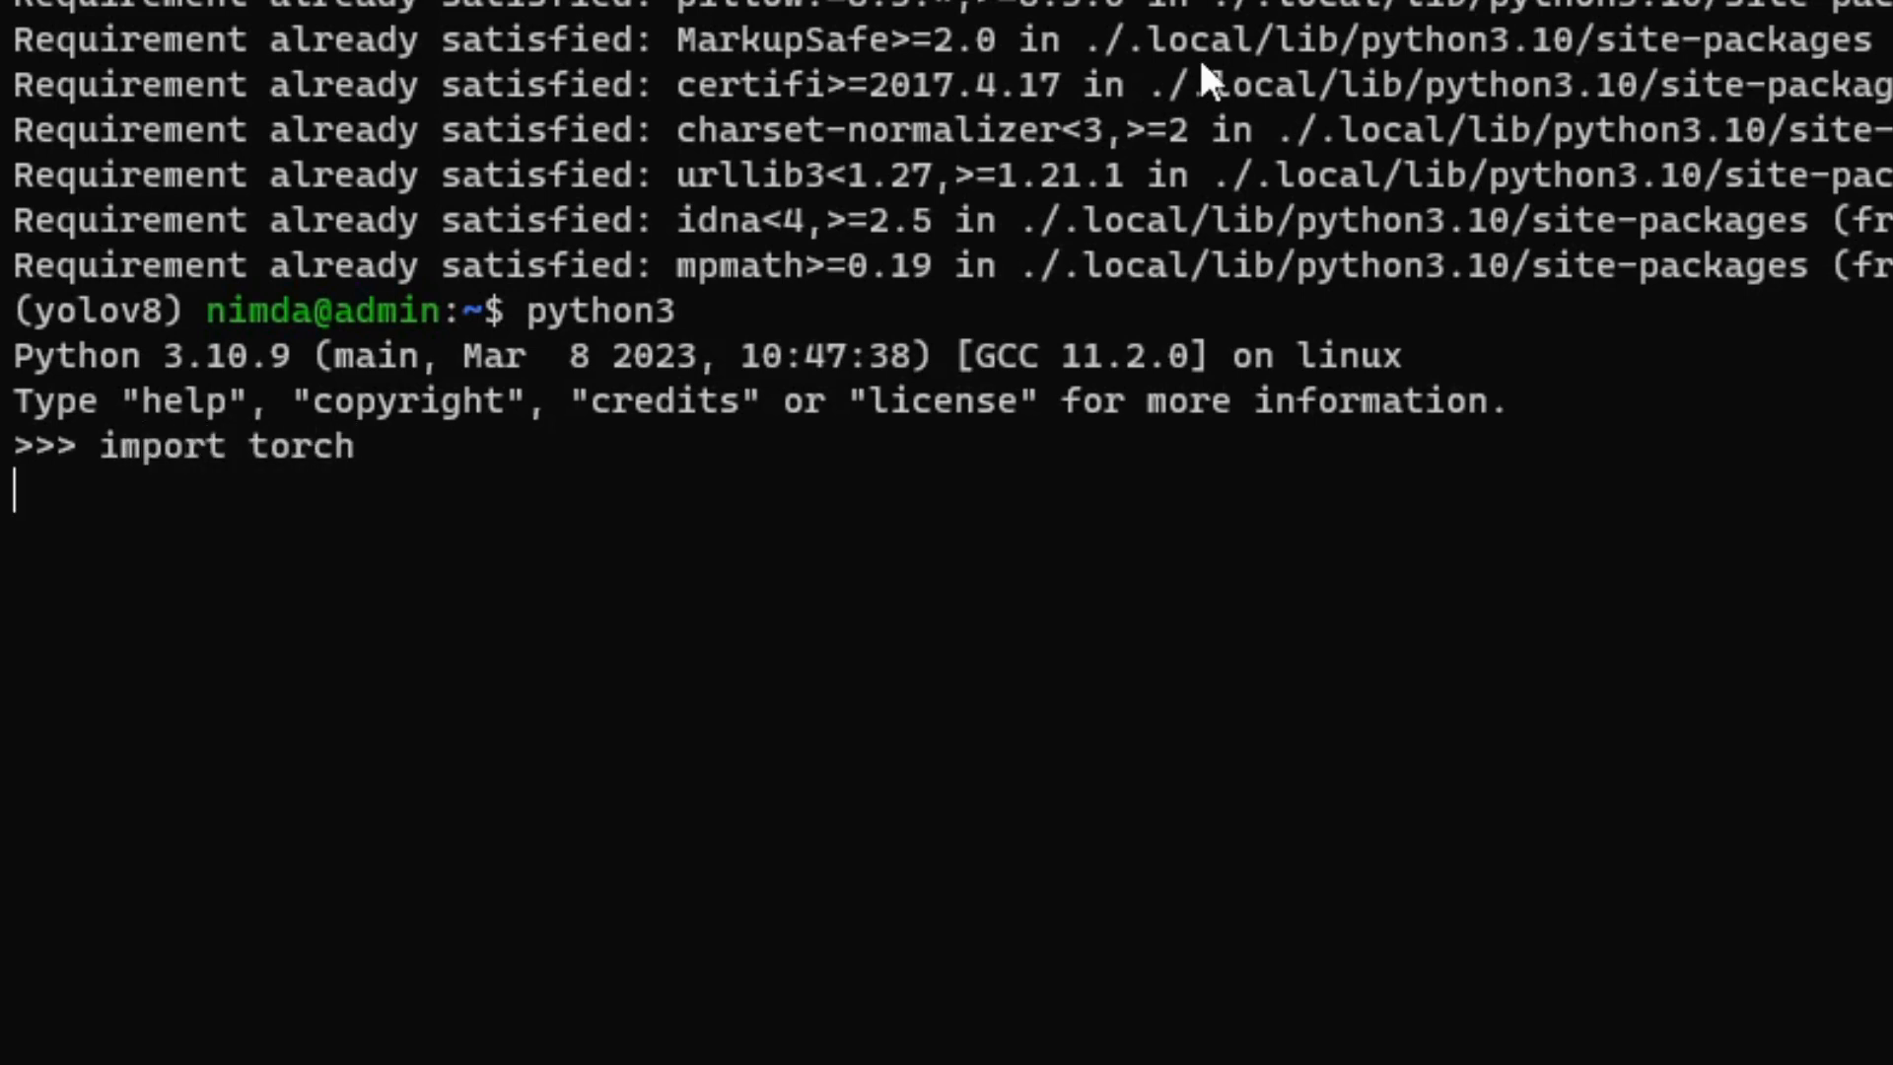
pyautogui.write('tor')
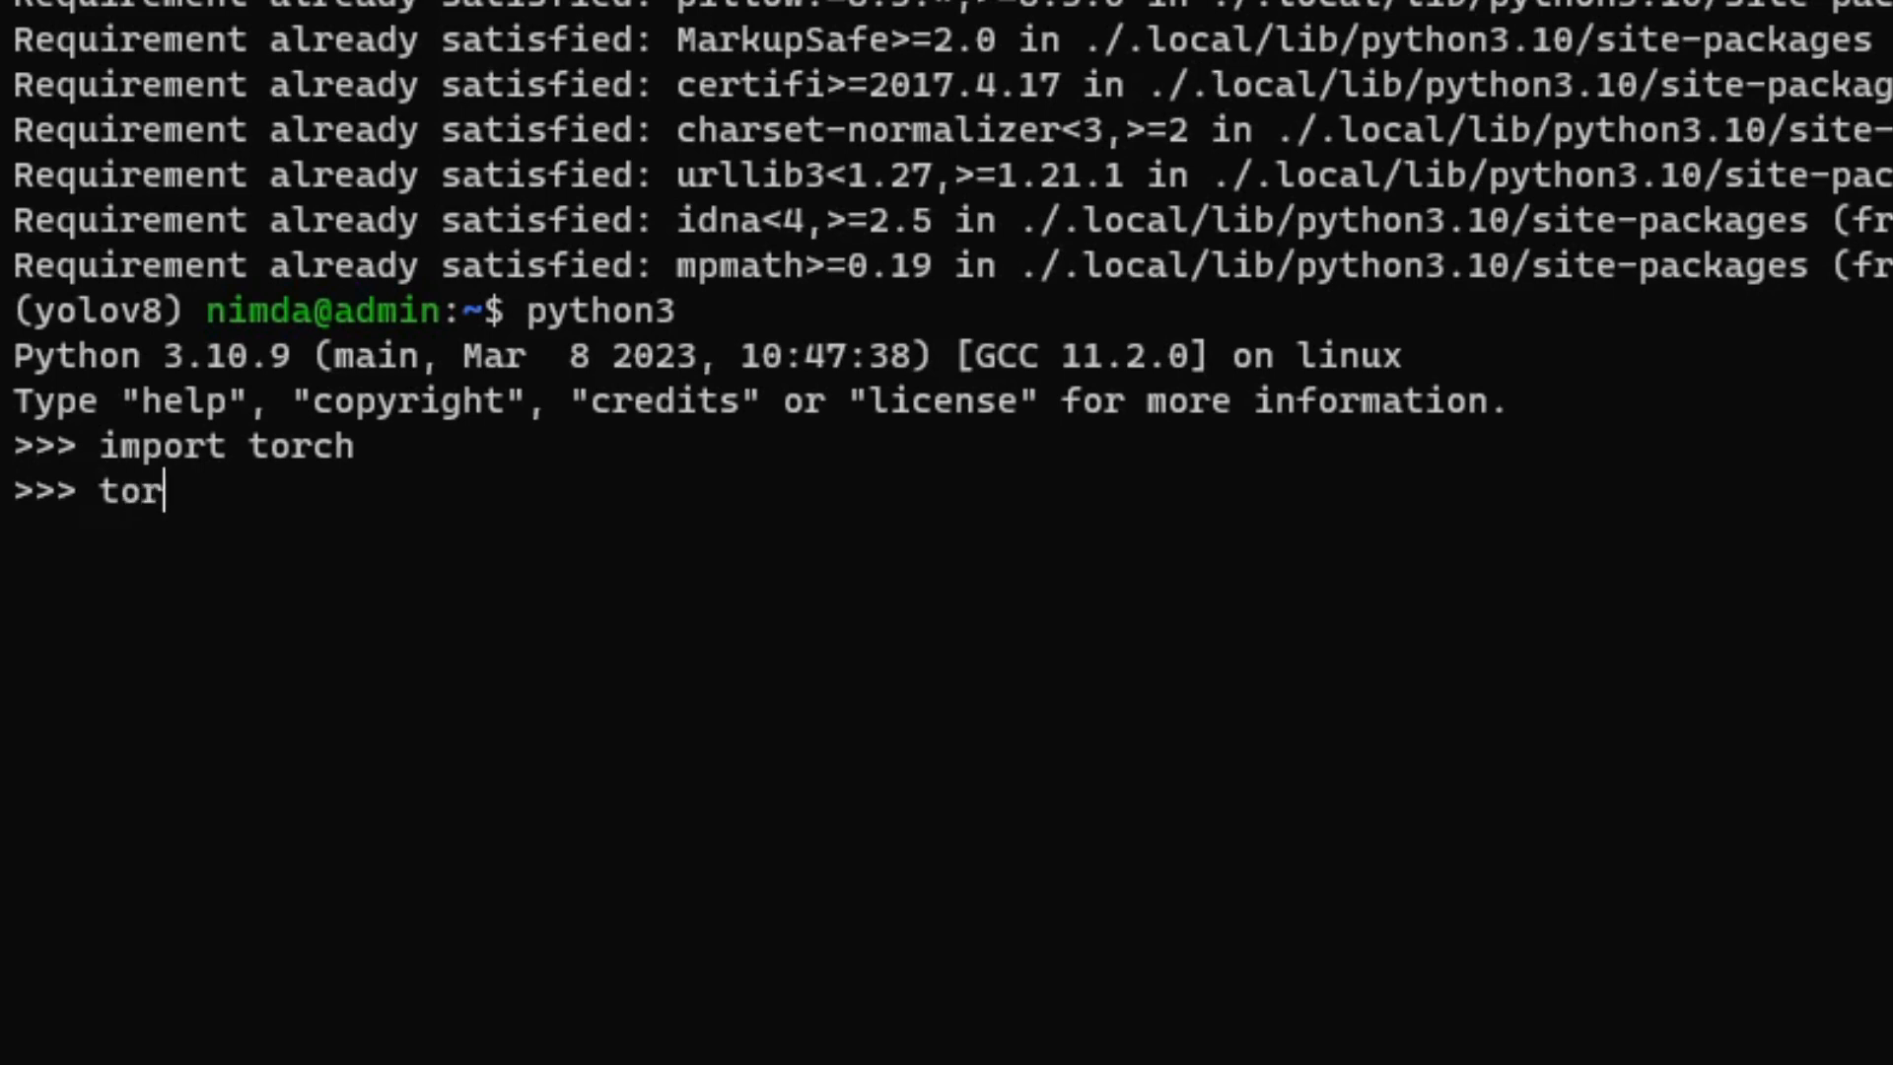
pyautogui.write('ch.cuda.')
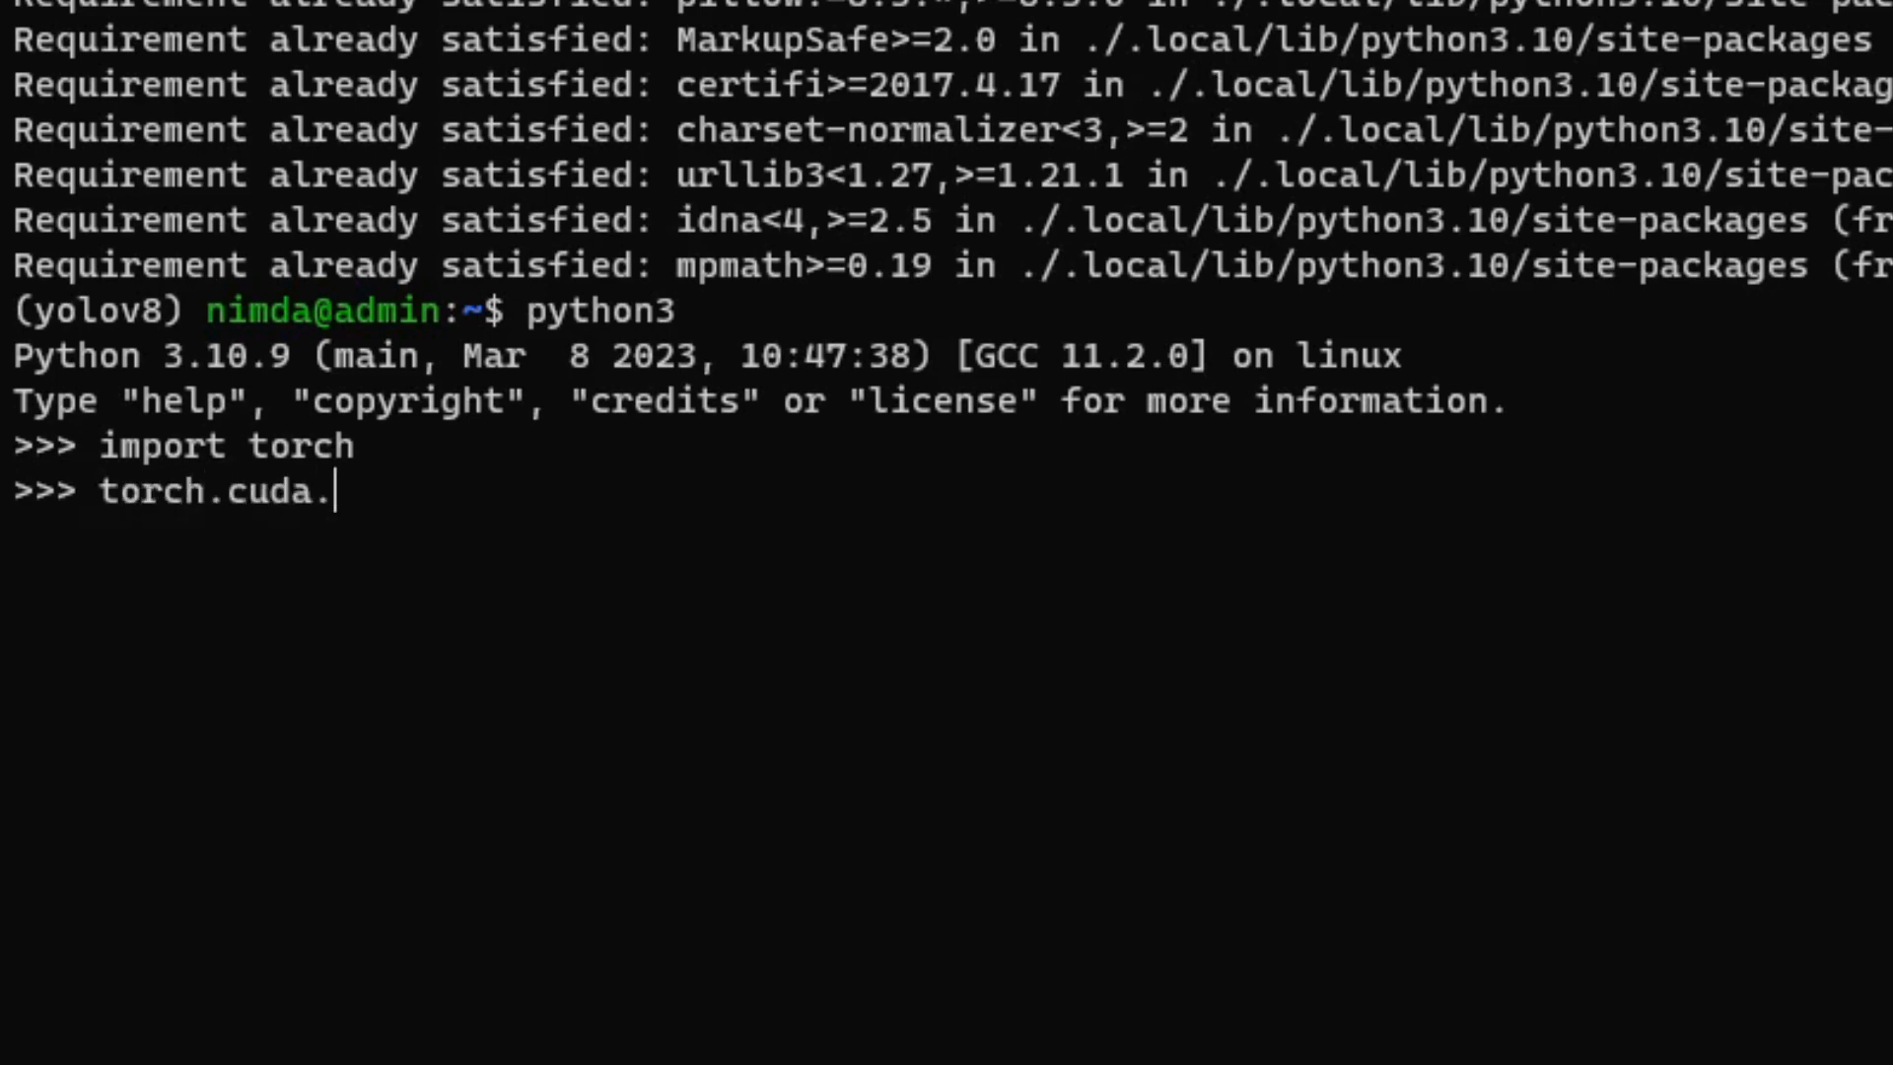
pyautogui.write('is_available(')
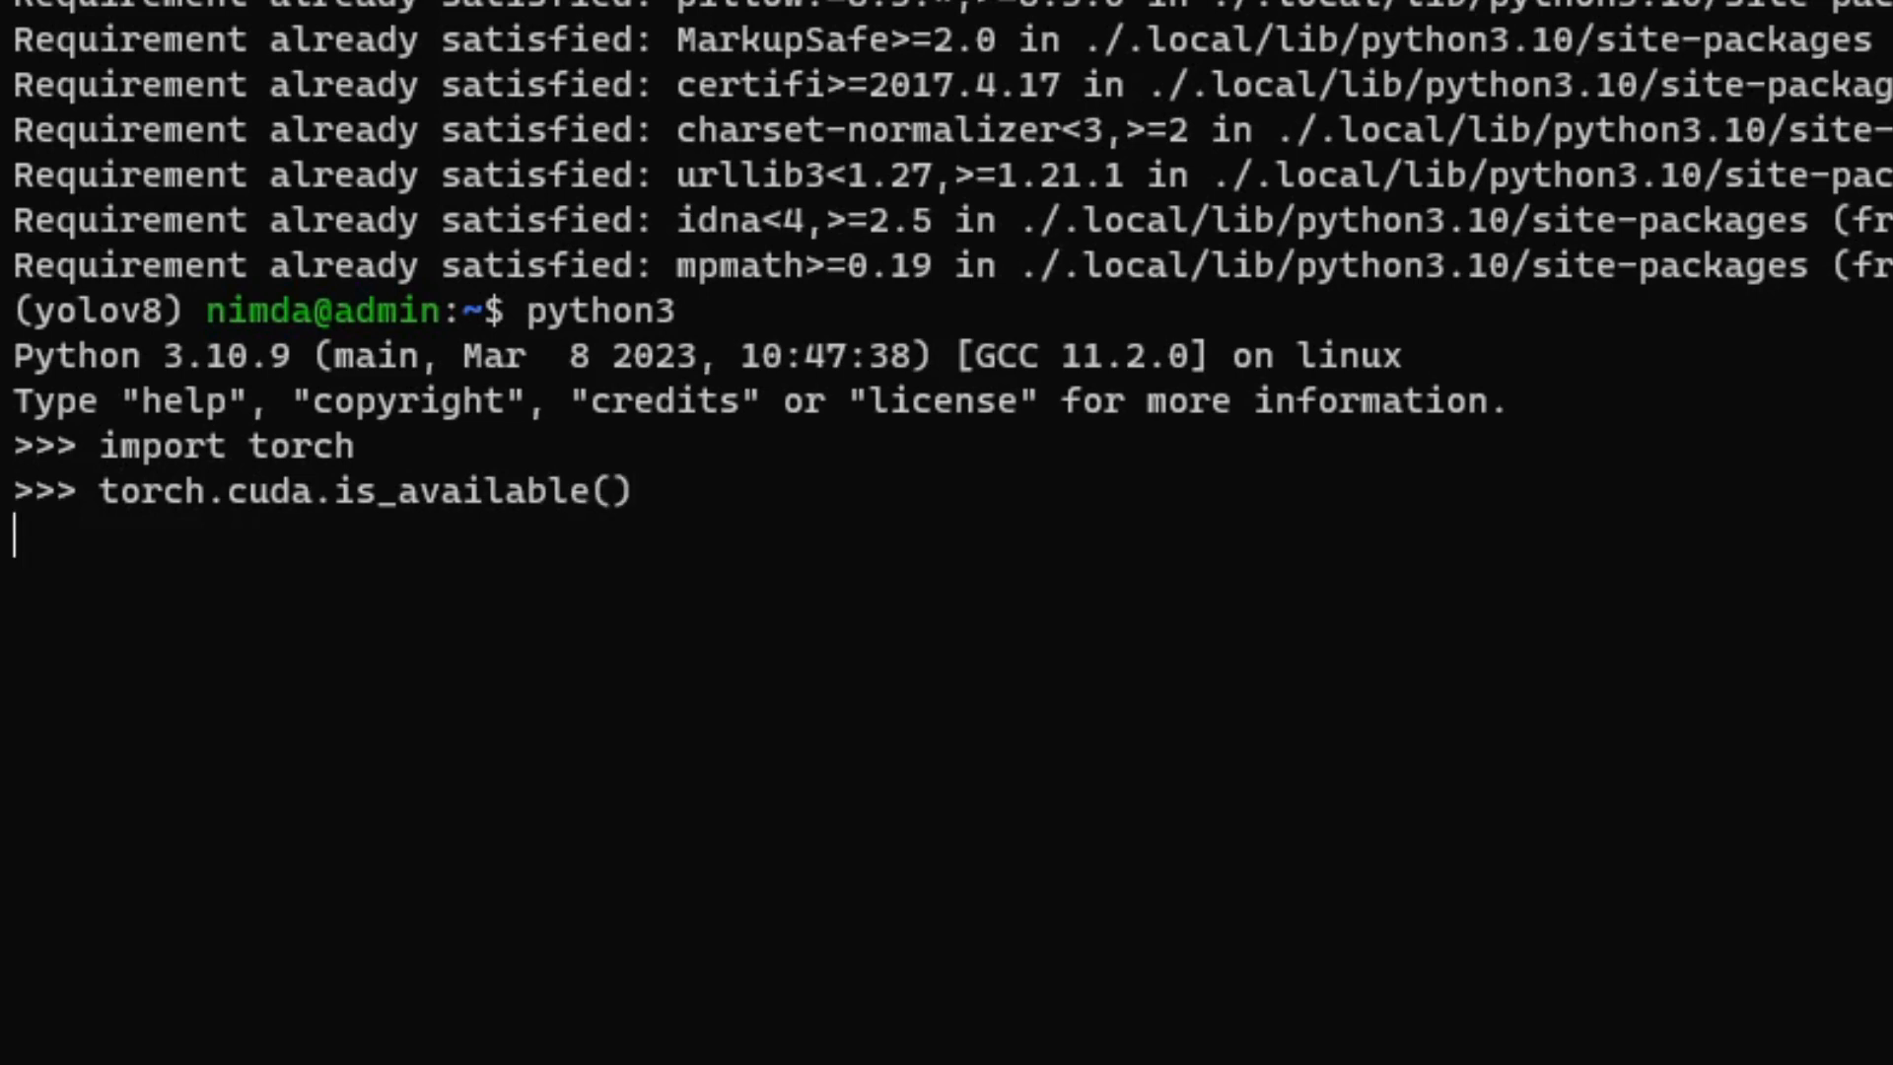
pyautogui.write('to')
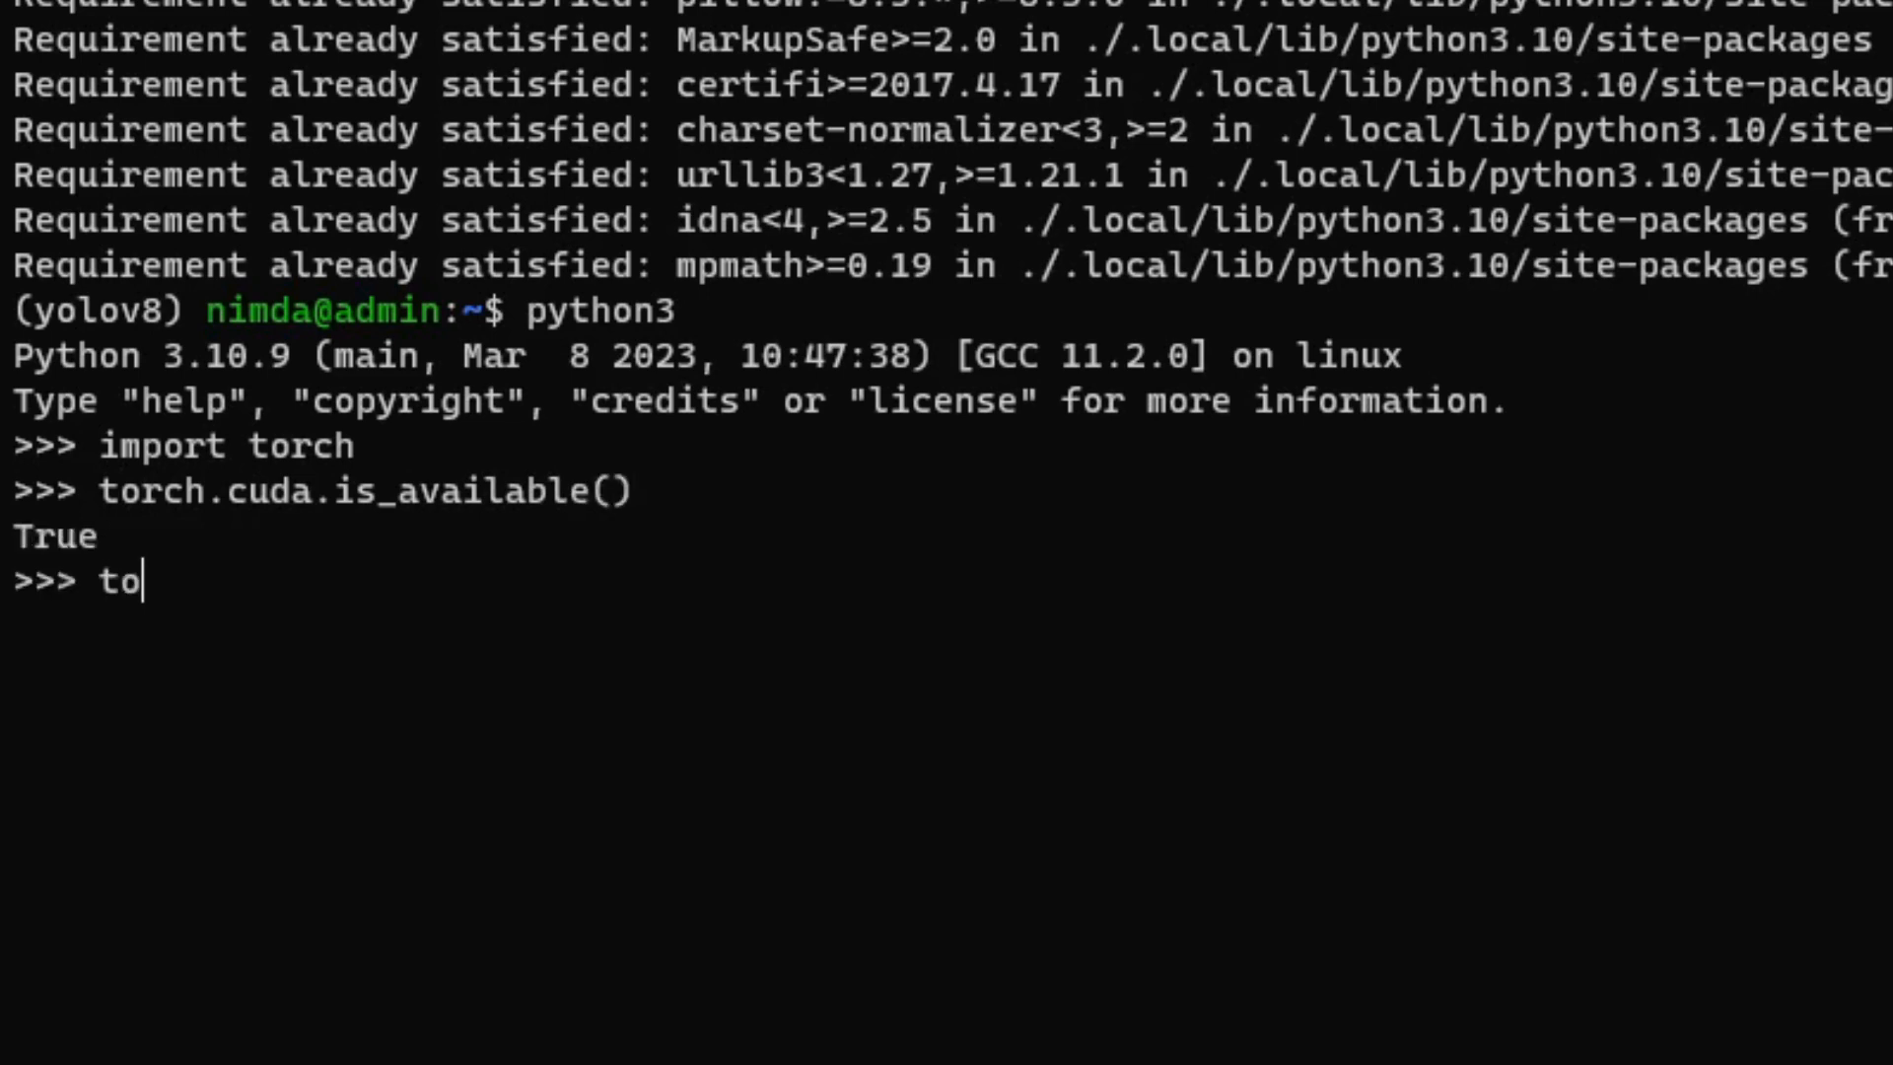
pyautogui.write('rch.__version__')
pyautogui.write('yo')
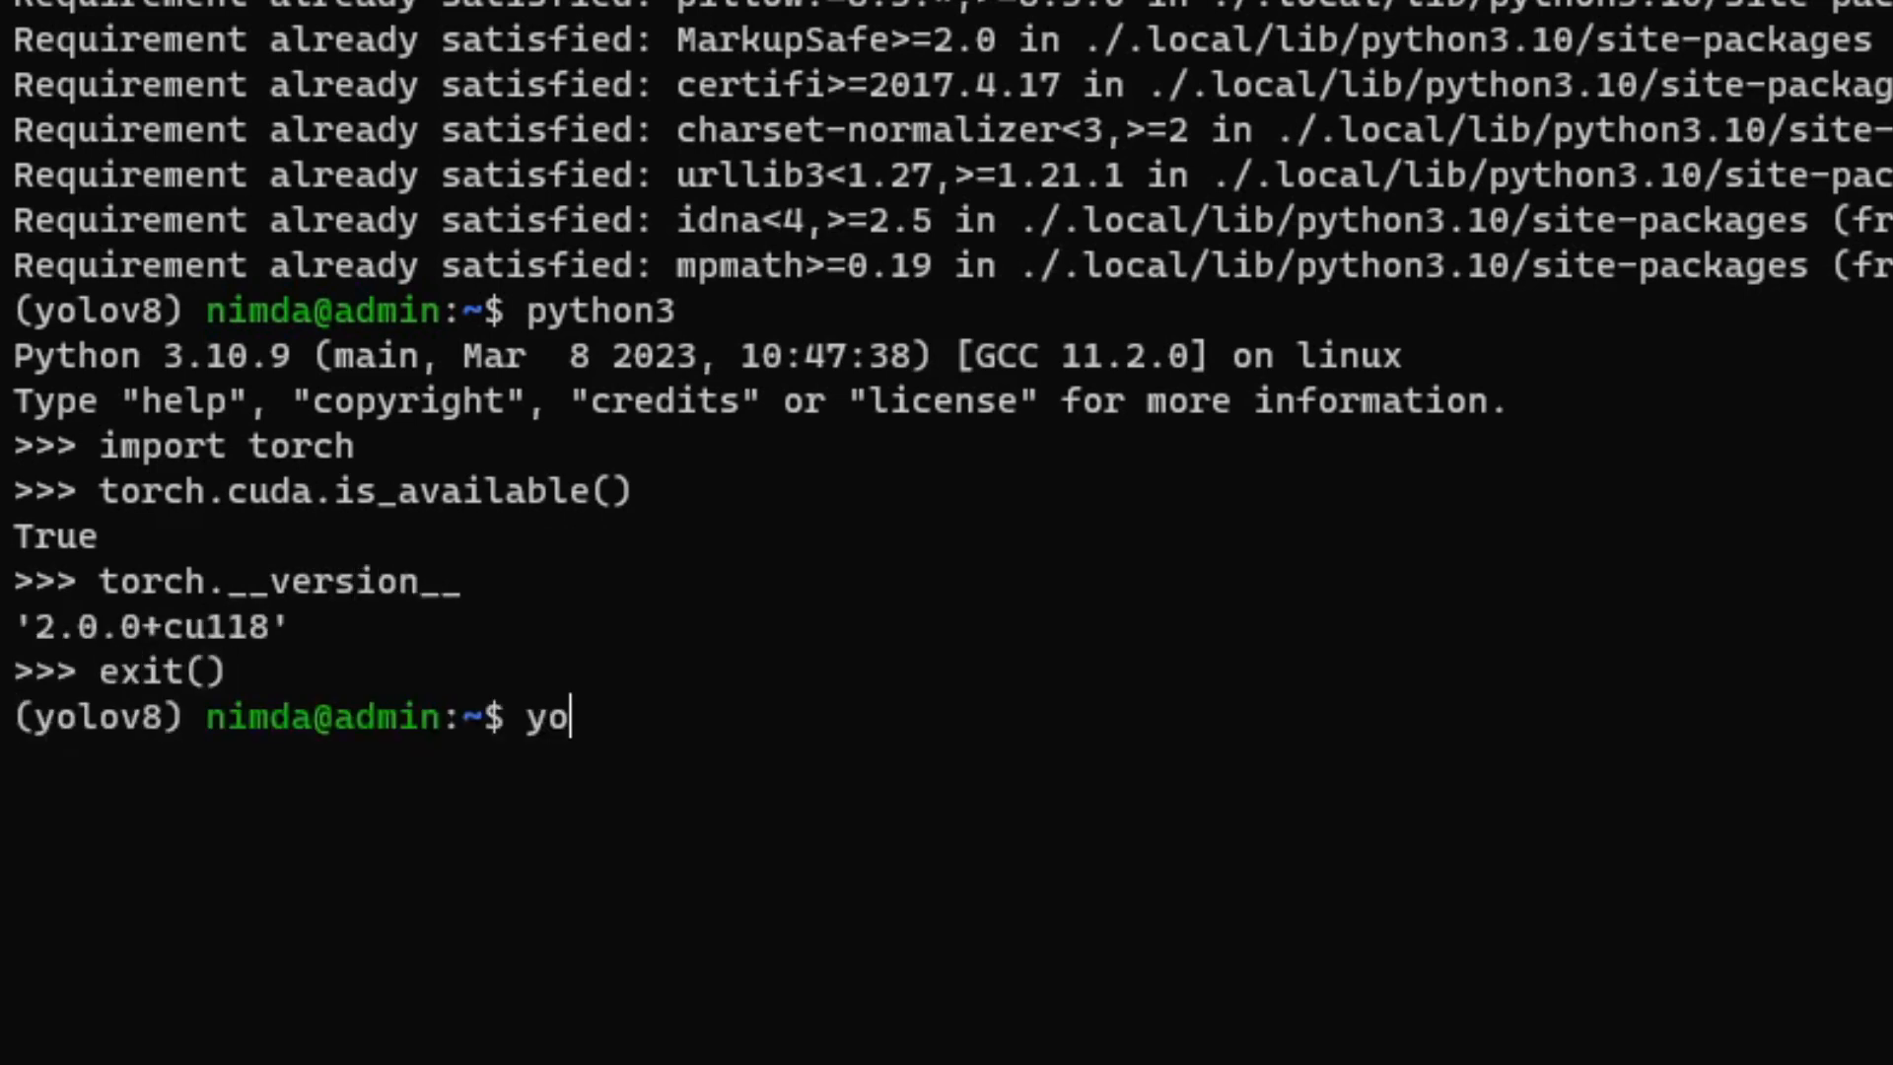
# - Run 'yolo' to show Ultralytics usage, 'conda deactivate' to base, then begin 'conda env'
pyautogui.write('lo')
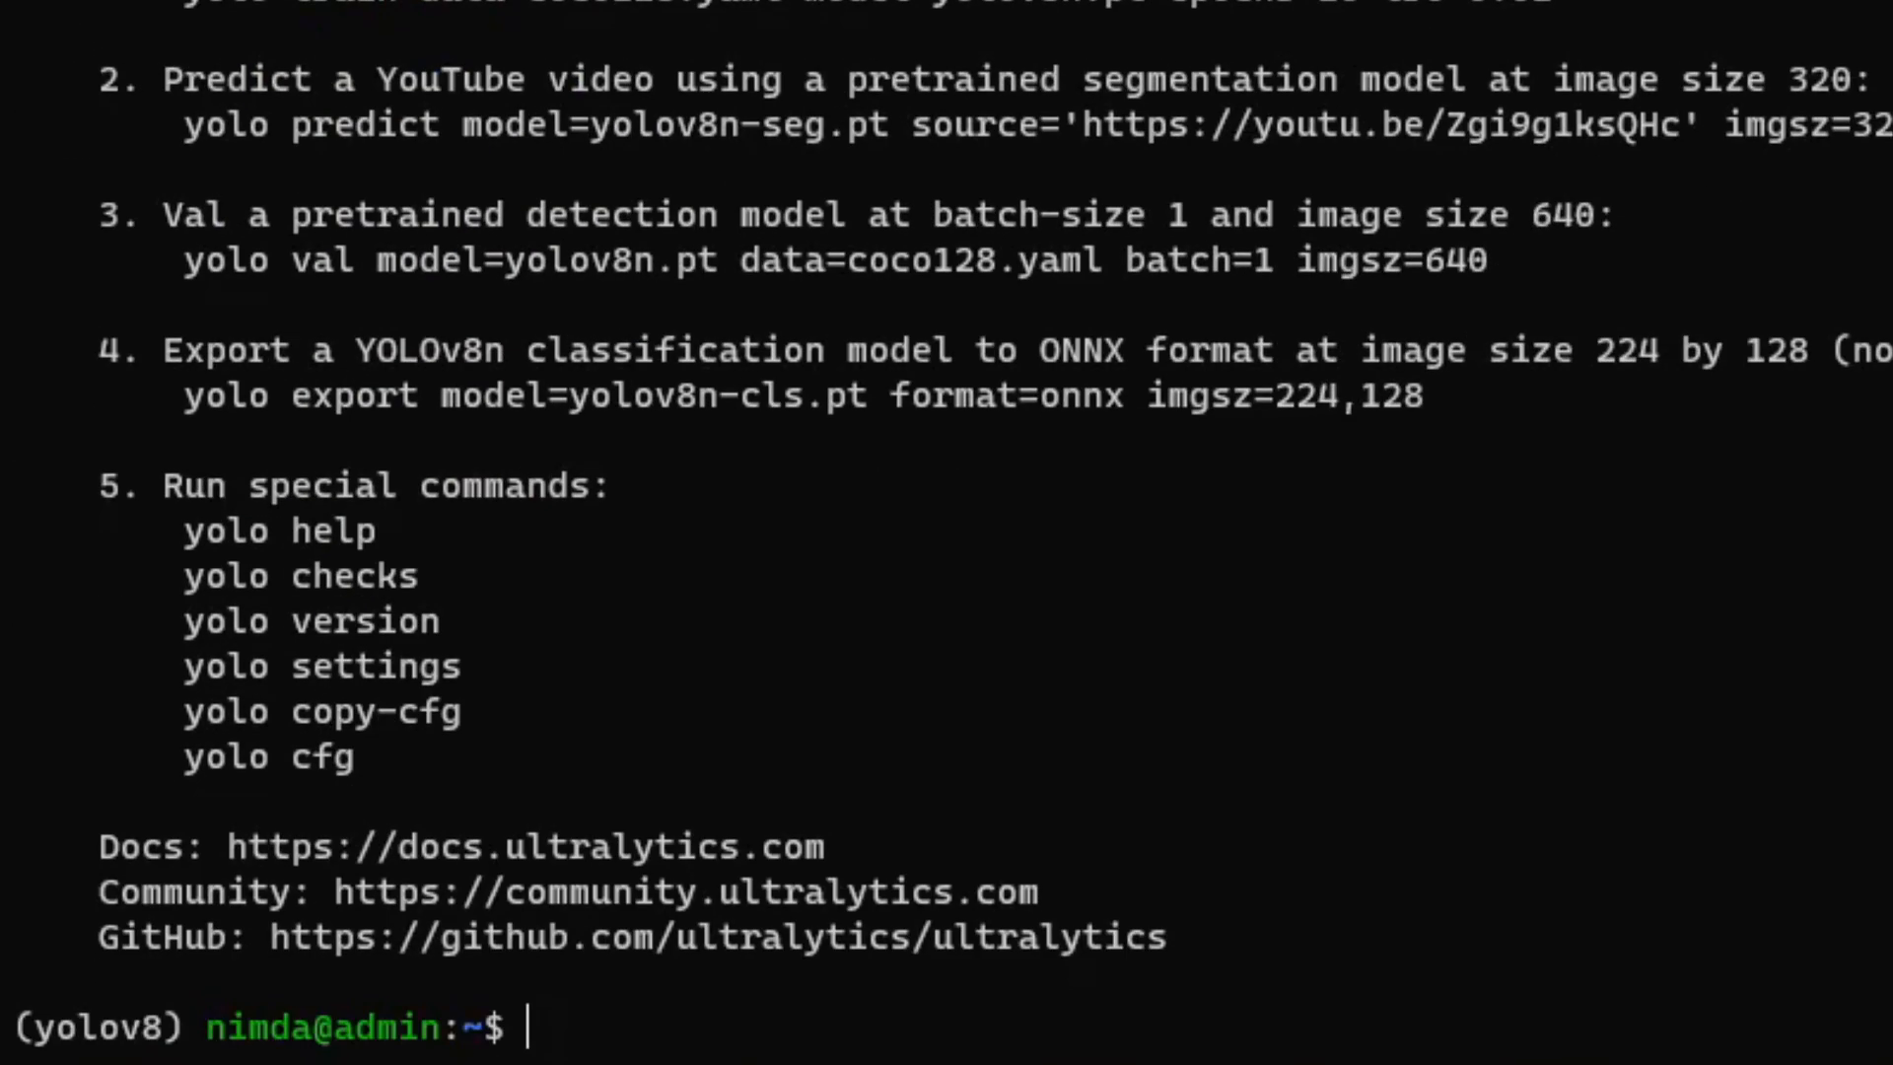
pyautogui.write('conda de')
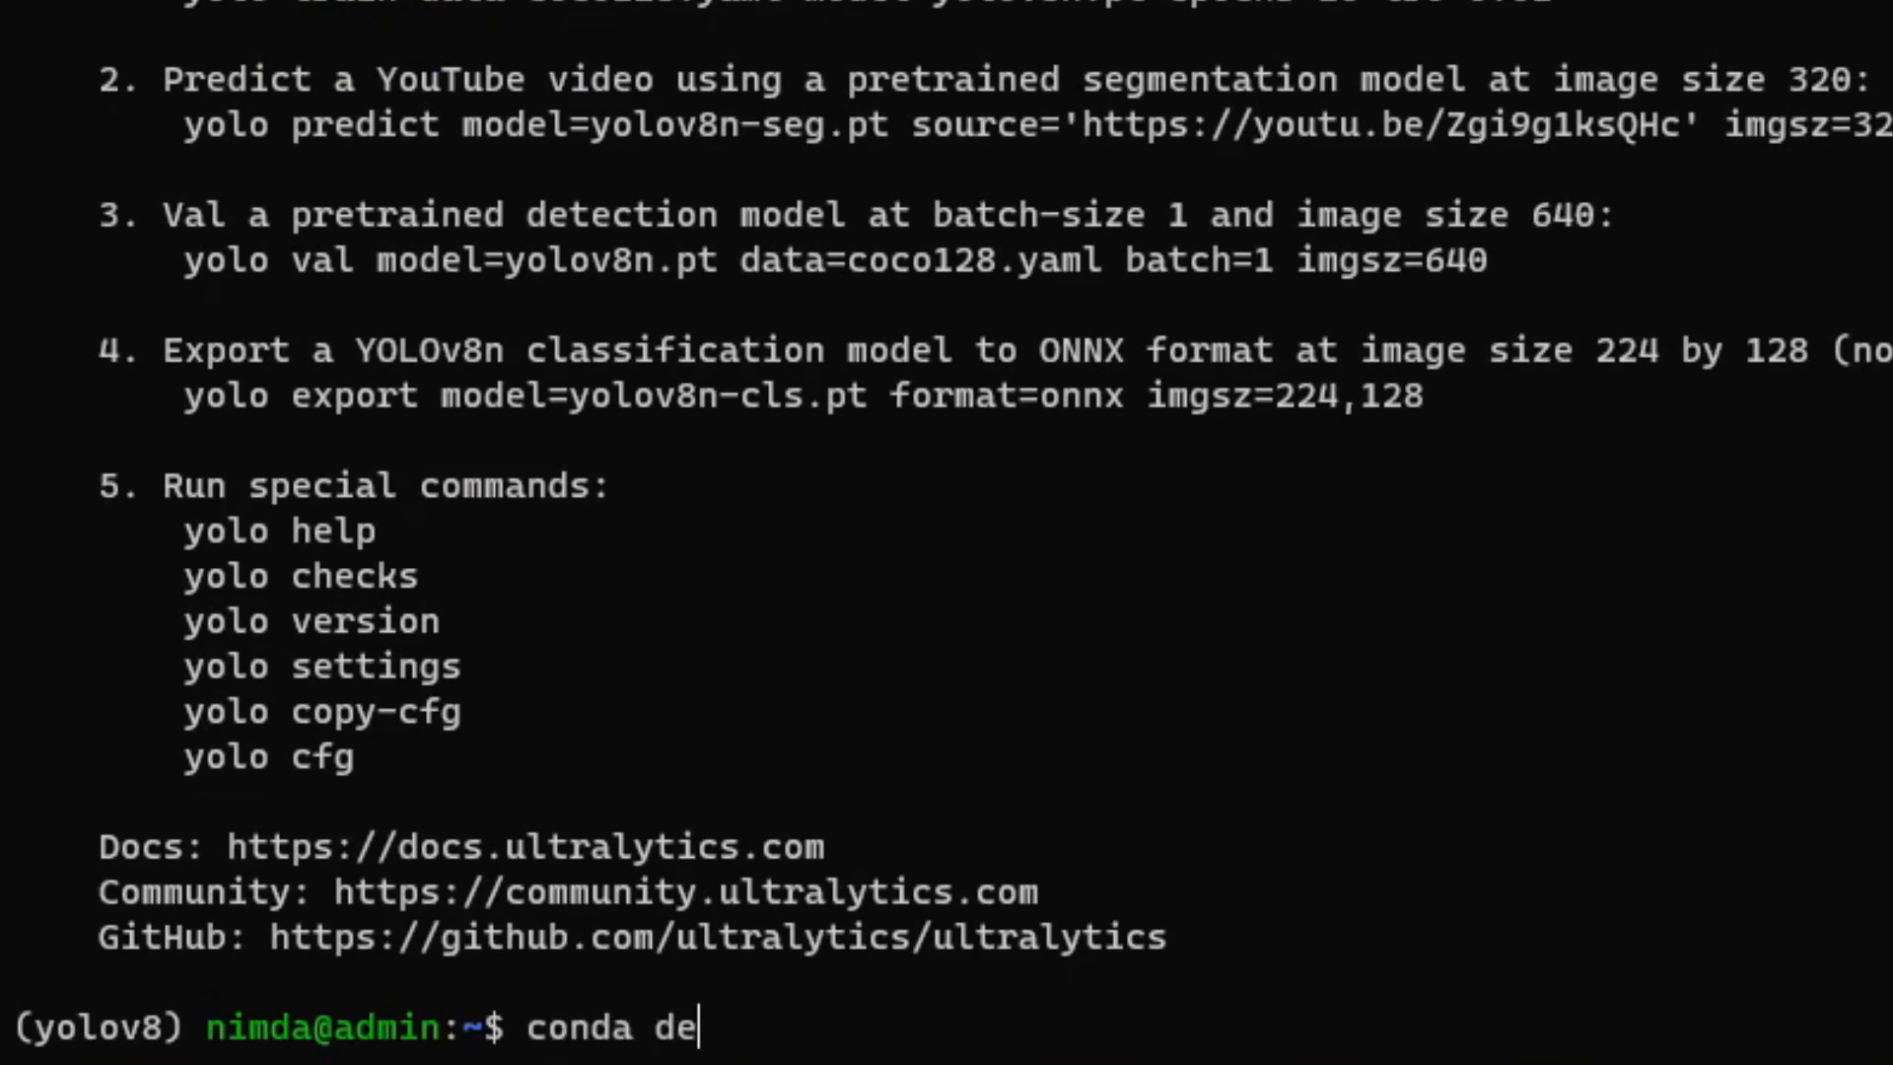
pyautogui.write('activate')
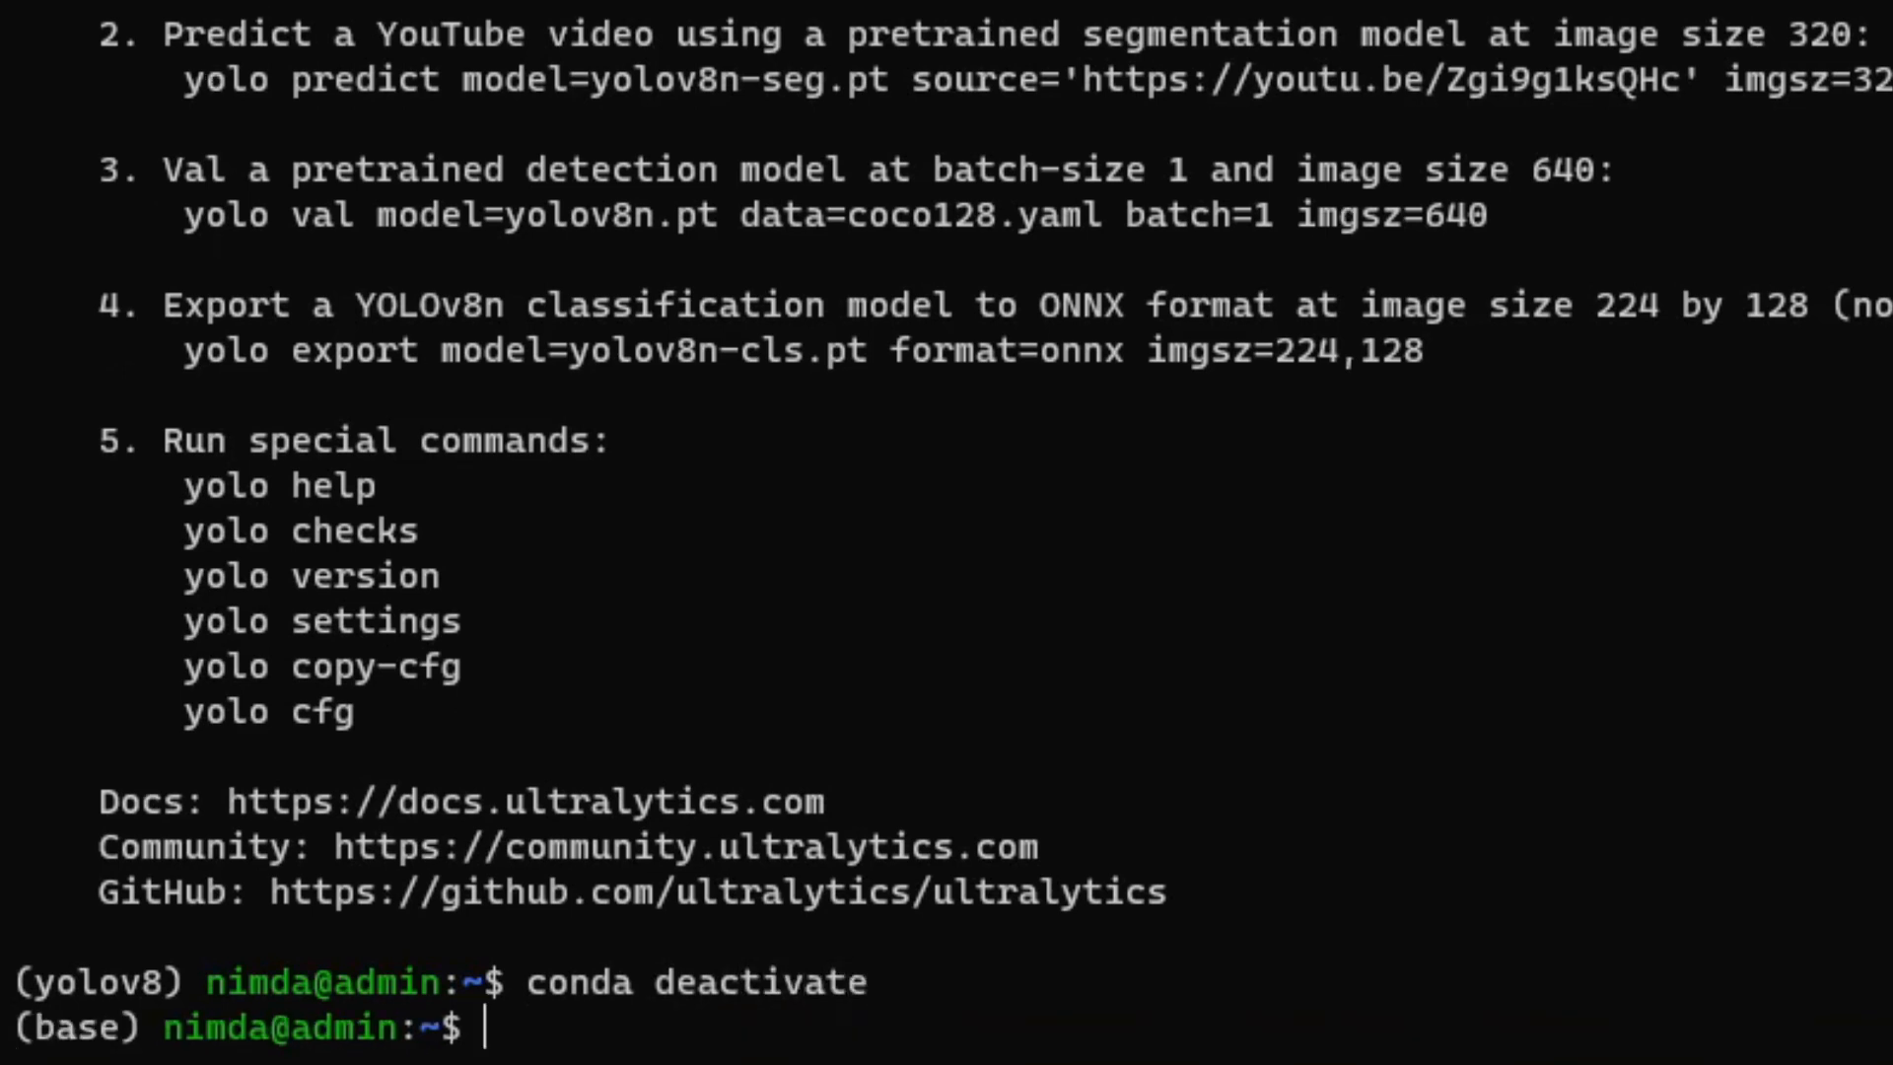
pyautogui.write('conda env')
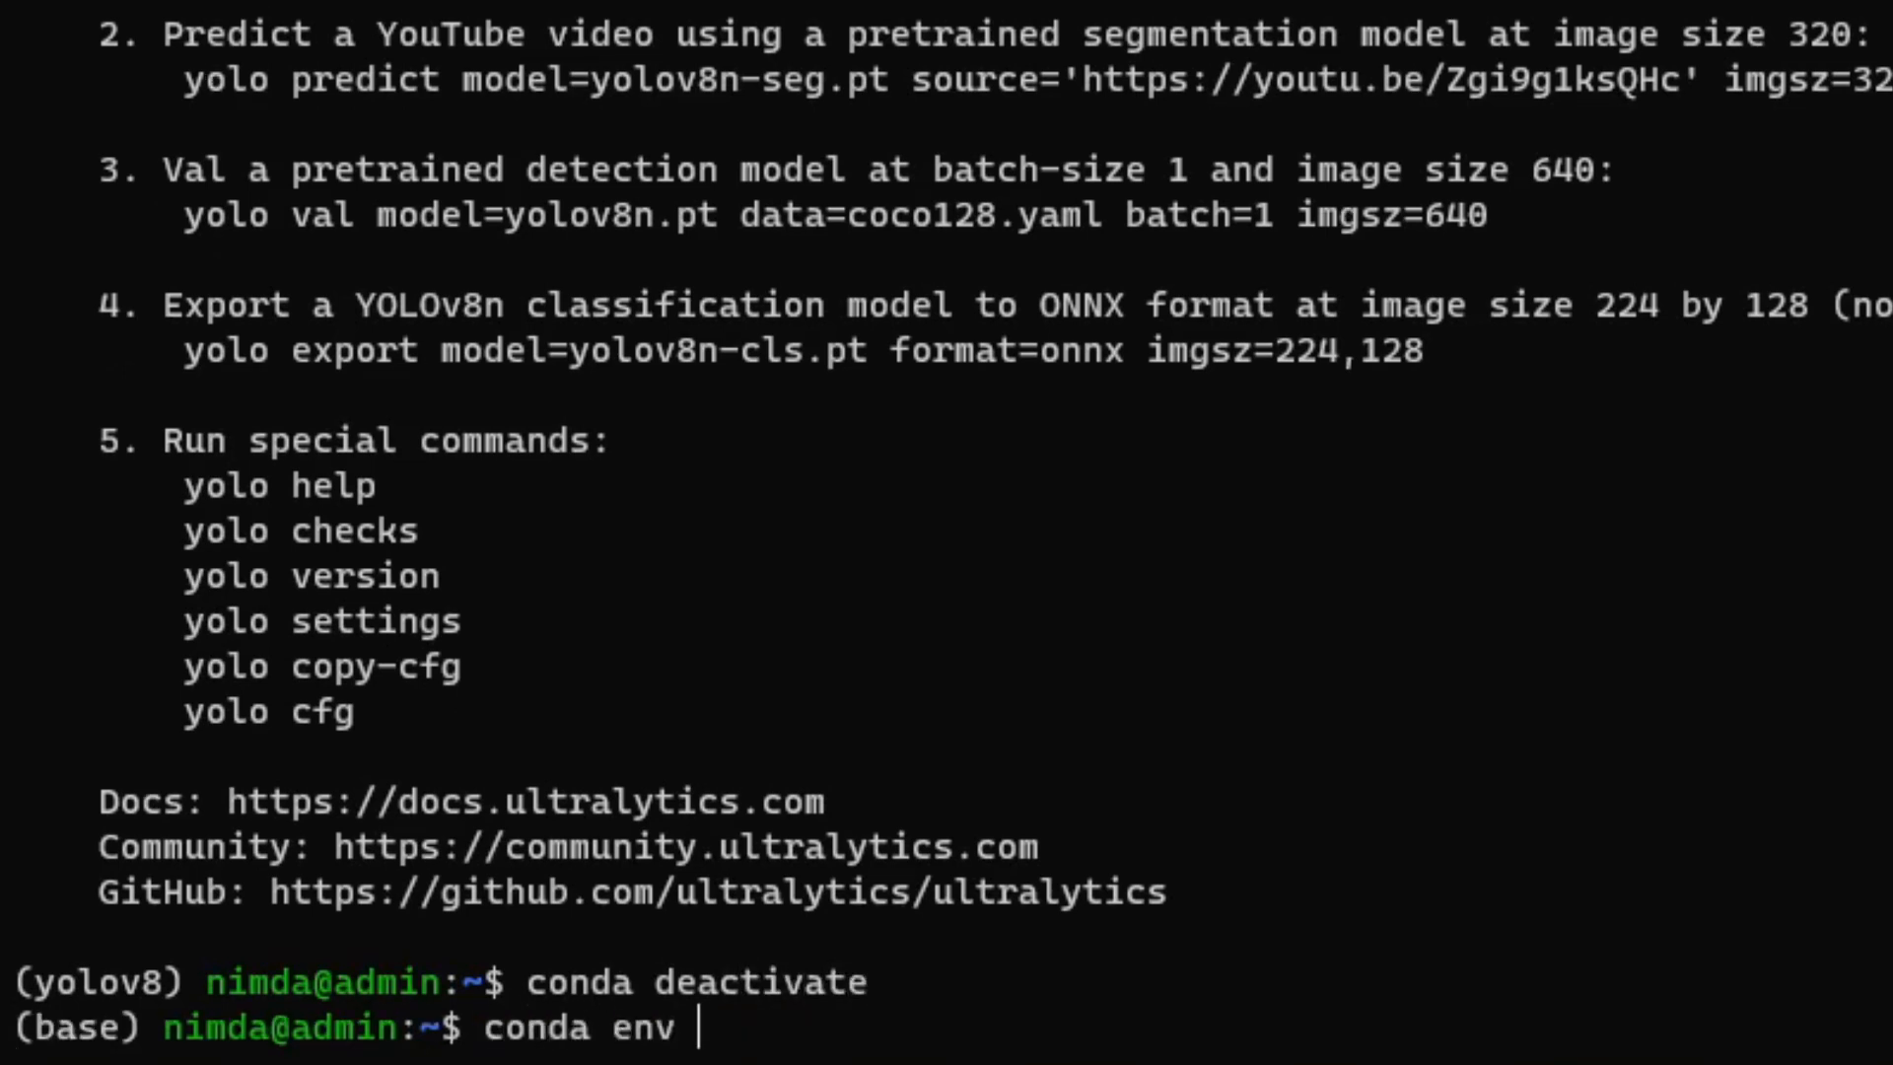